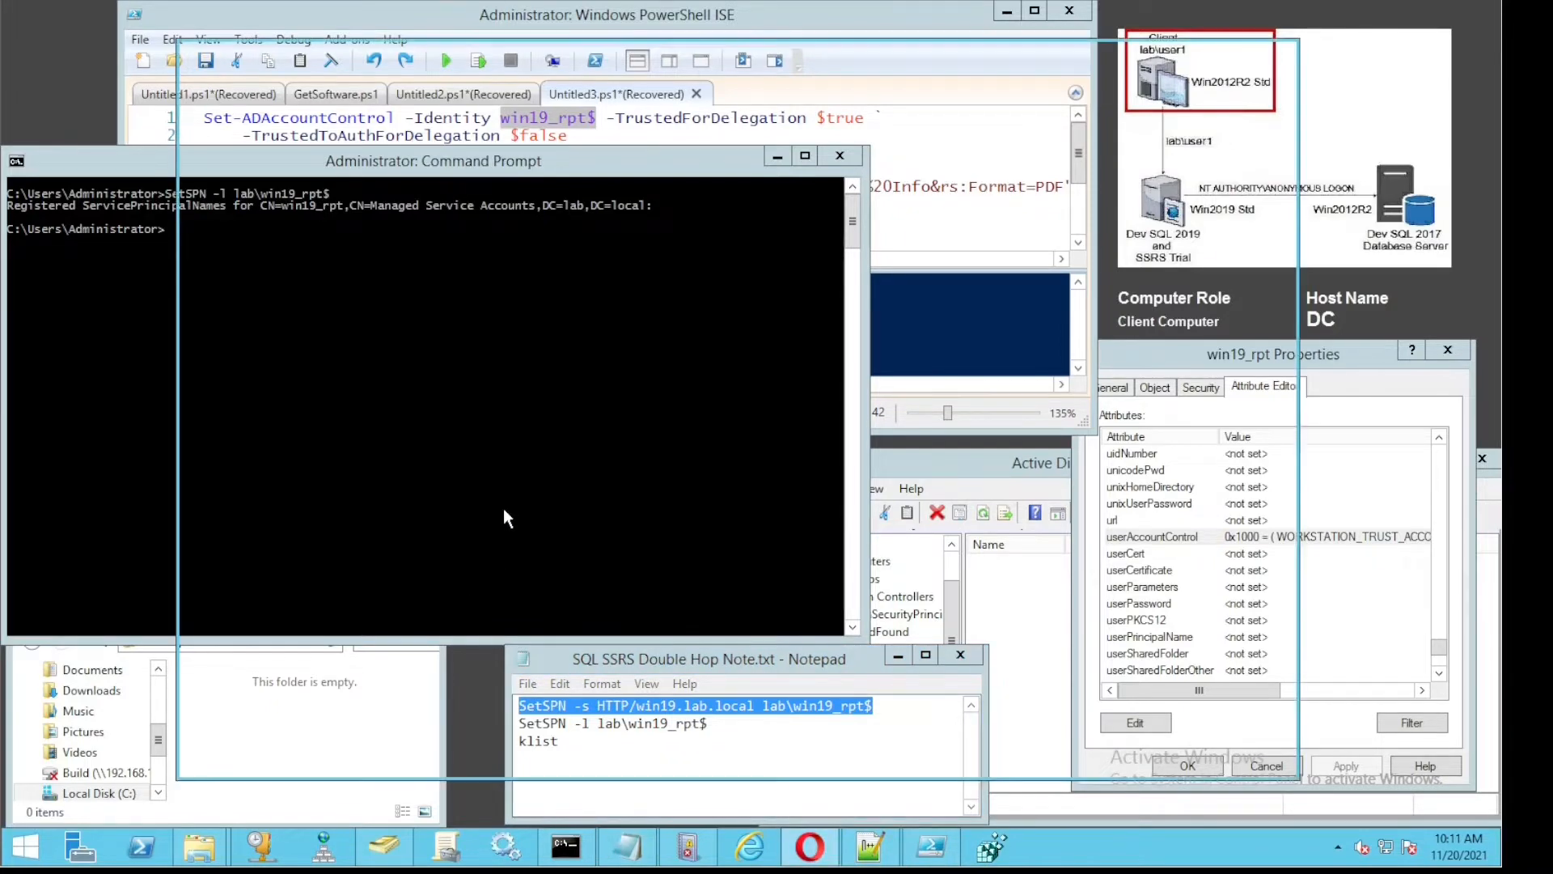
Sign in at win19.lab.local/Reports and run Player Info, hitting the rsErrorOpeningConnection error.
click(810, 848)
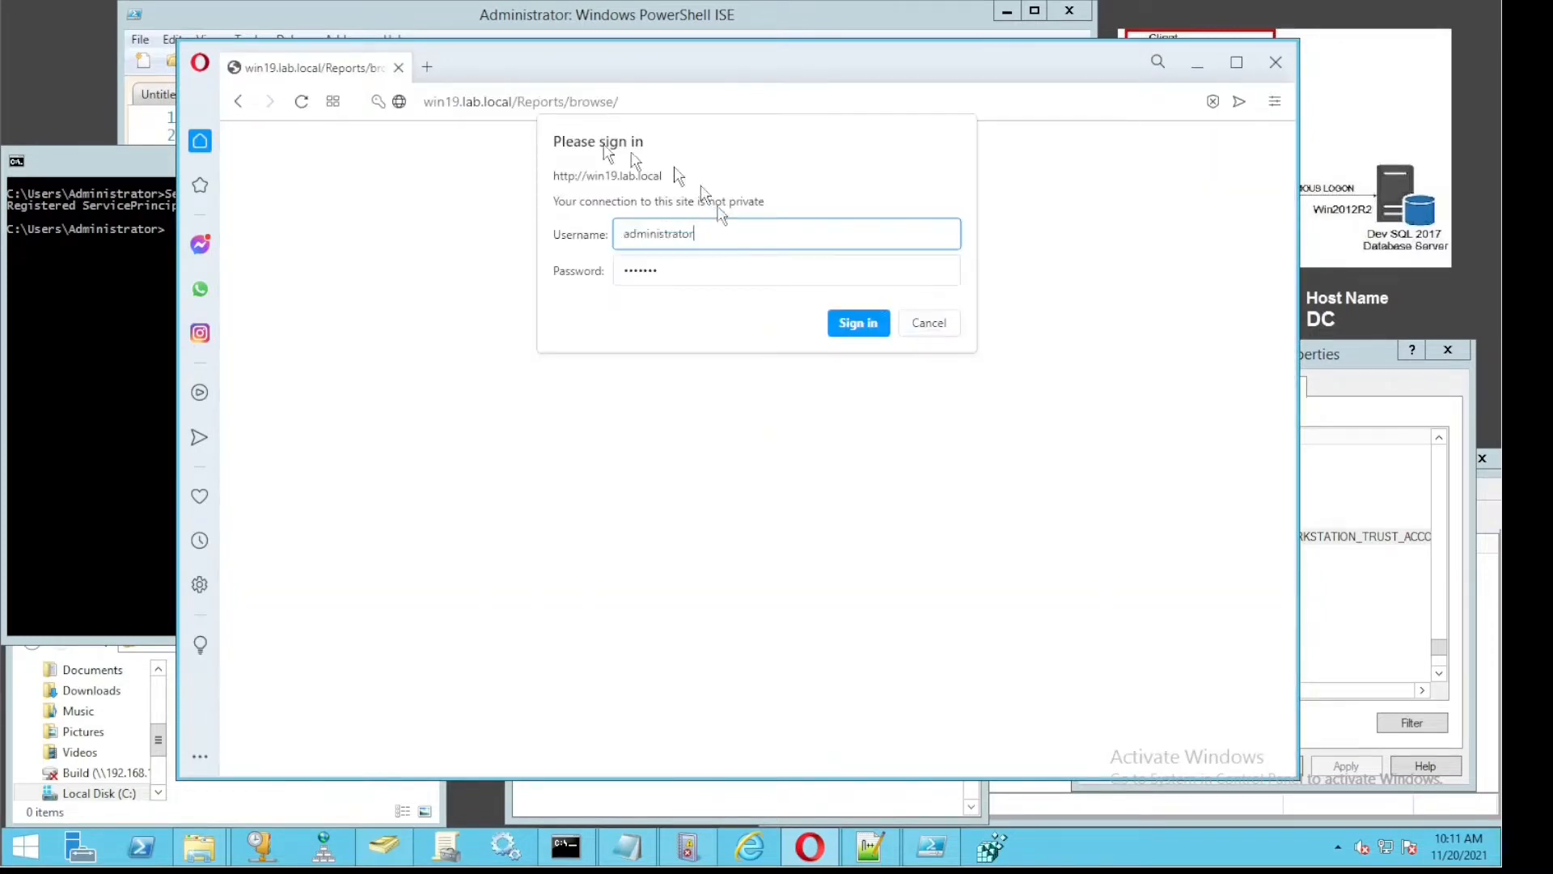
click(858, 322)
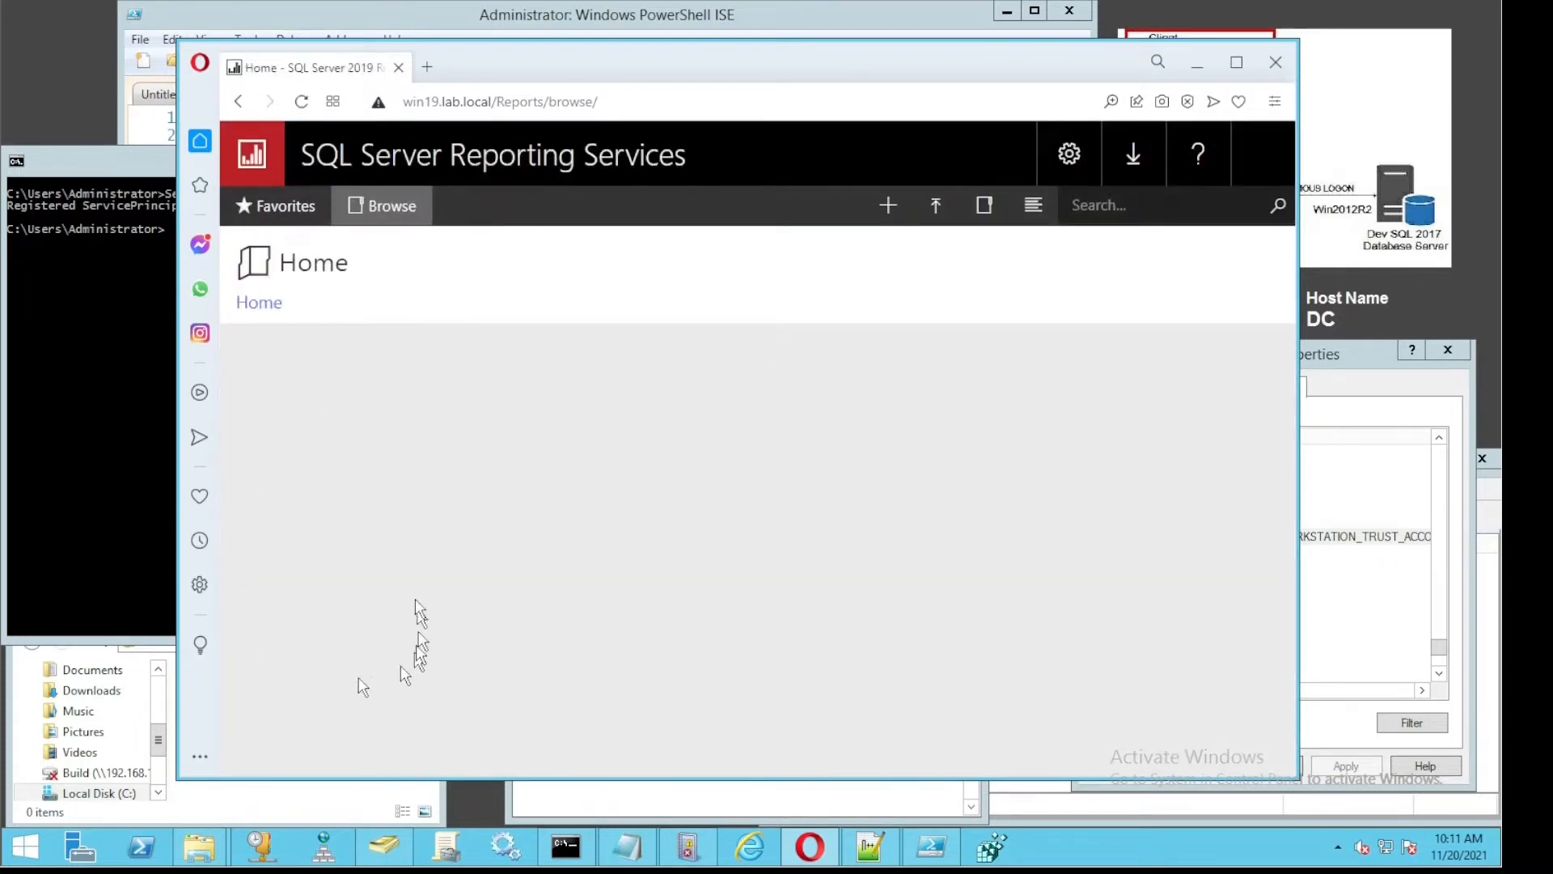
mouse_move(466, 610)
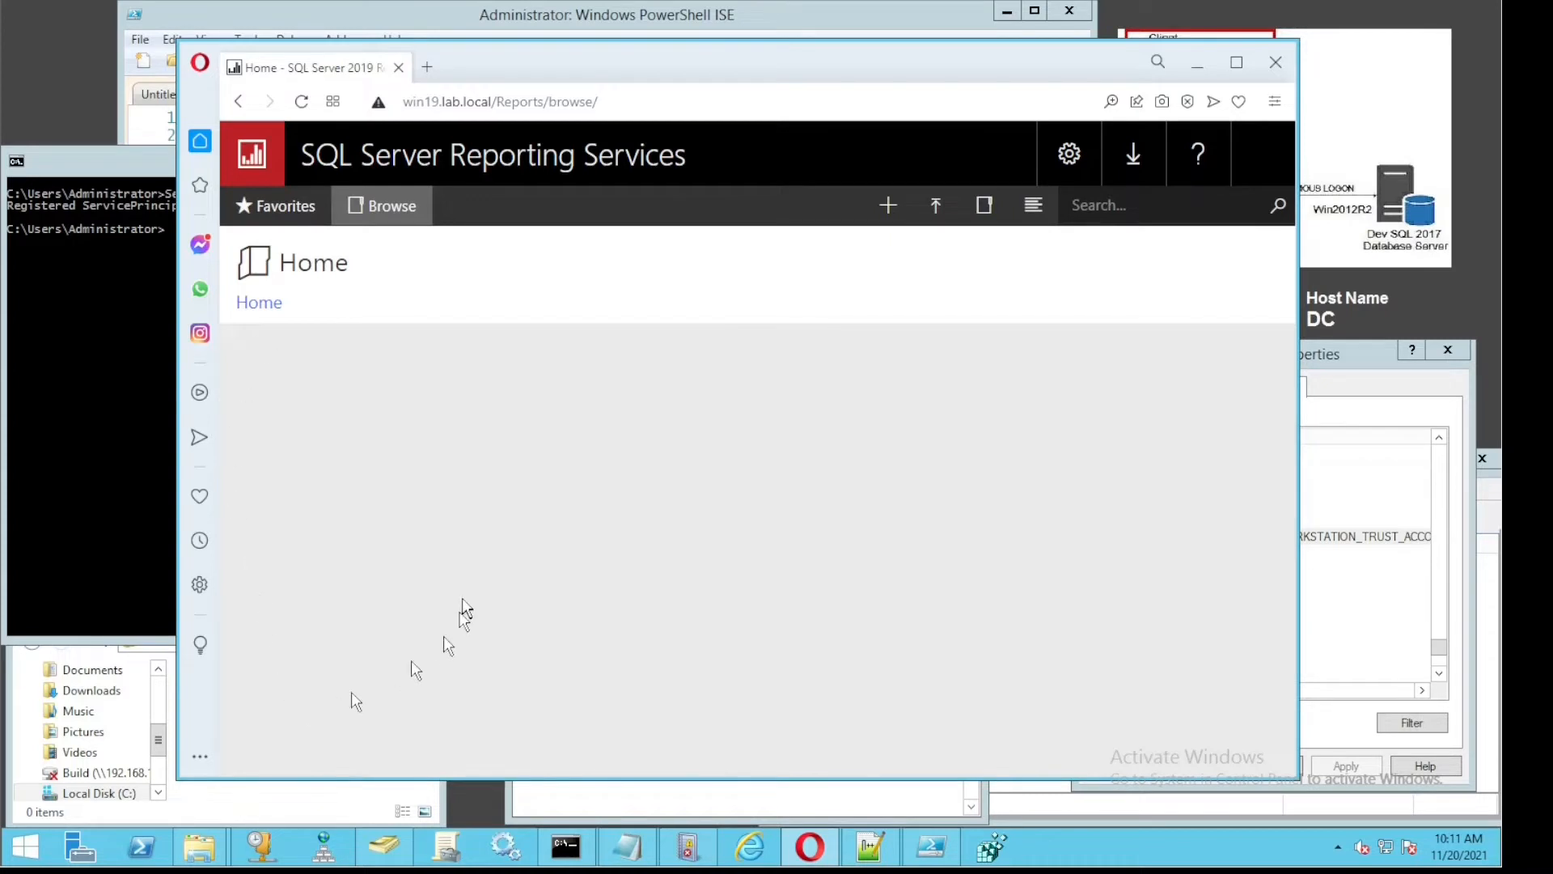
mouse_move(984, 205)
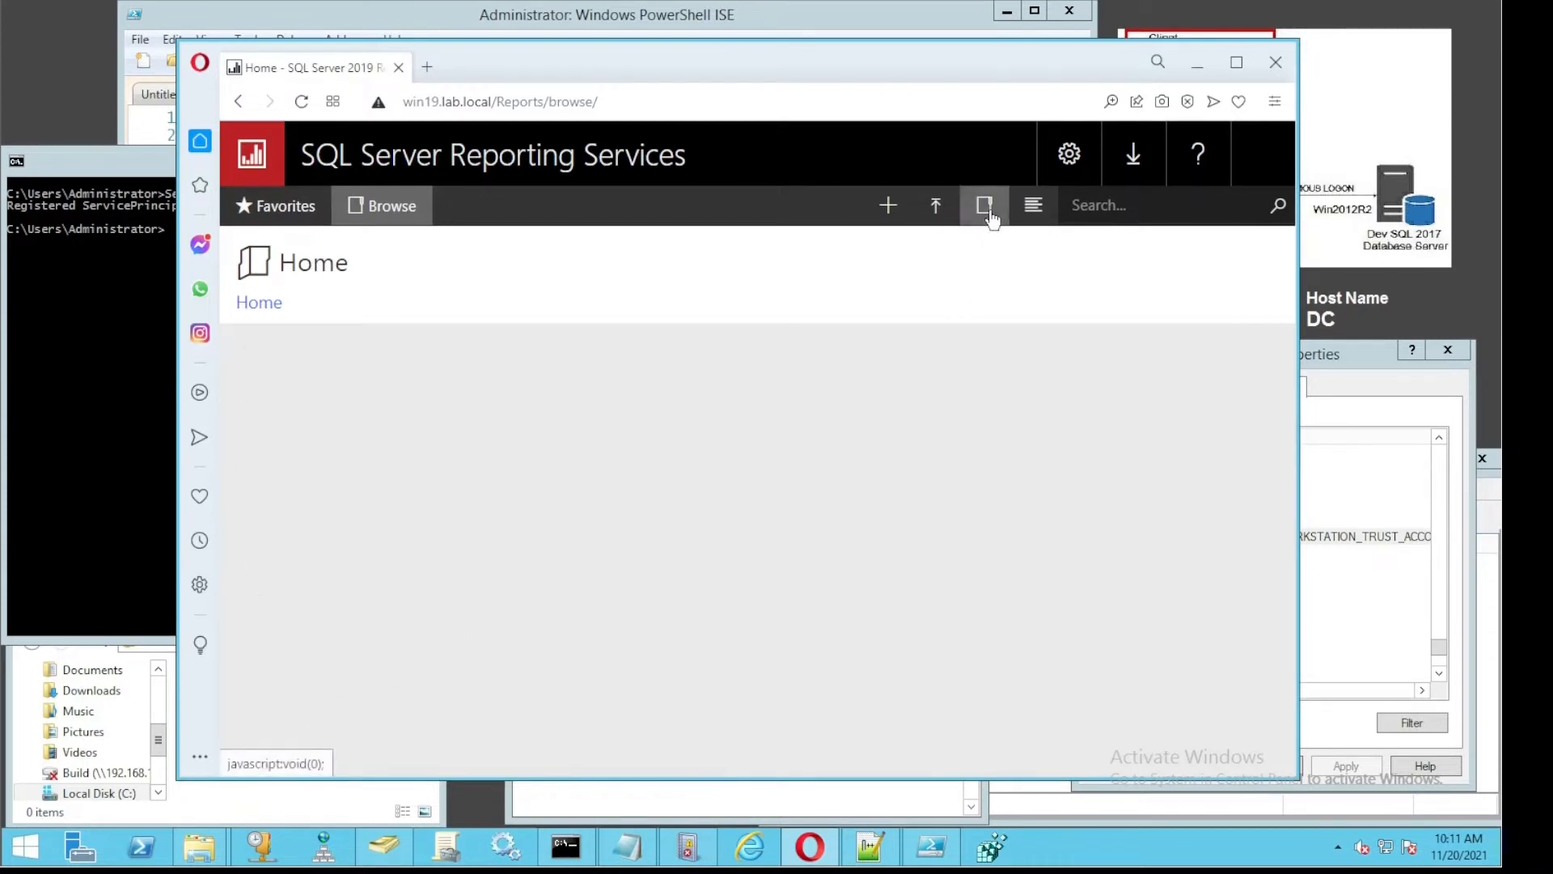
click(984, 205)
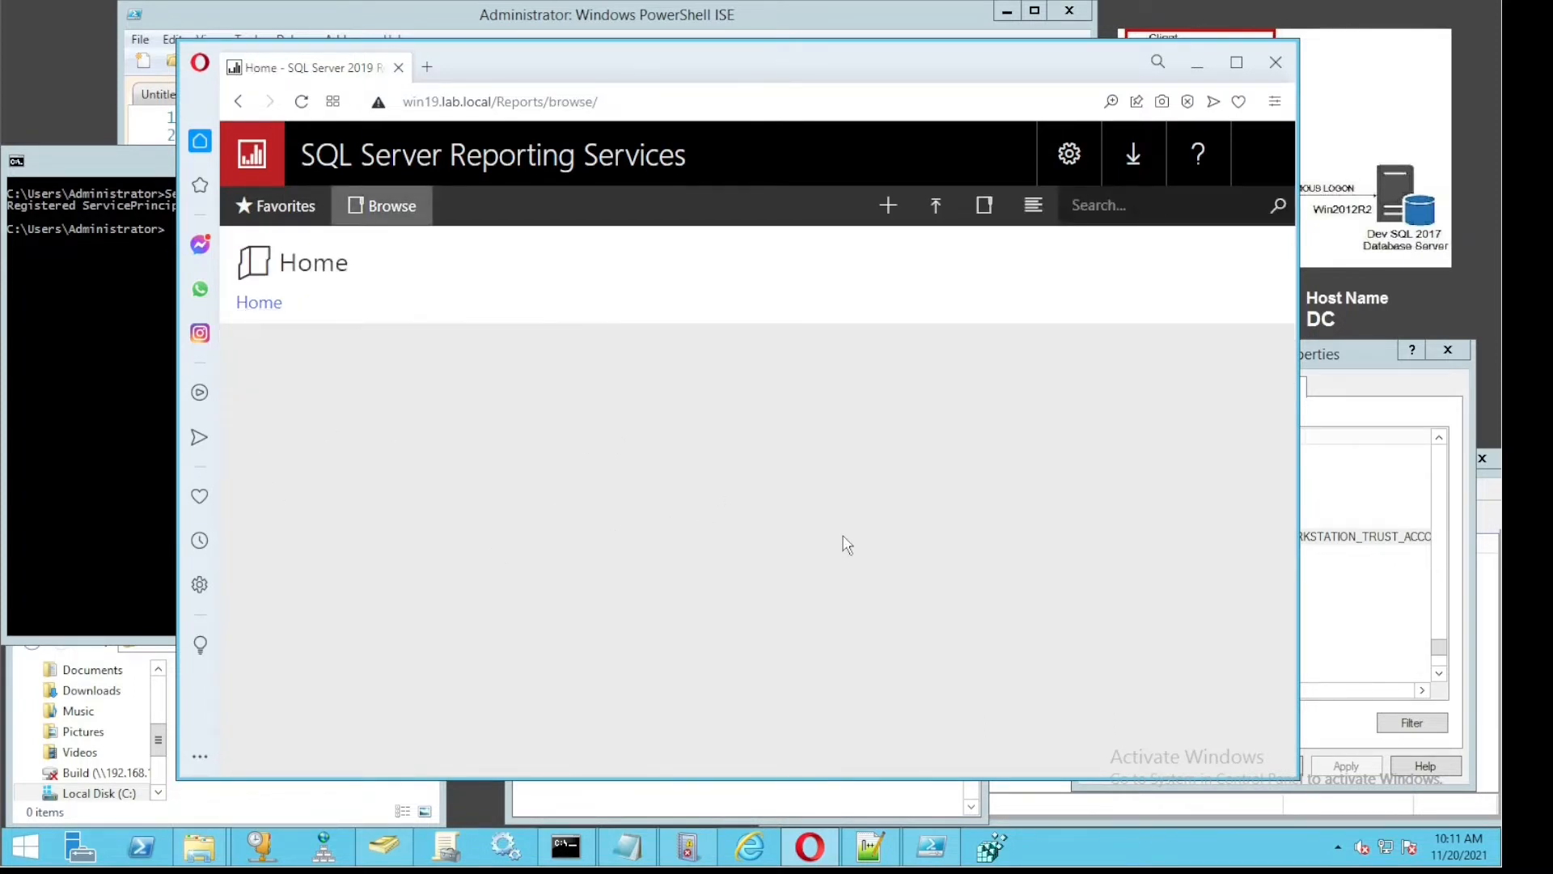
mouse_move(821, 513)
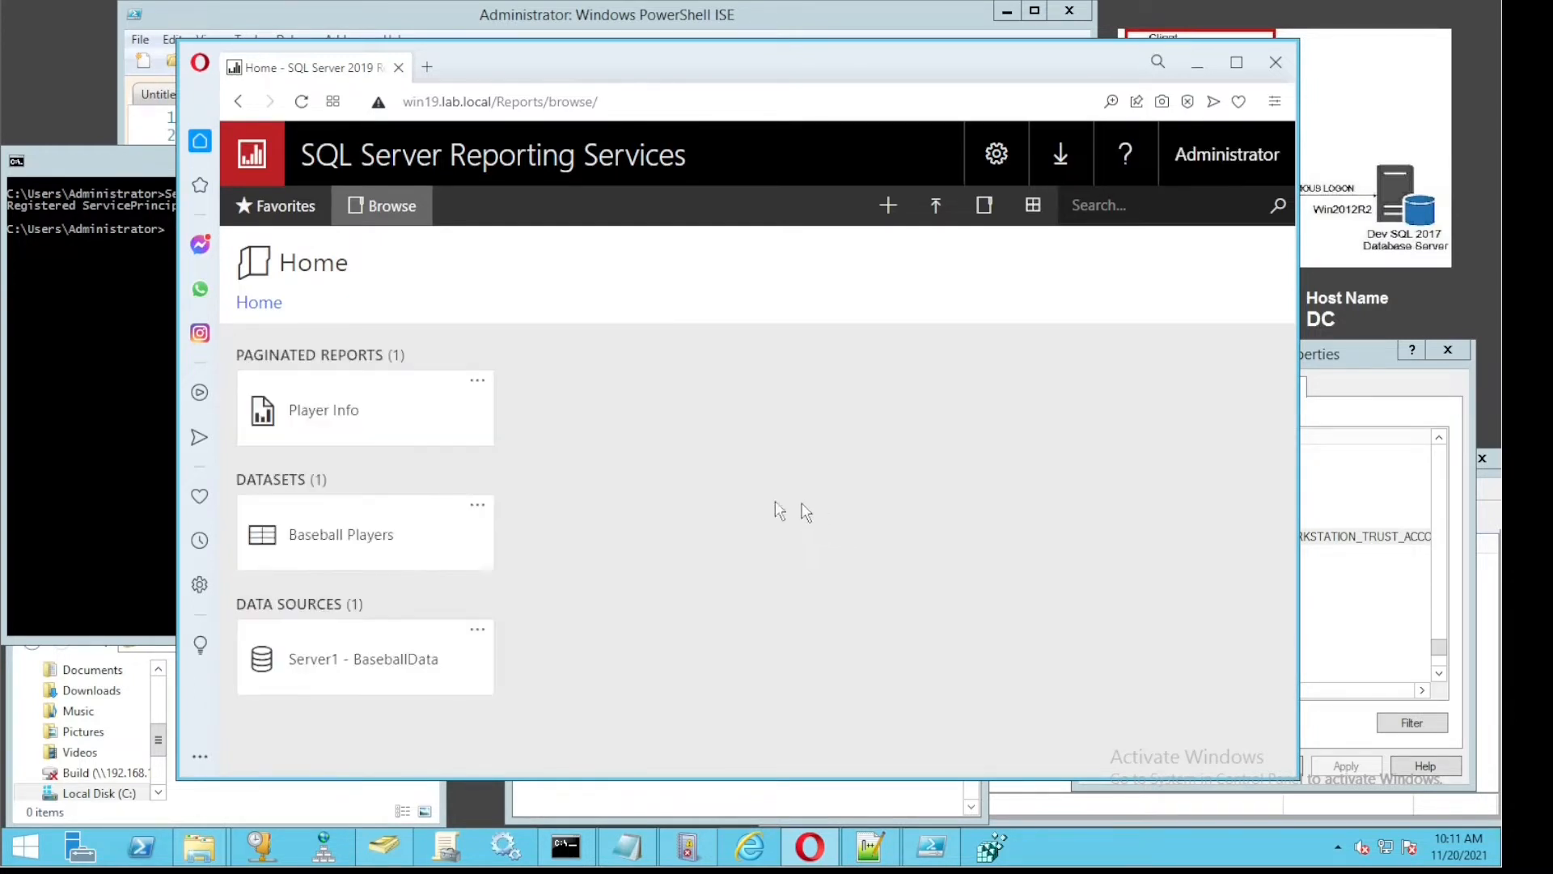
mouse_move(430, 409)
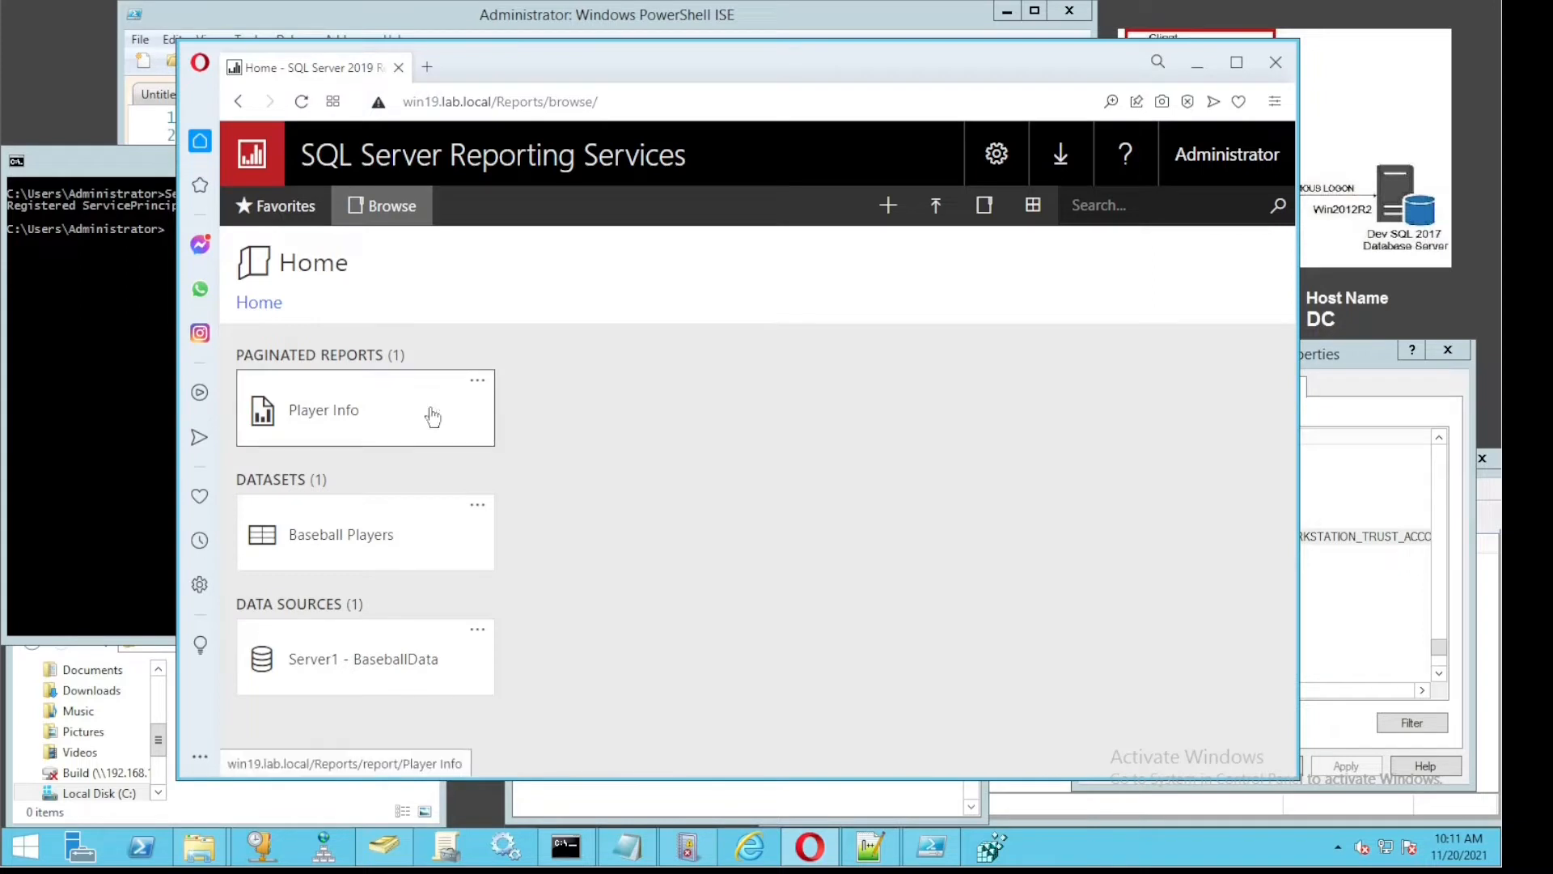
click(323, 409)
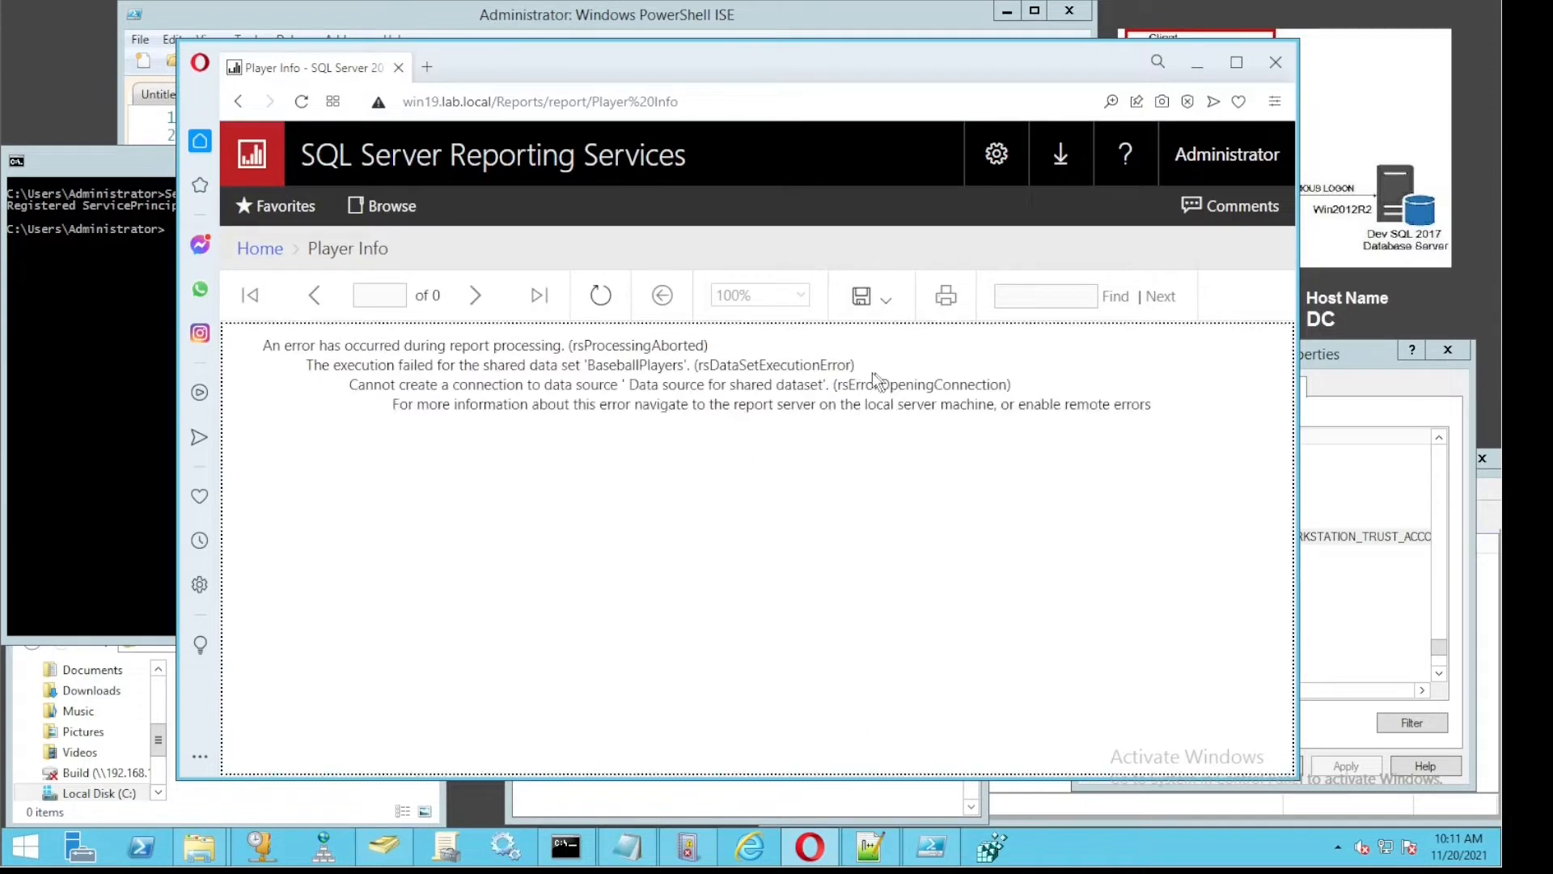
double_click(580, 364)
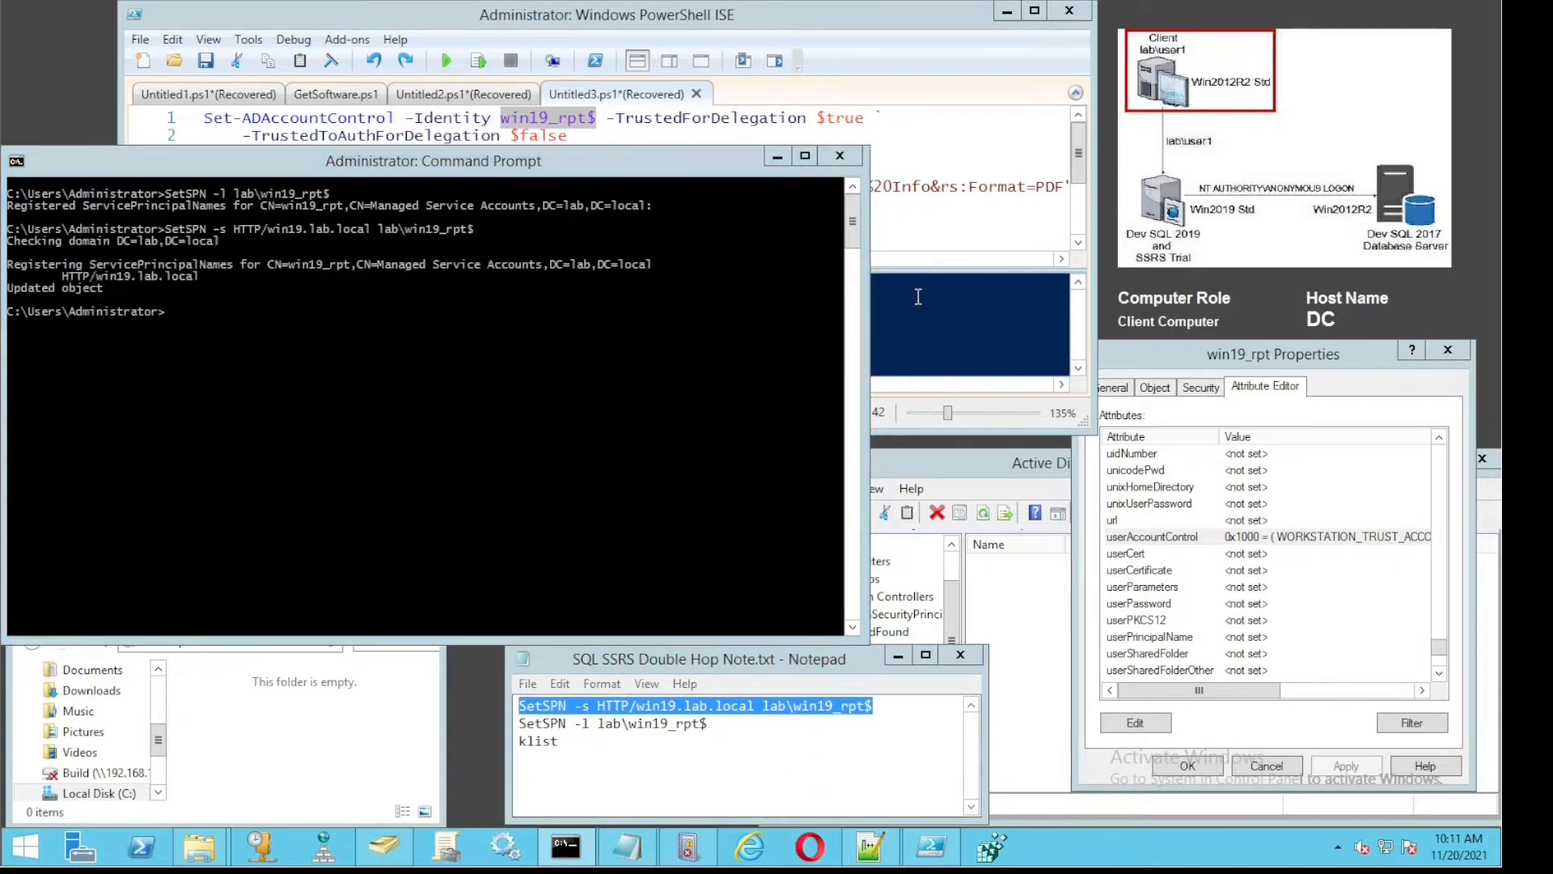
After registering the HTTP SPN, reopen Reports/browse in a new tab and rerun Player Info; it still errors.
click(809, 847)
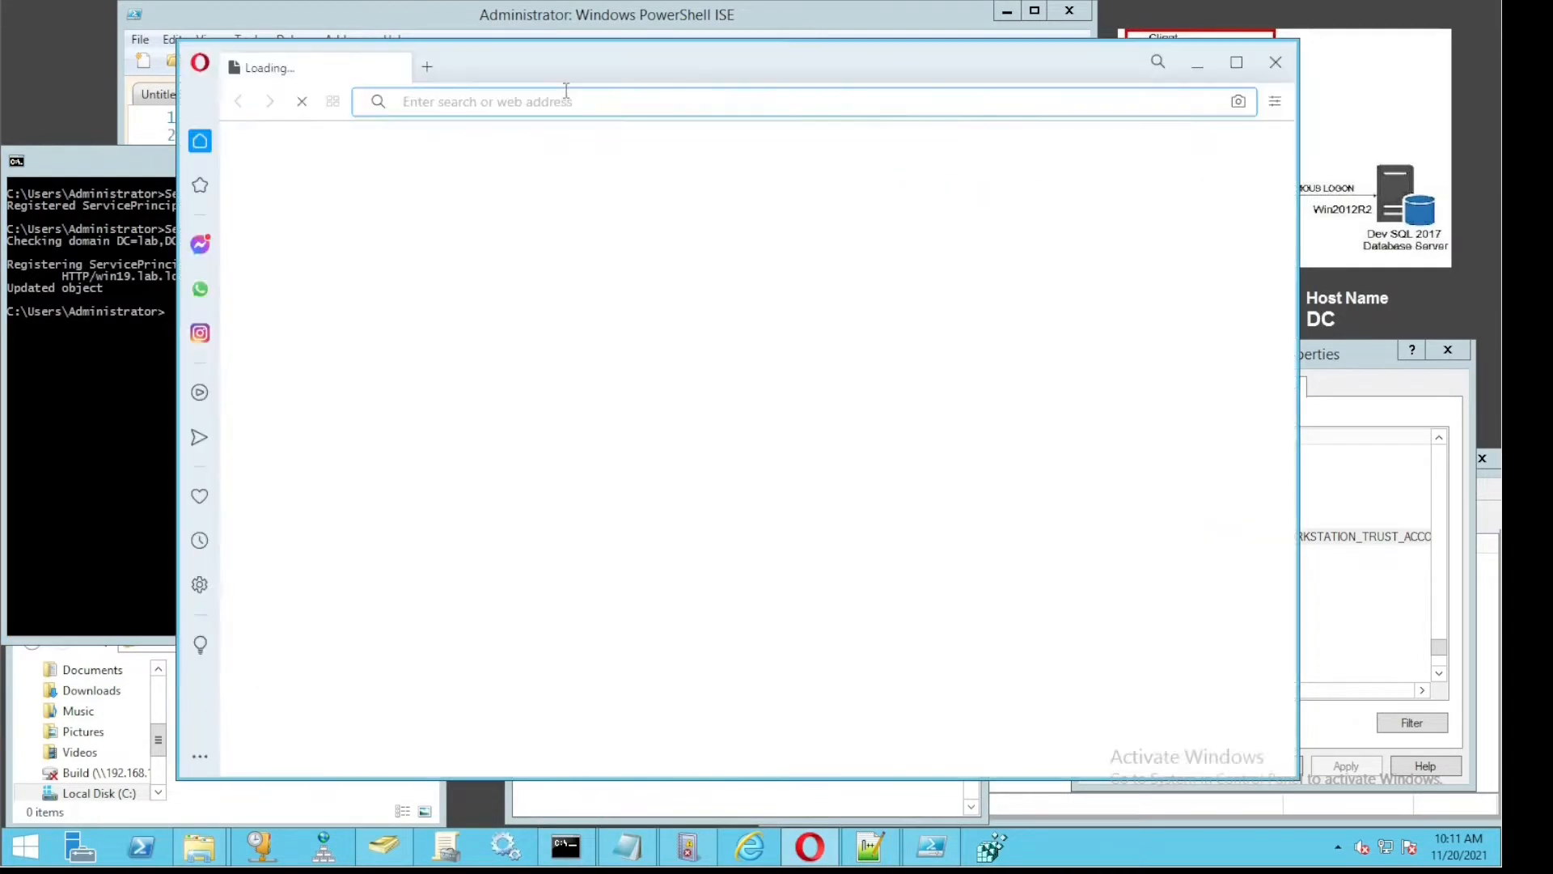
text(win19.lab.local/Reports/browse/)
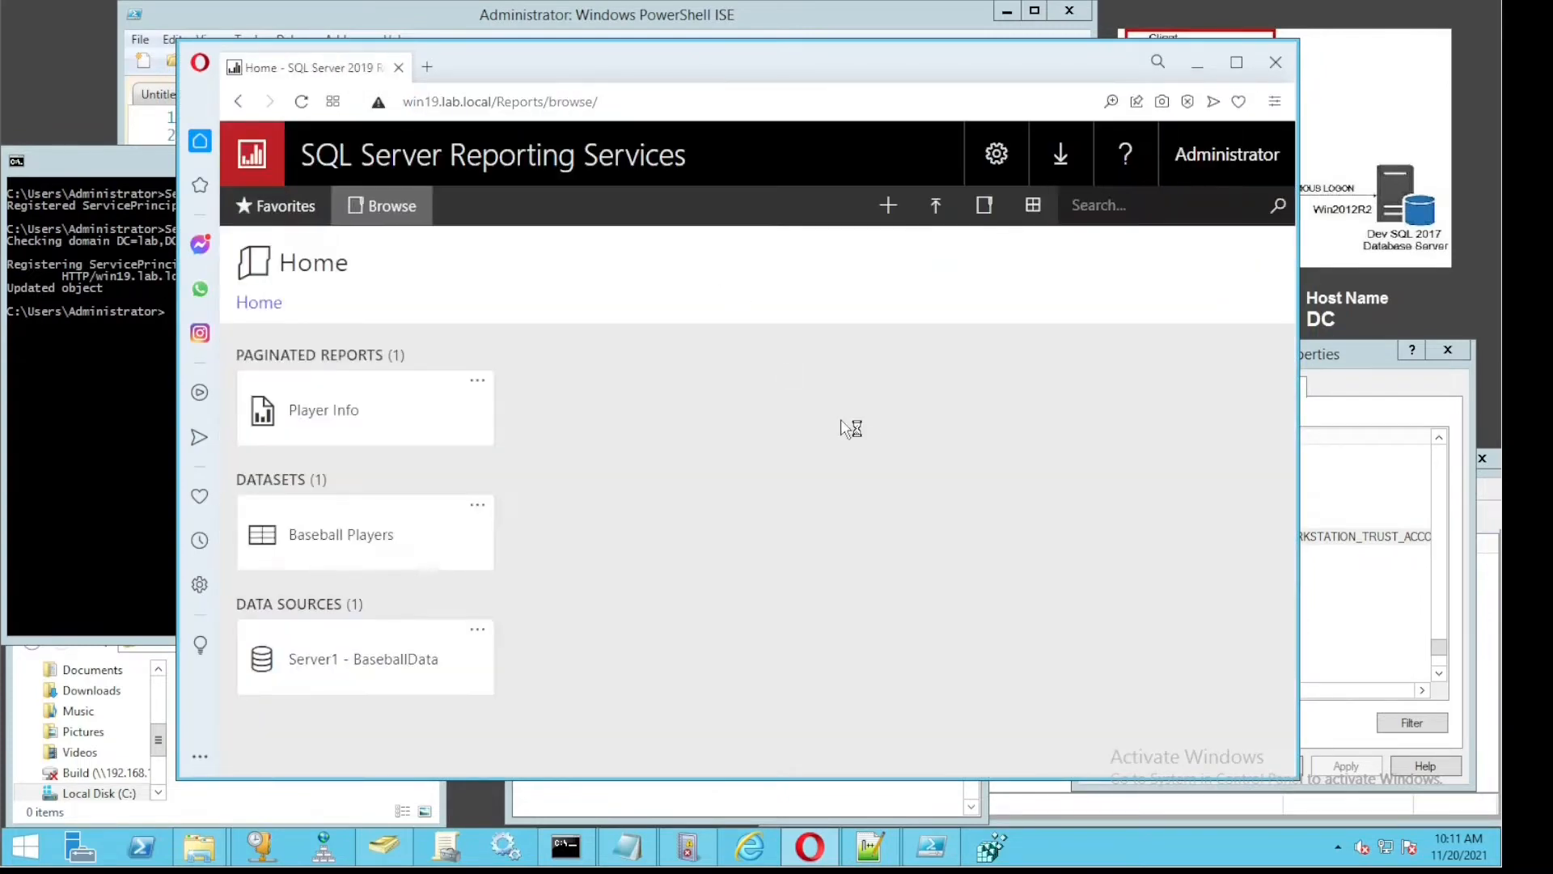
mouse_move(874, 355)
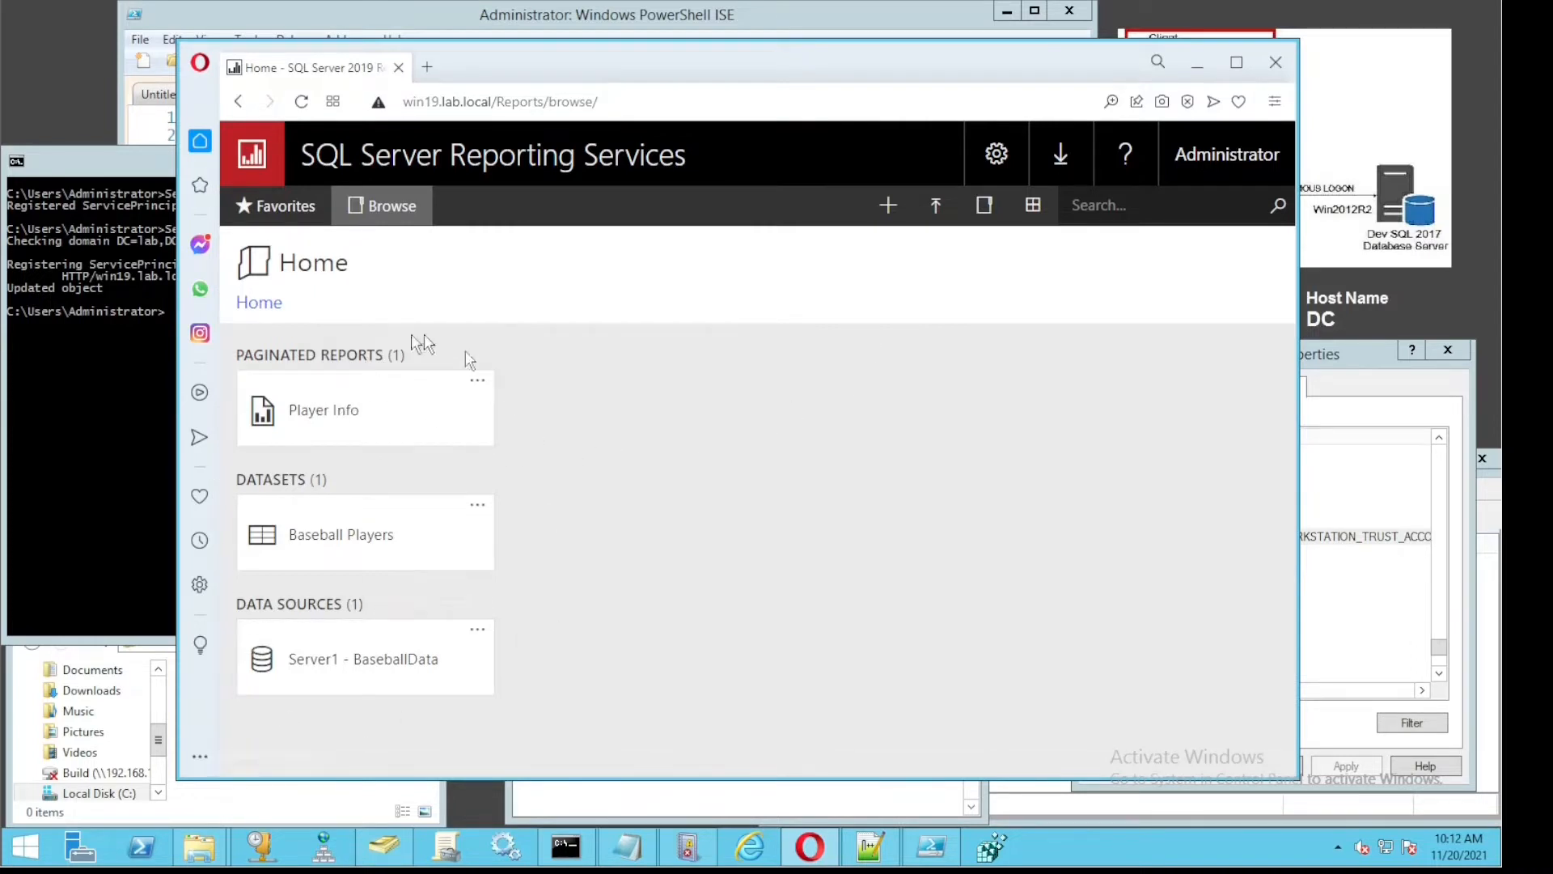
click(323, 410)
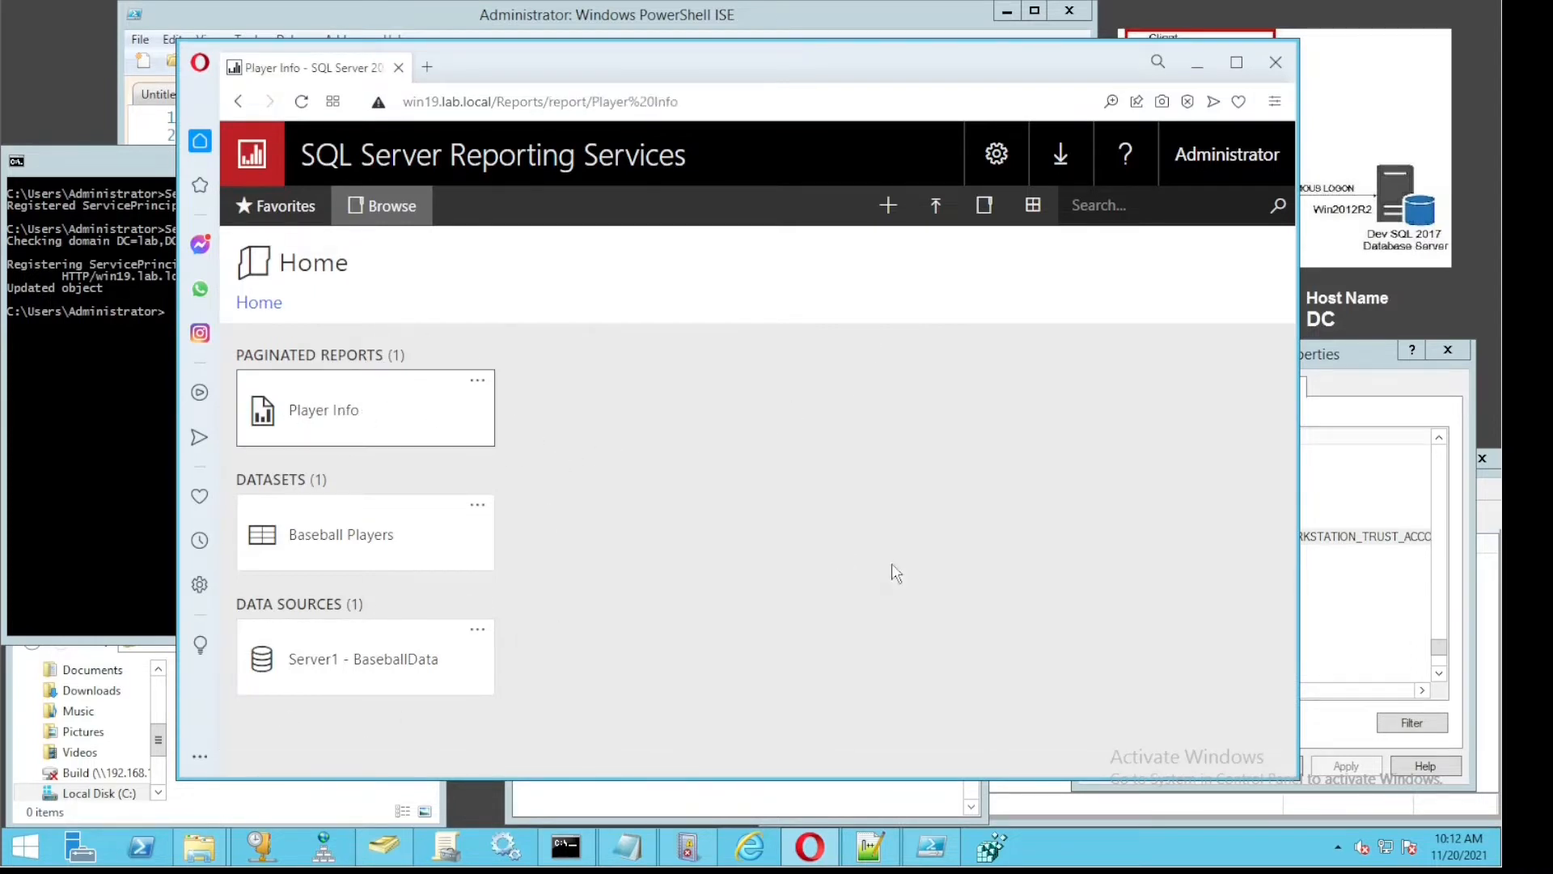
click(324, 409)
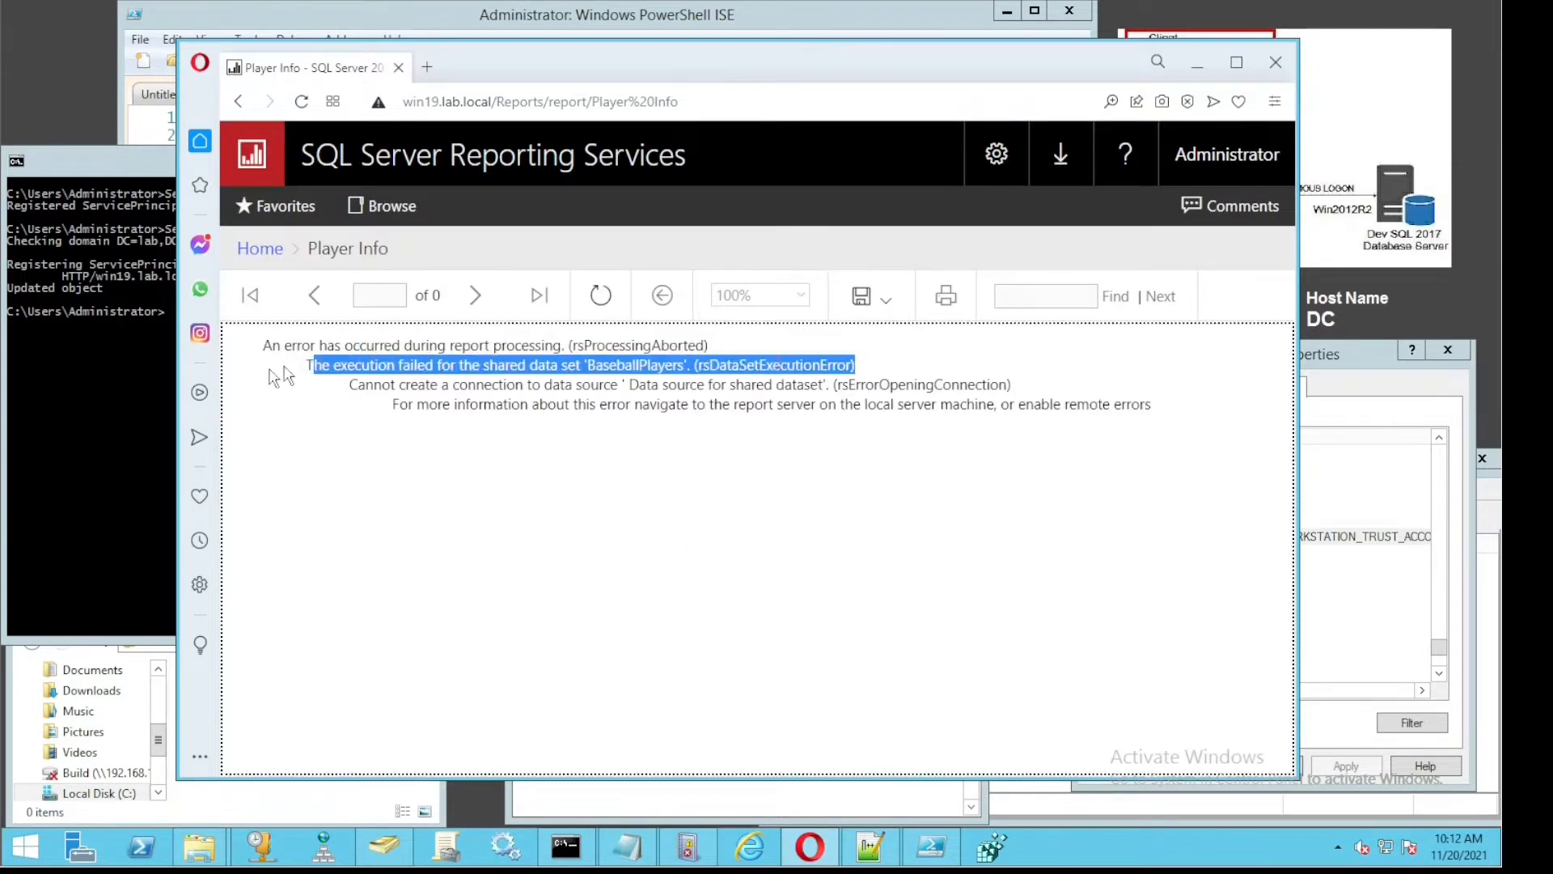
mouse_move(1277, 63)
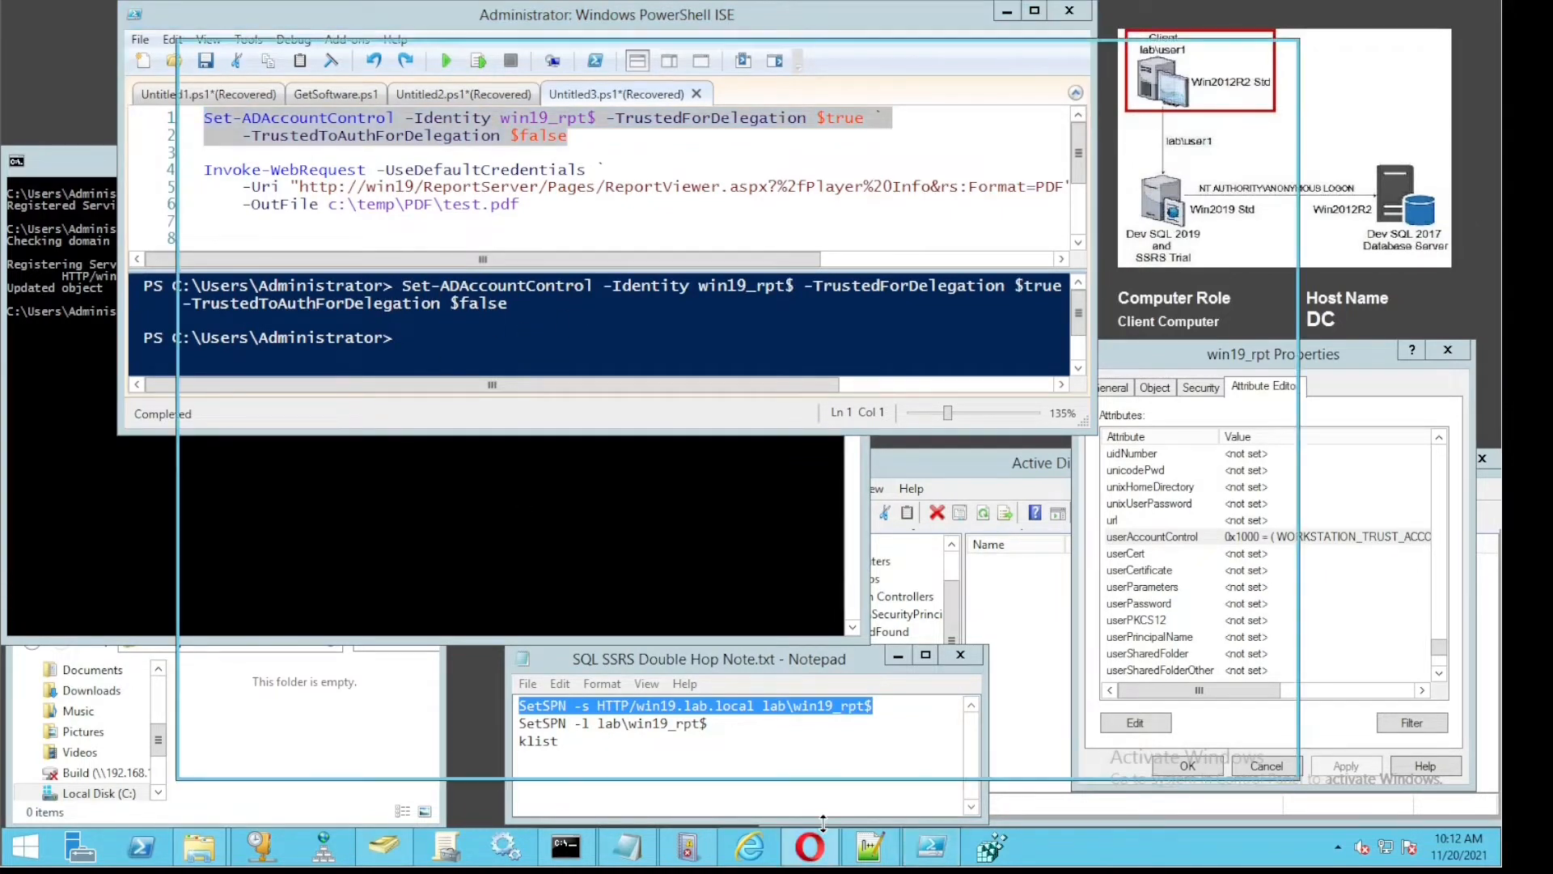
After marking win19_rpt trusted for delegation, reopen Reports/browse and rerun Player Info.
click(809, 846)
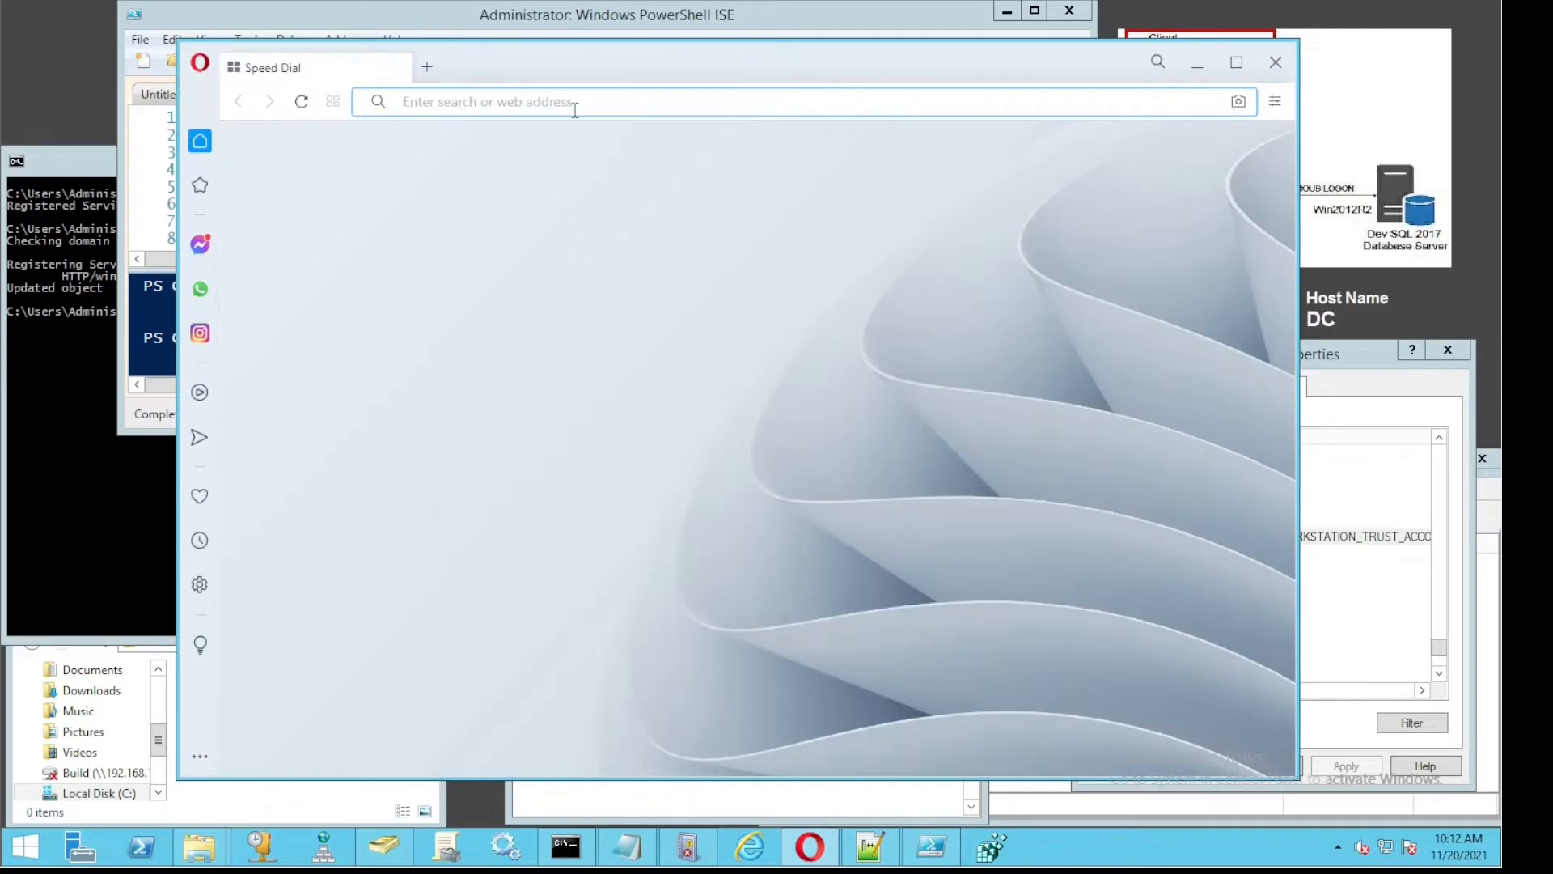
text(win19.lab.local/Reports/browse/)
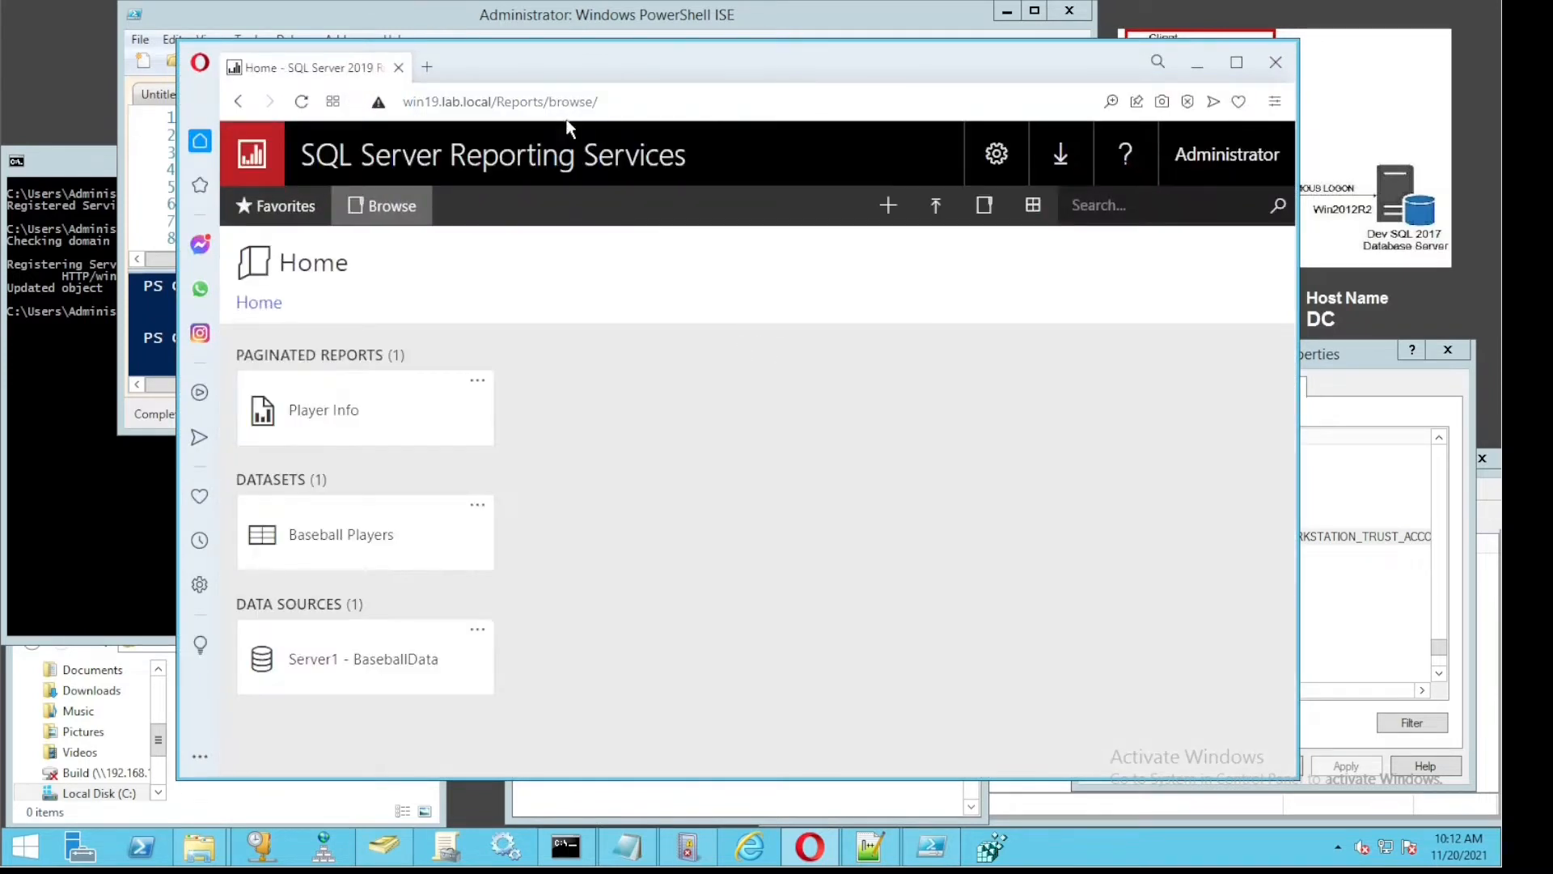
click(323, 410)
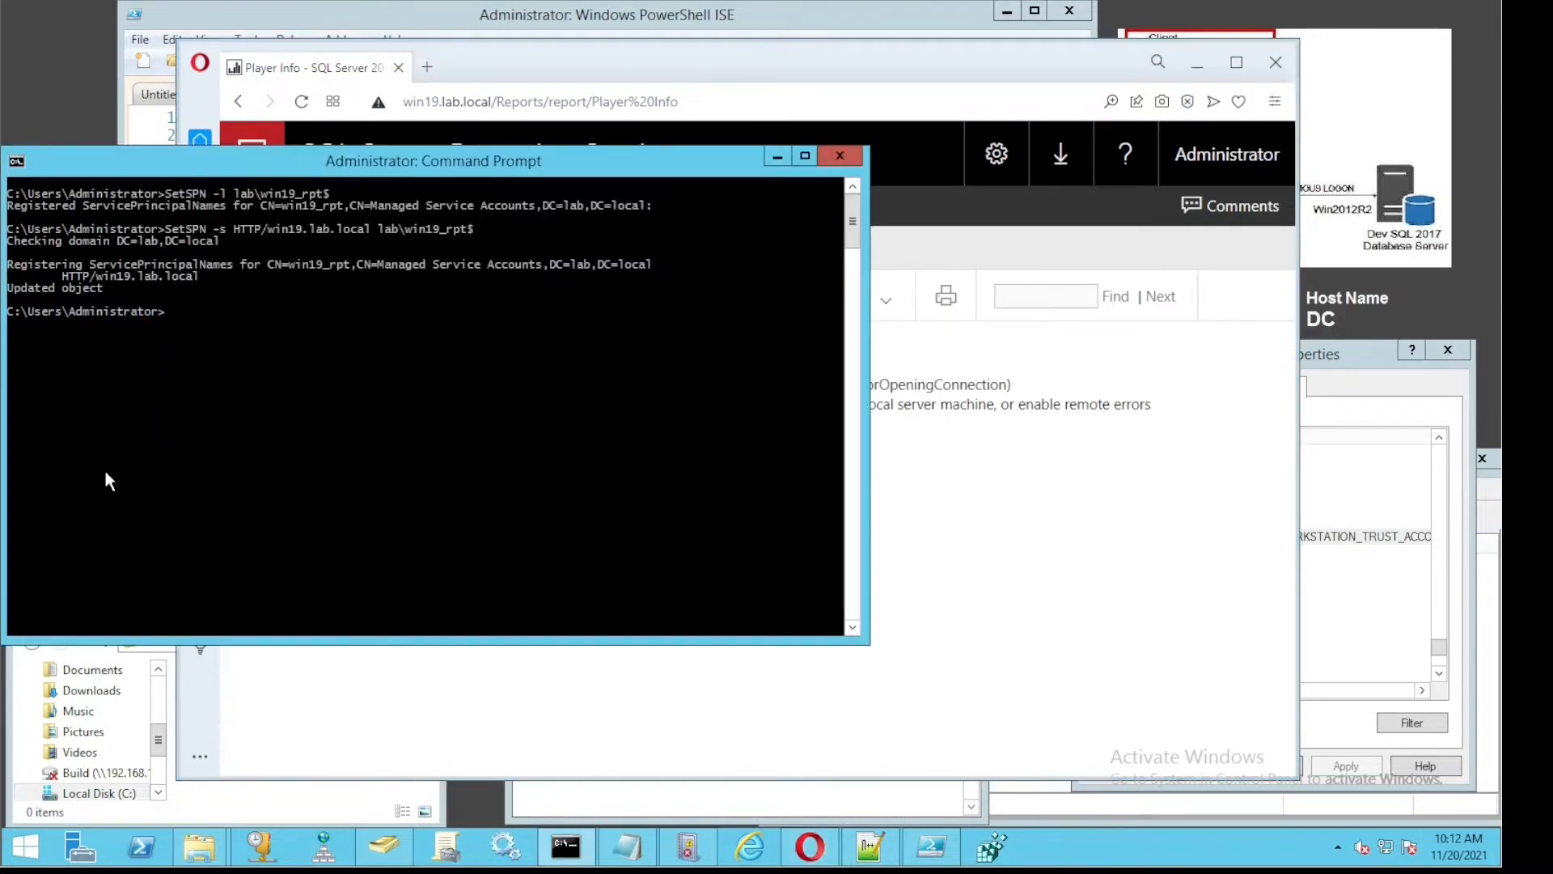
List the two cached Kerberos tickets with klist, then clear them with klist purge.
text(klist)
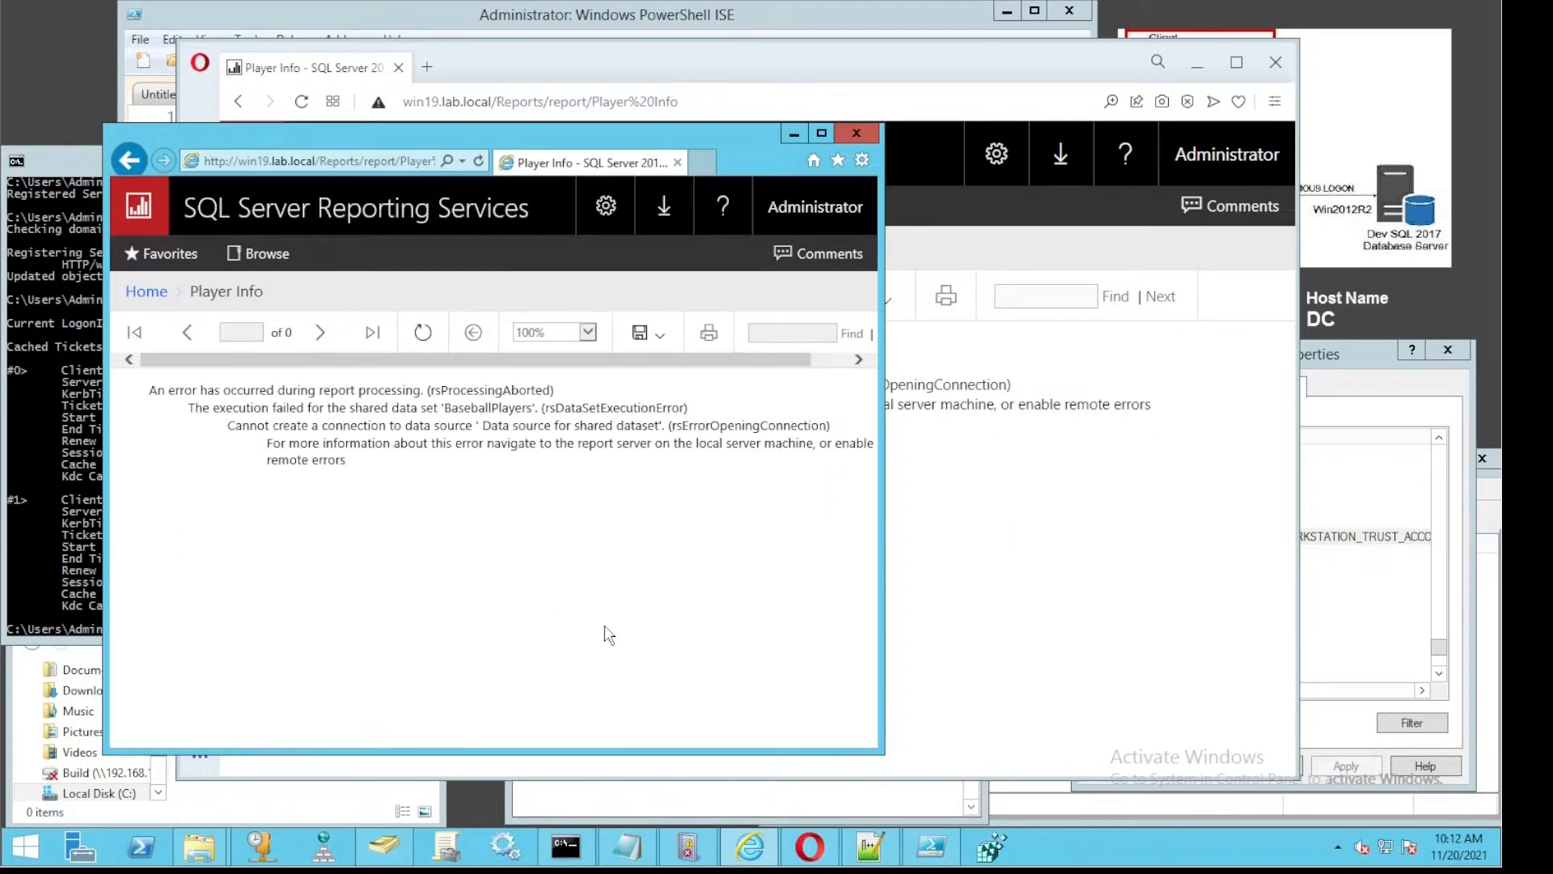
triple_click(435, 408)
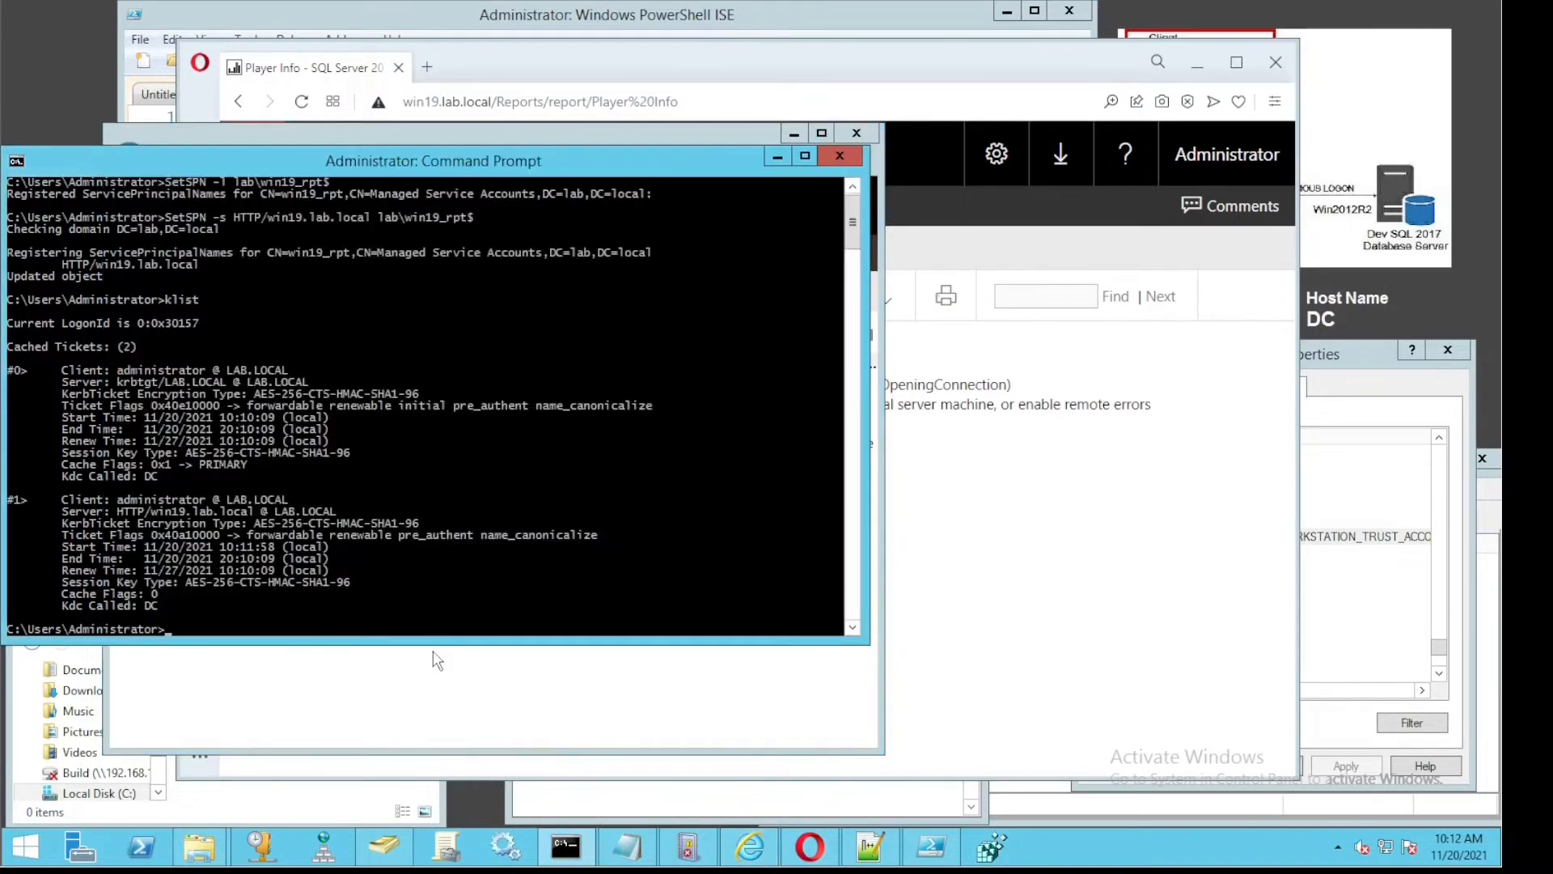
text(klist pur)
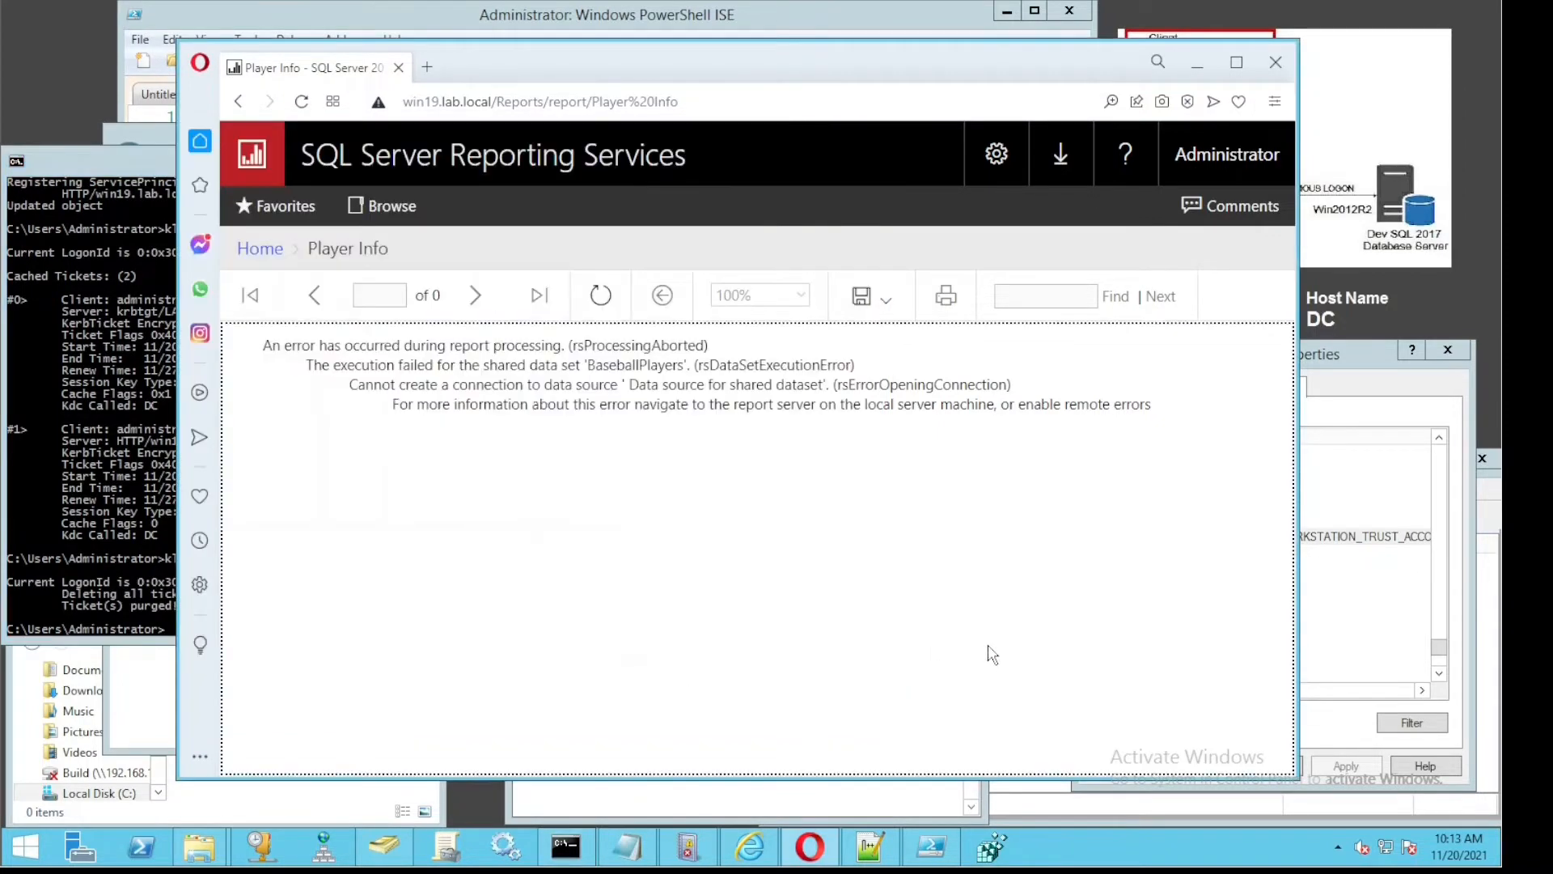
Rerun Player Info, which now renders, and list the three tickets including the ok_as_delegate HTTP ticket.
click(301, 100)
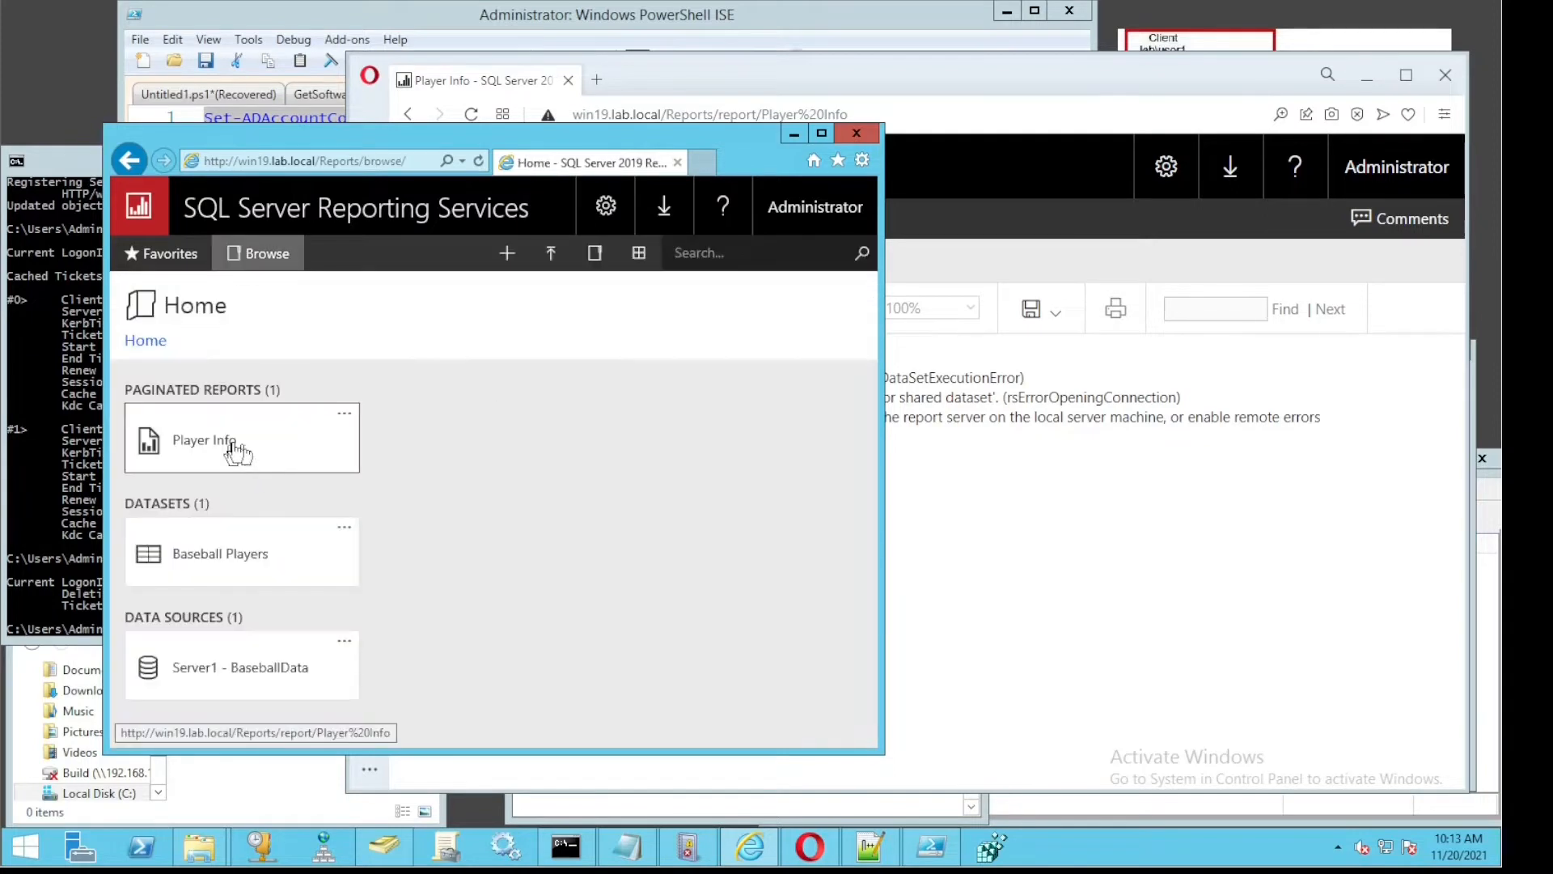
click(204, 440)
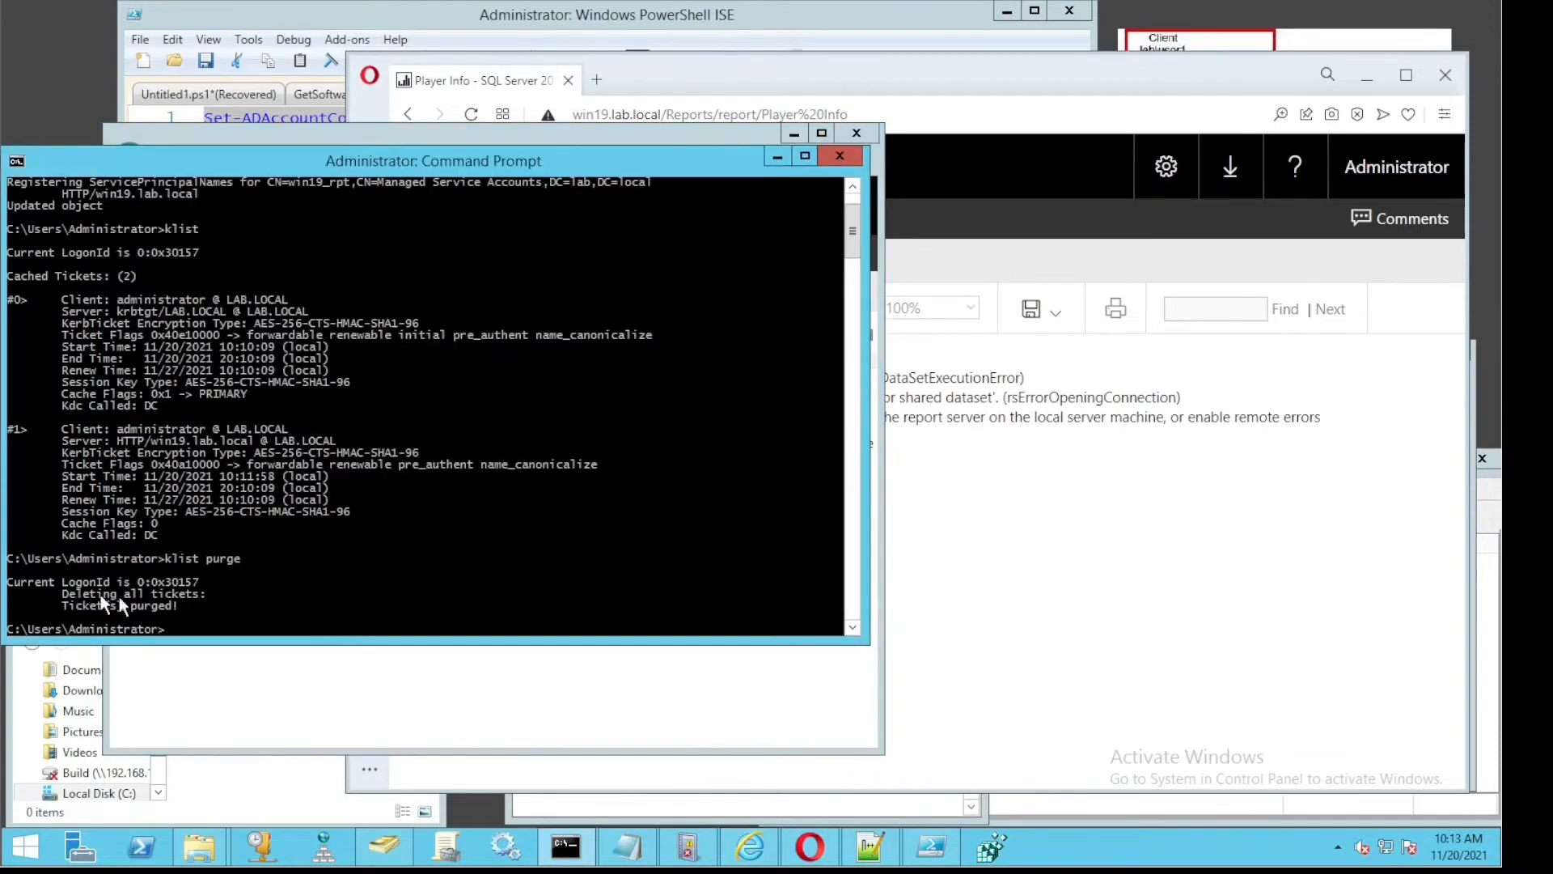
text(klist)
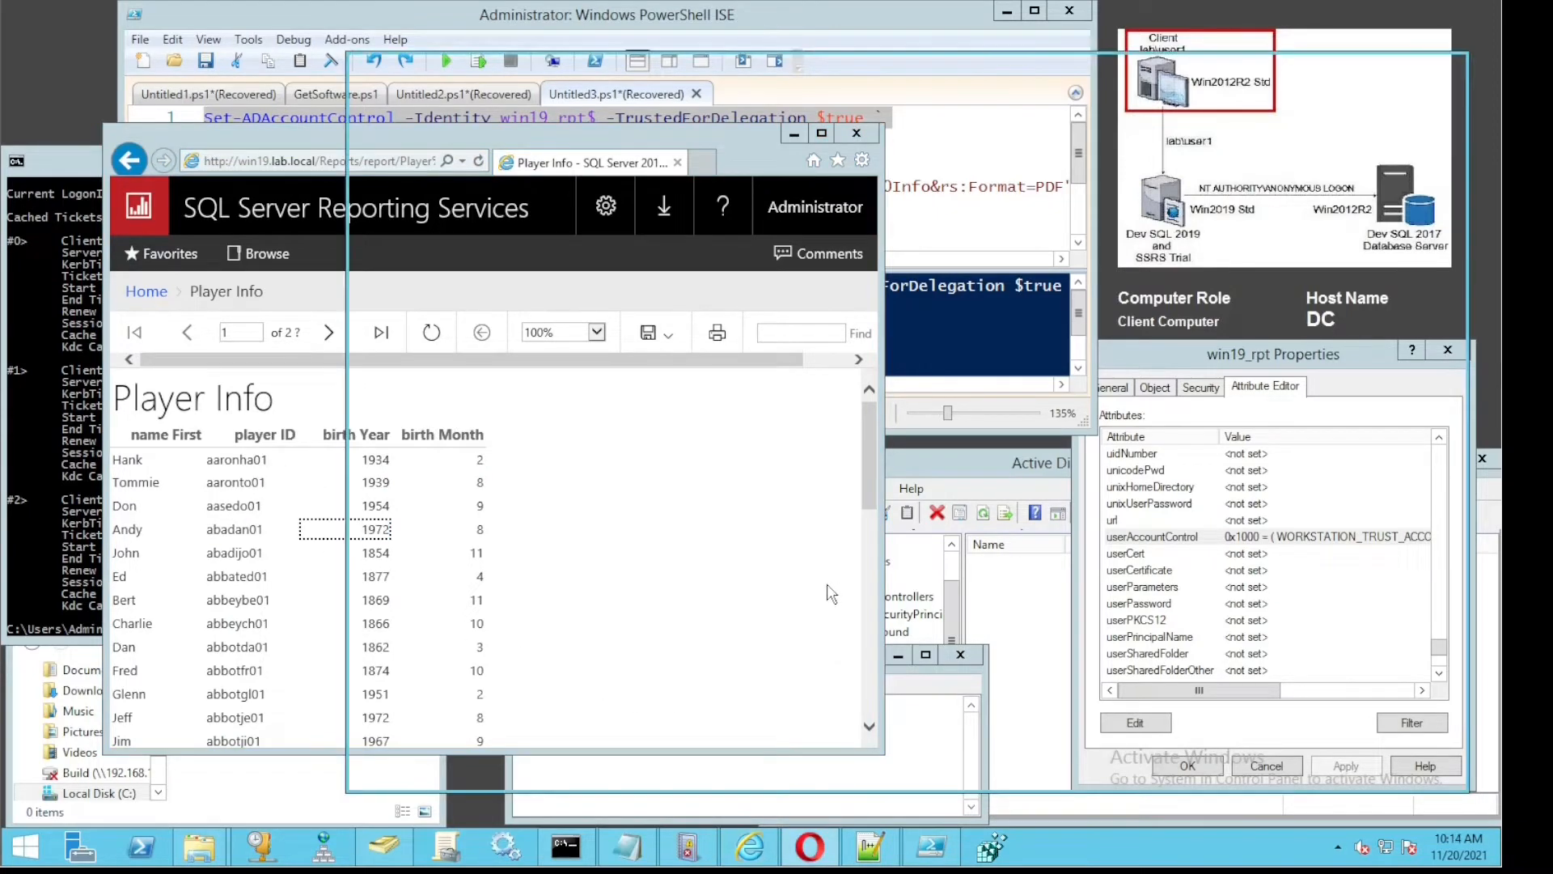
click(809, 846)
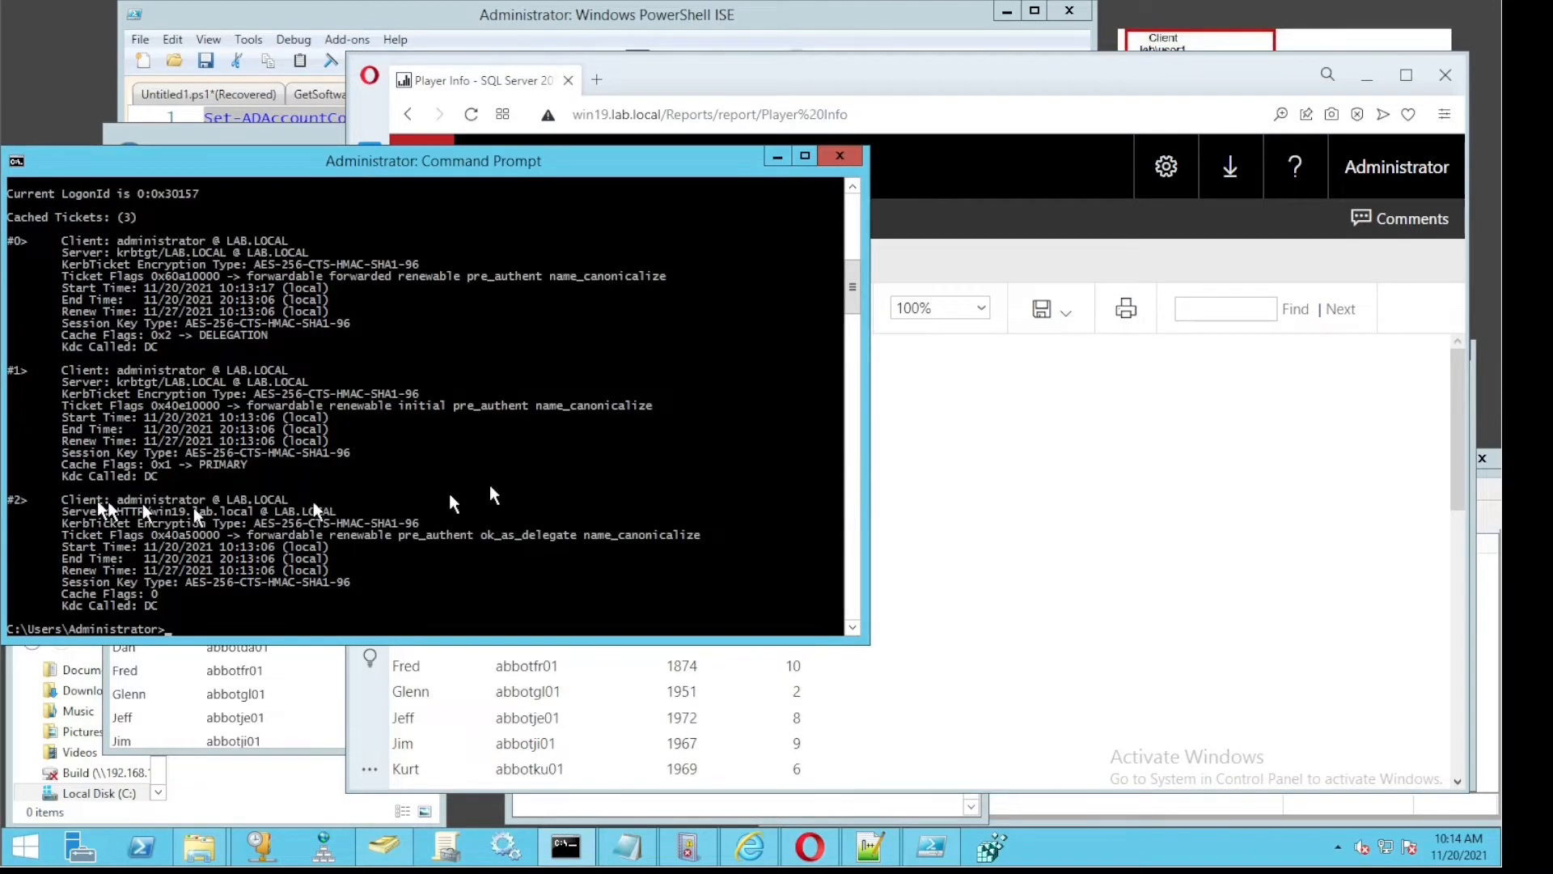
mouse_move(485, 491)
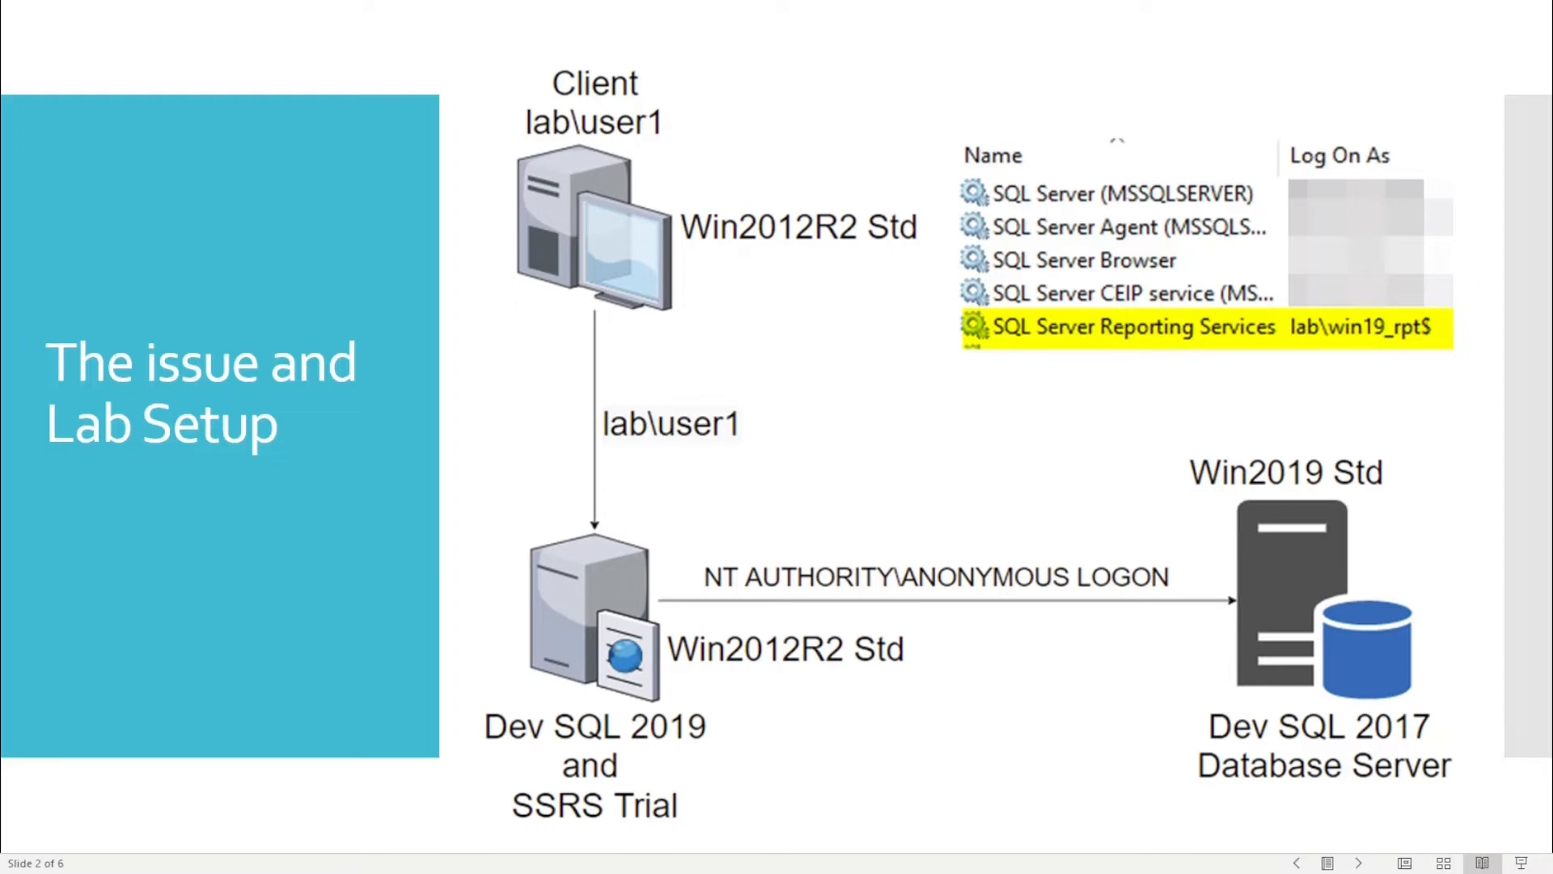
Advance to the 'Verification' slide listing browser, Invoke-WebRequest and curl checks.
click(1357, 862)
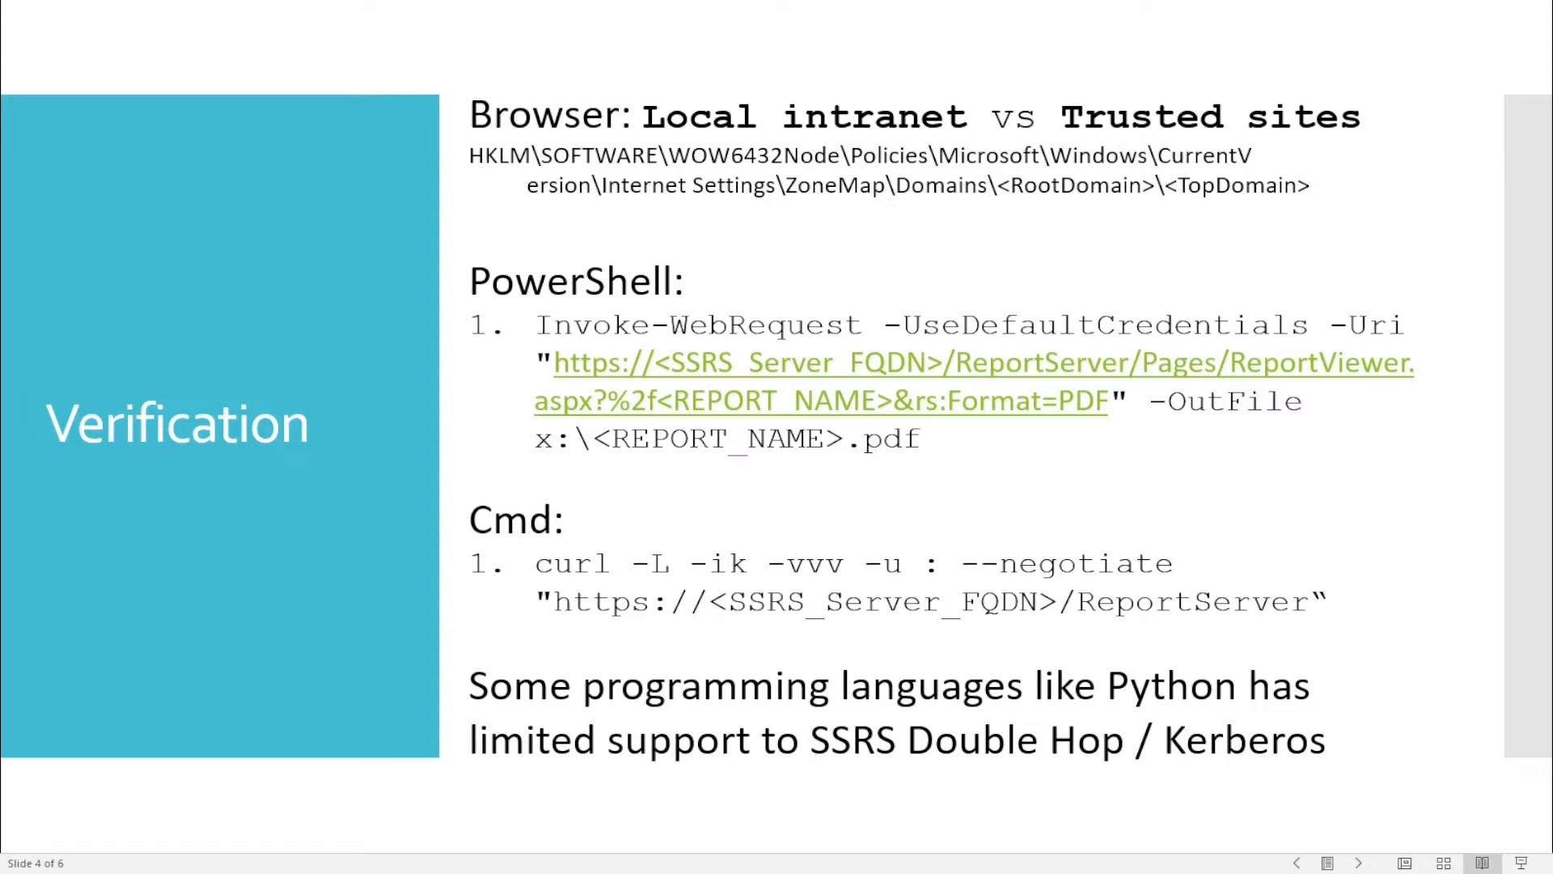
Advance past the troubleshooting slide to the WIN19\SSRS web service URL settings.
click(1357, 862)
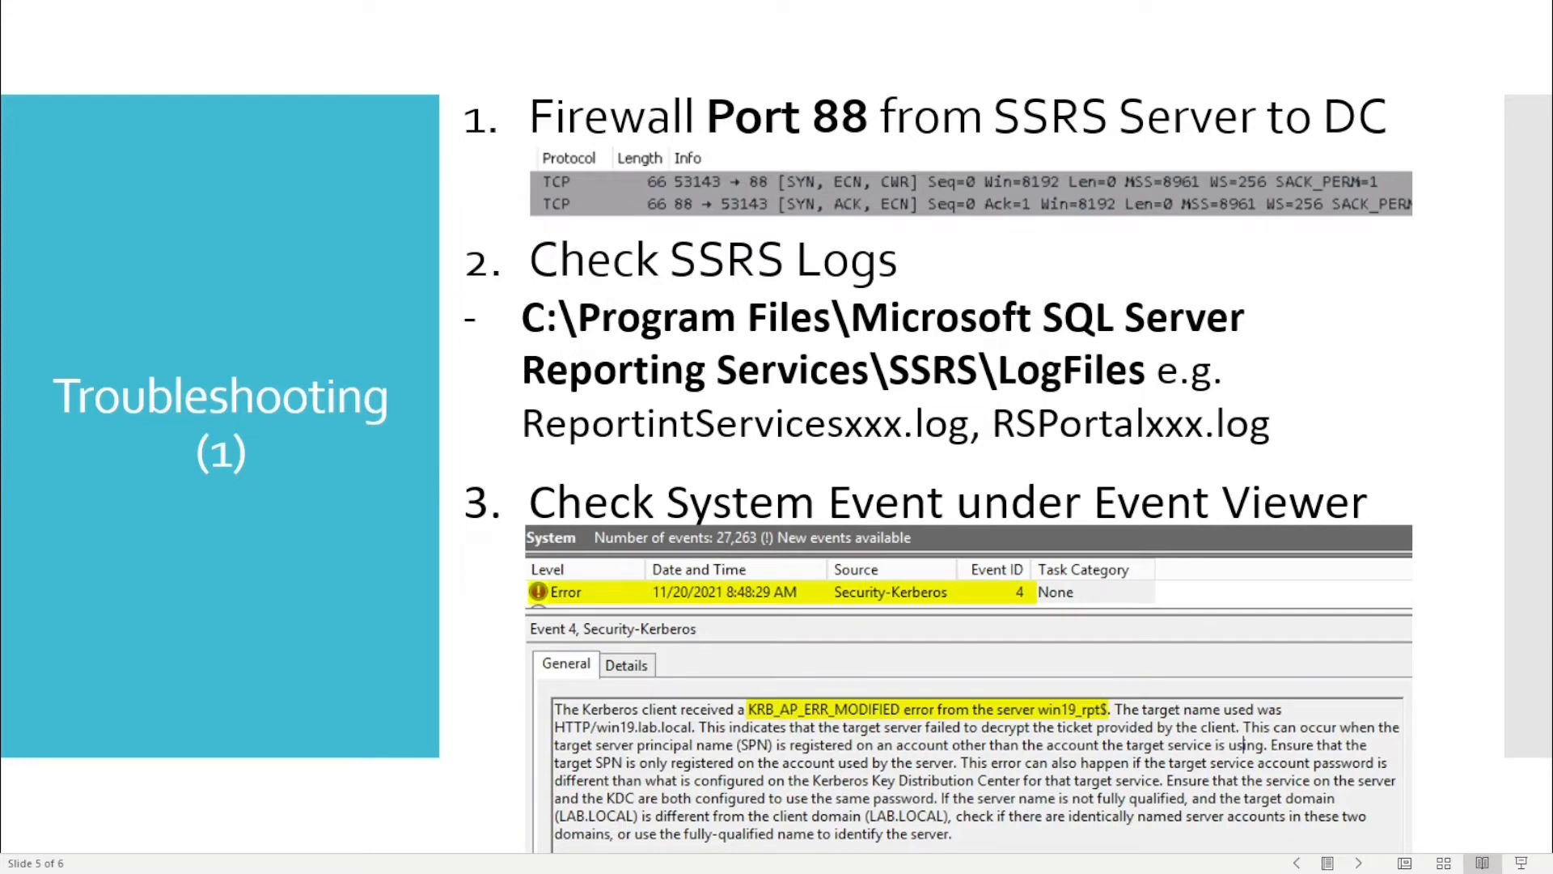
mouse_move(694, 144)
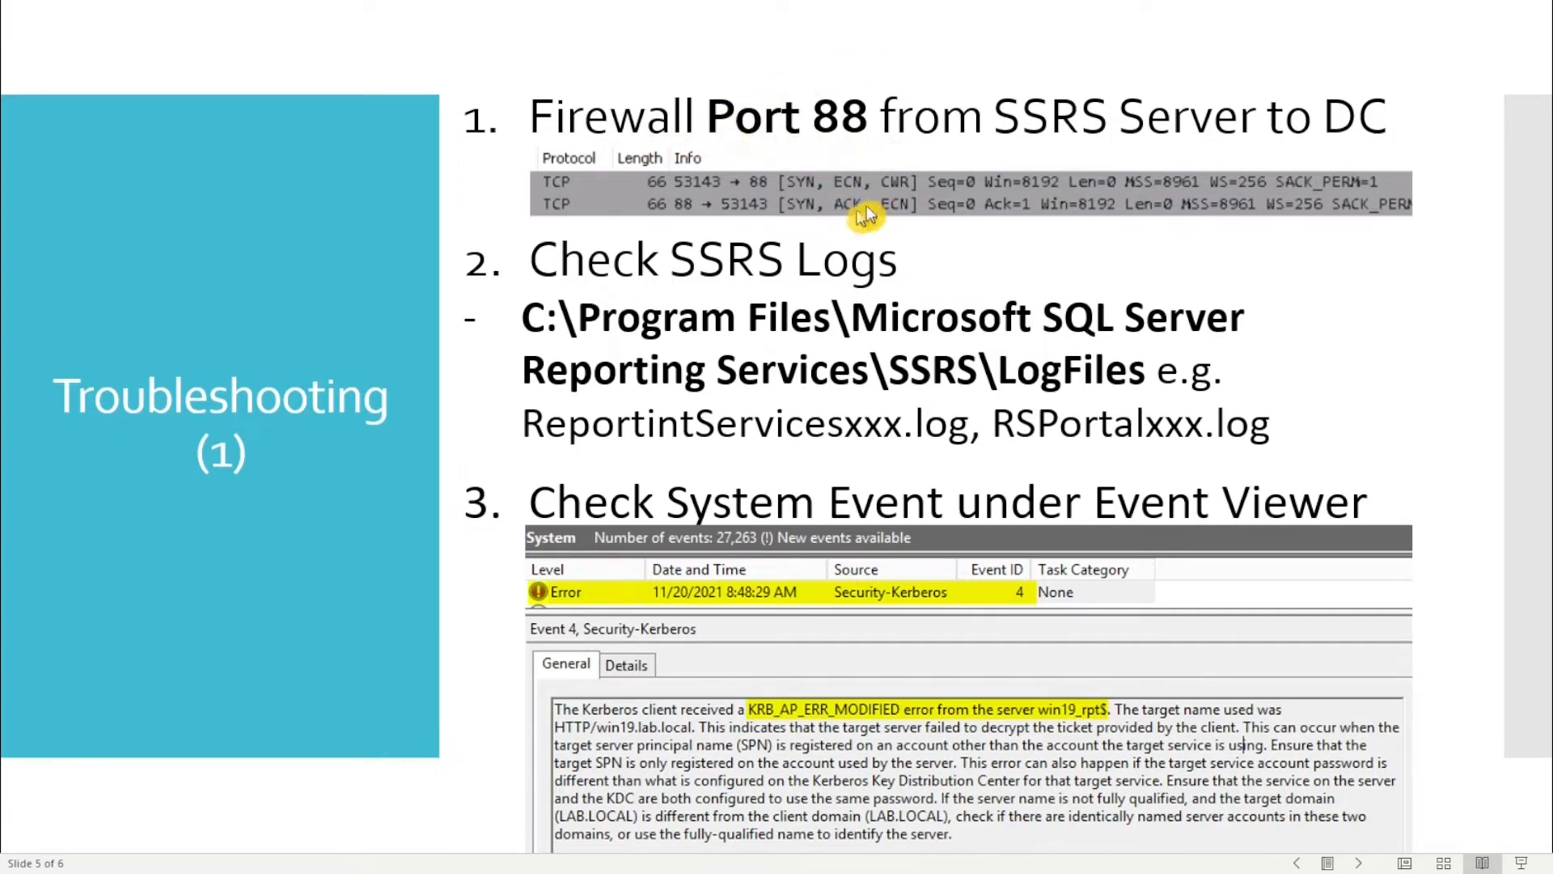
mouse_move(967, 220)
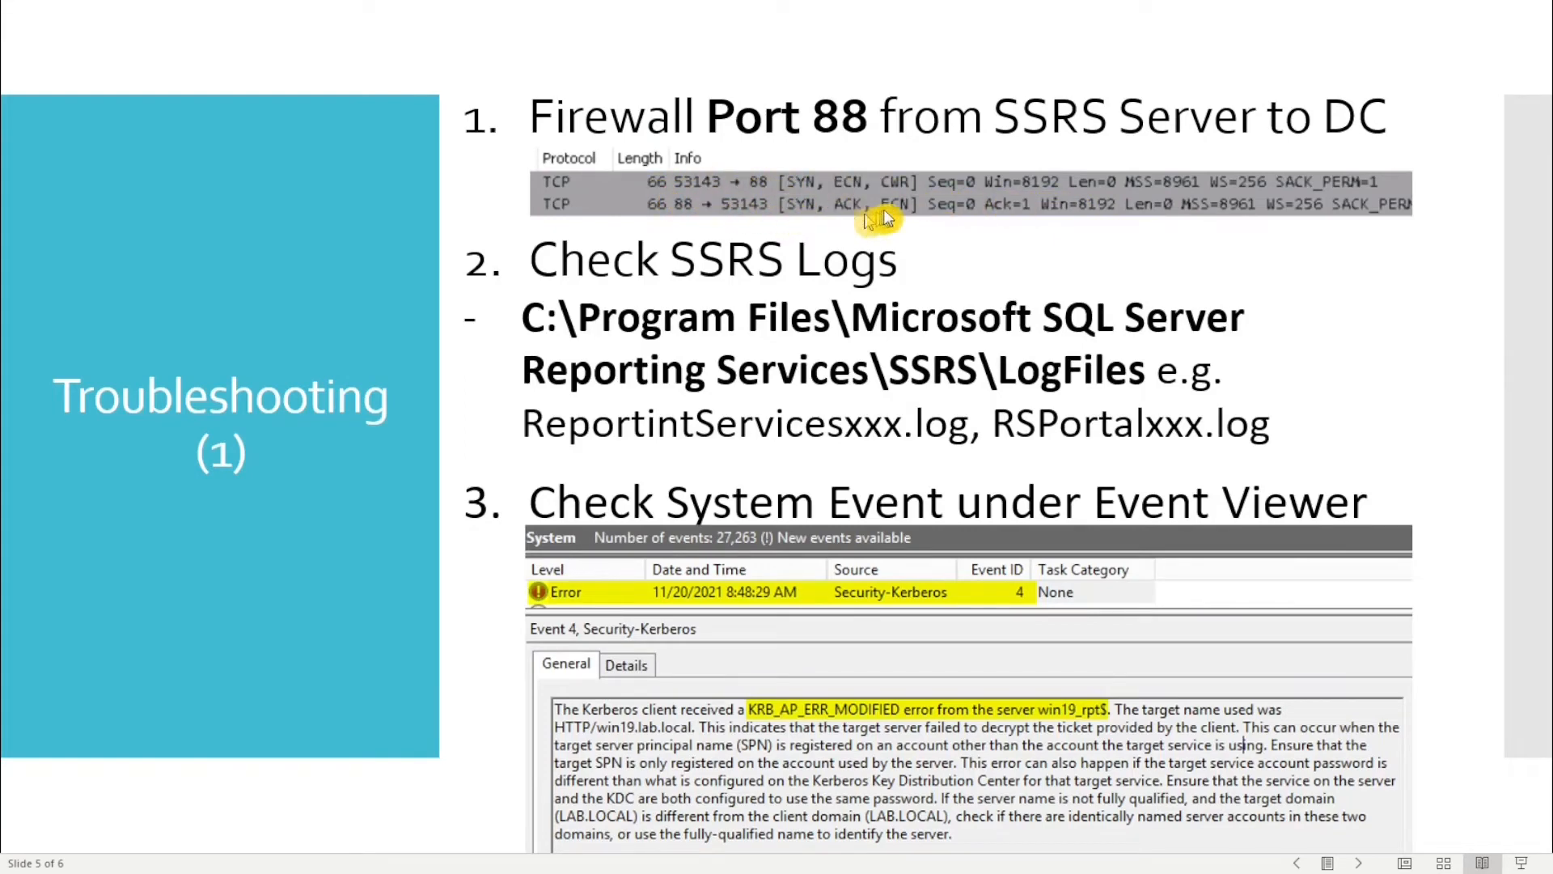
mouse_move(642, 390)
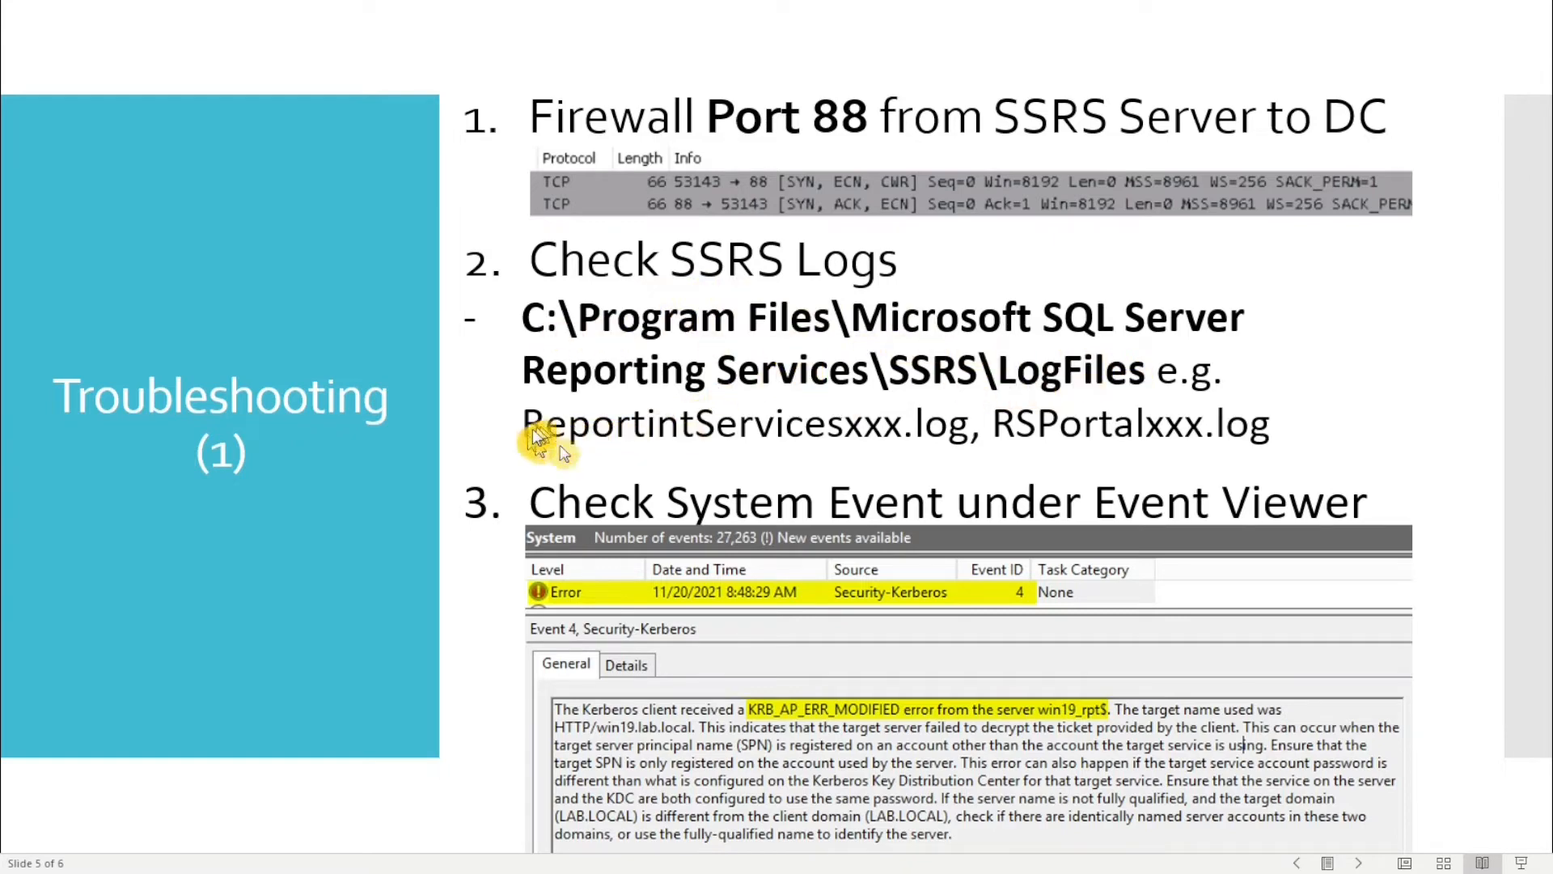
mouse_move(939, 467)
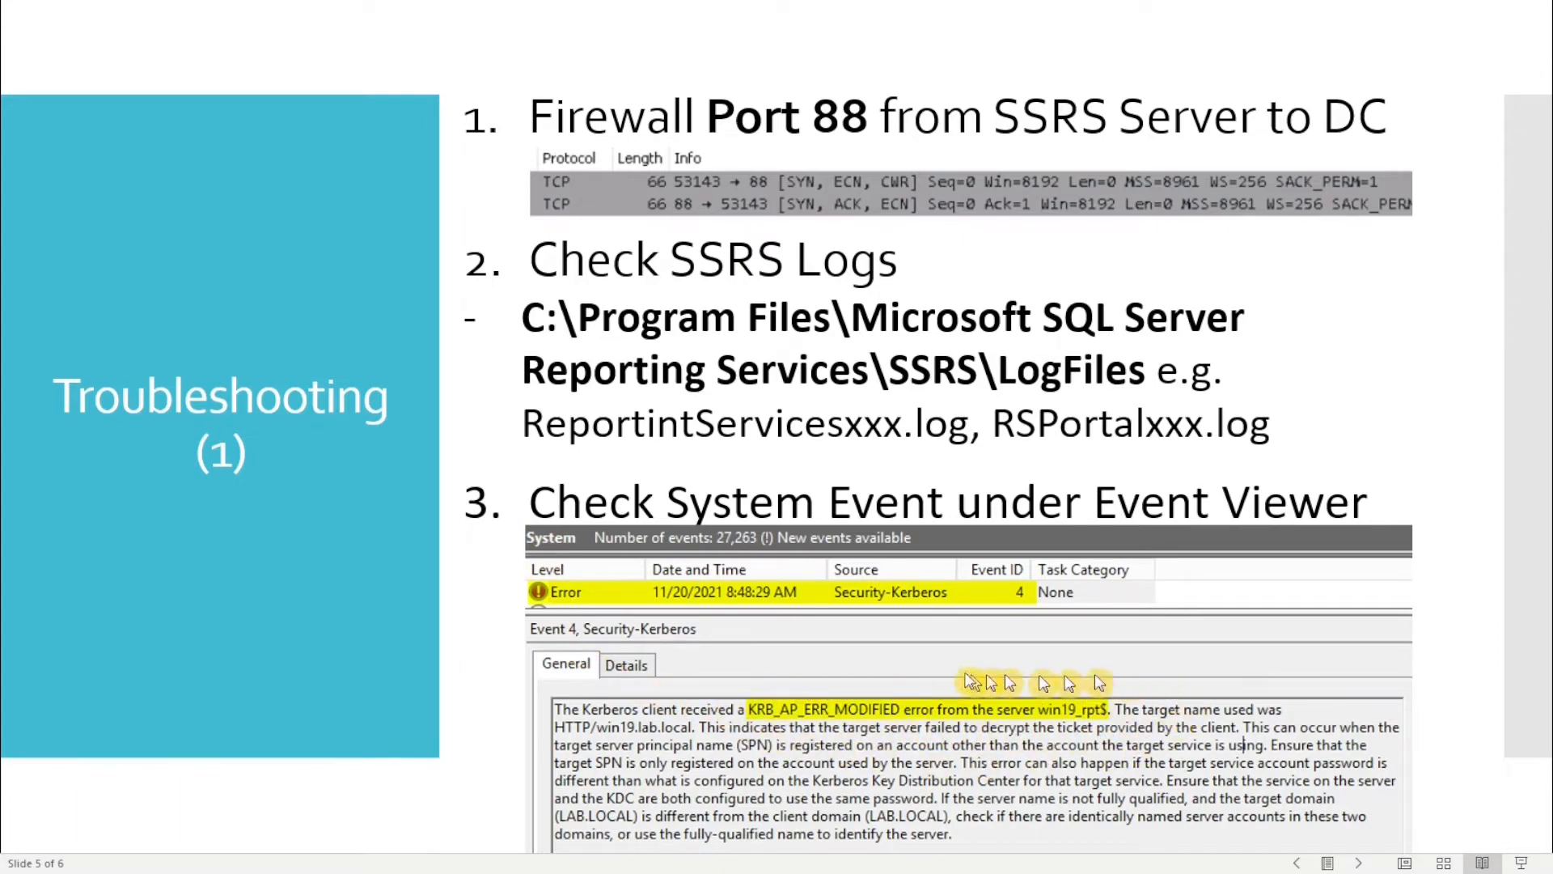
click(1358, 863)
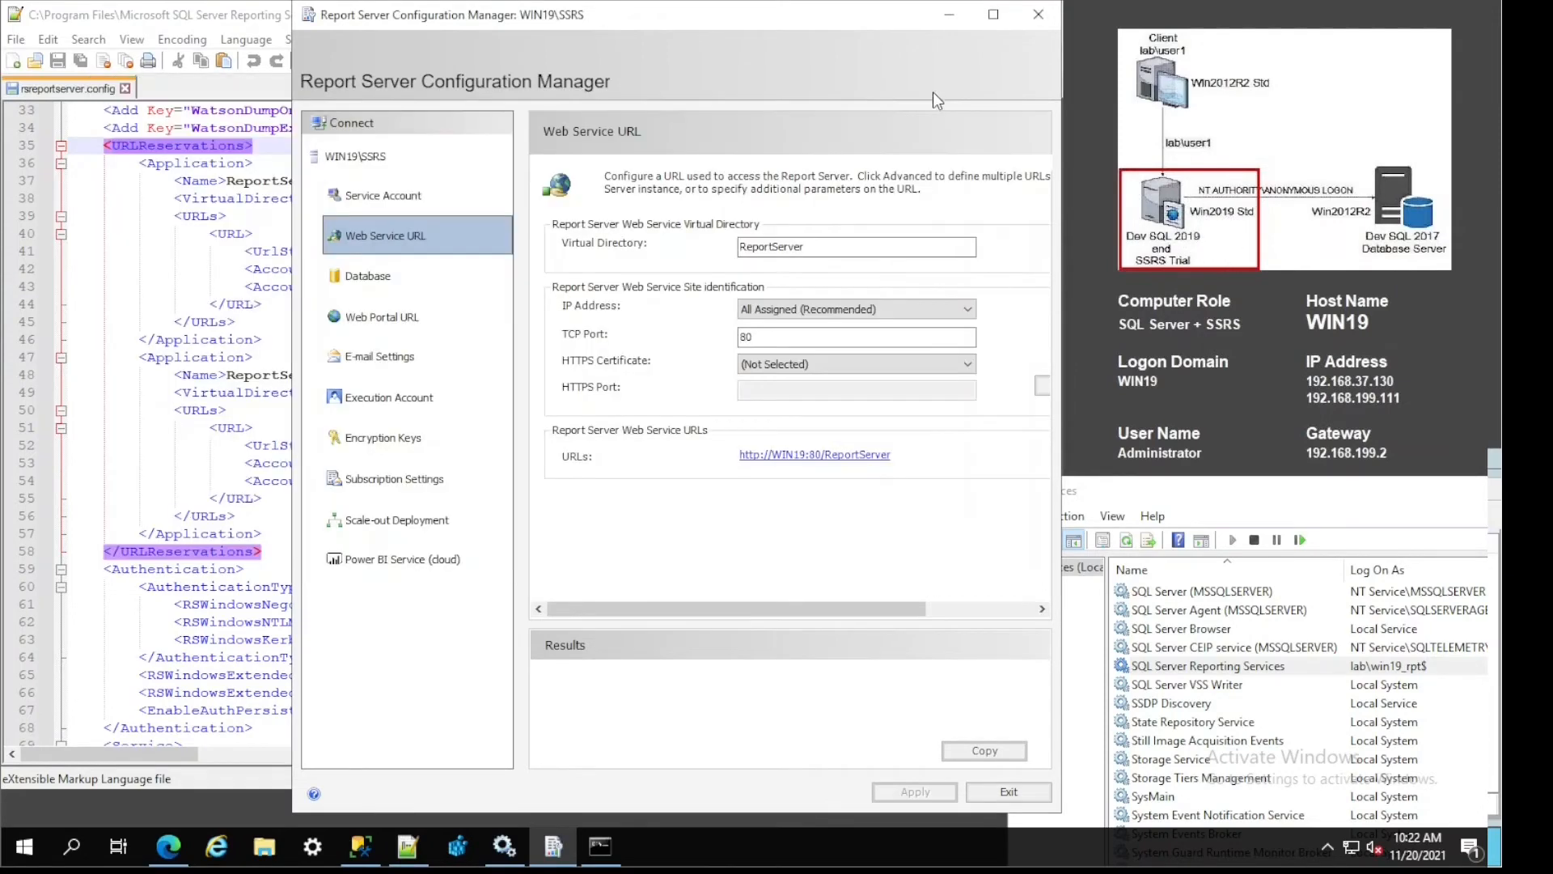
mouse_move(1078, 322)
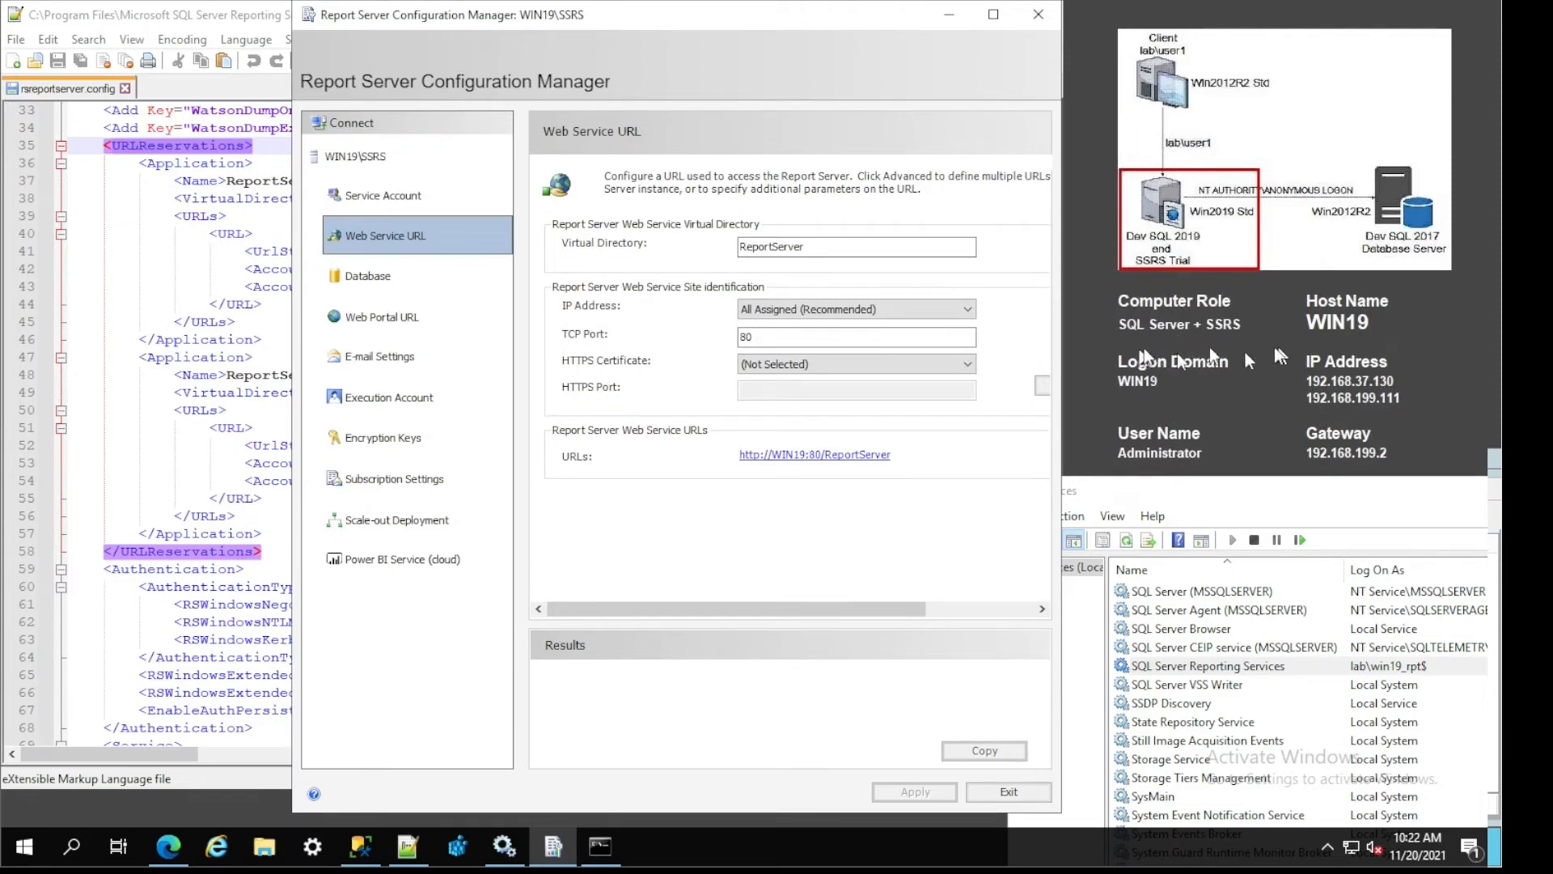
mouse_move(1238, 663)
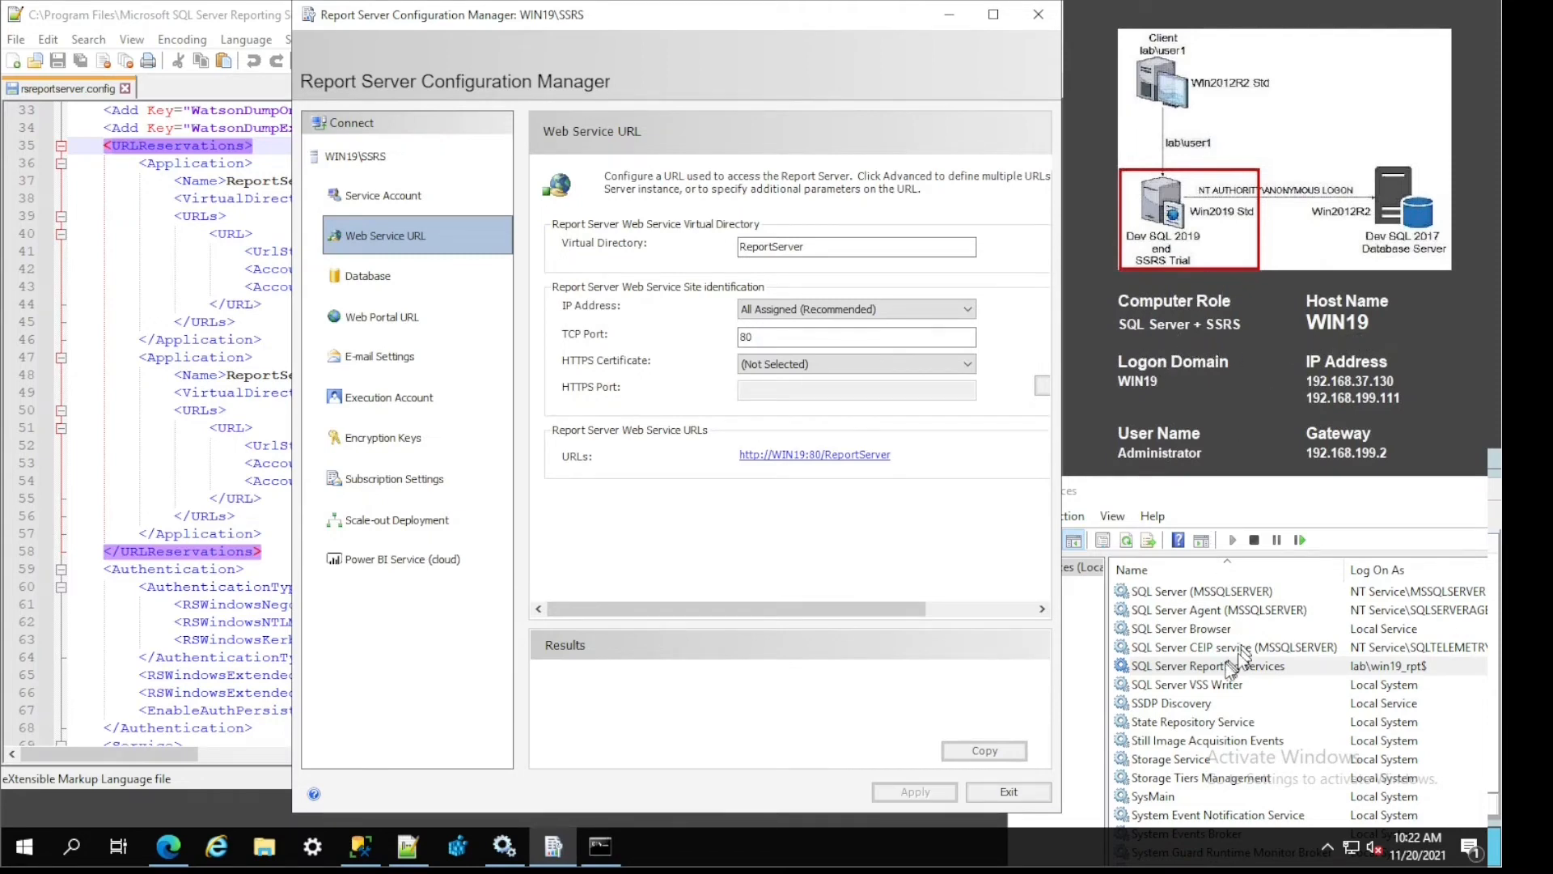
click(1207, 666)
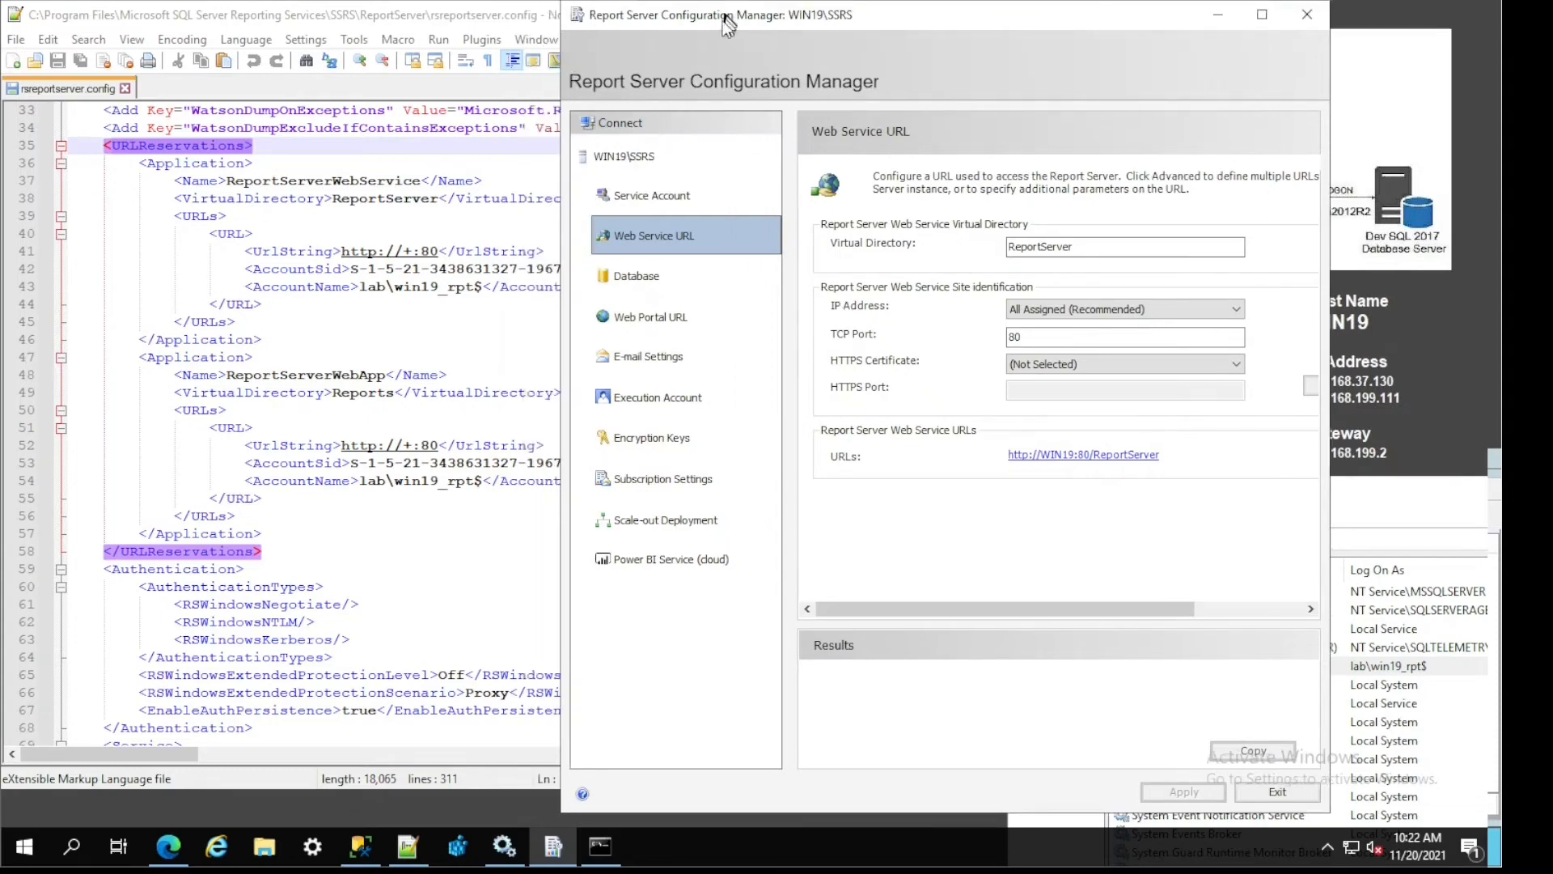
mouse_move(197, 25)
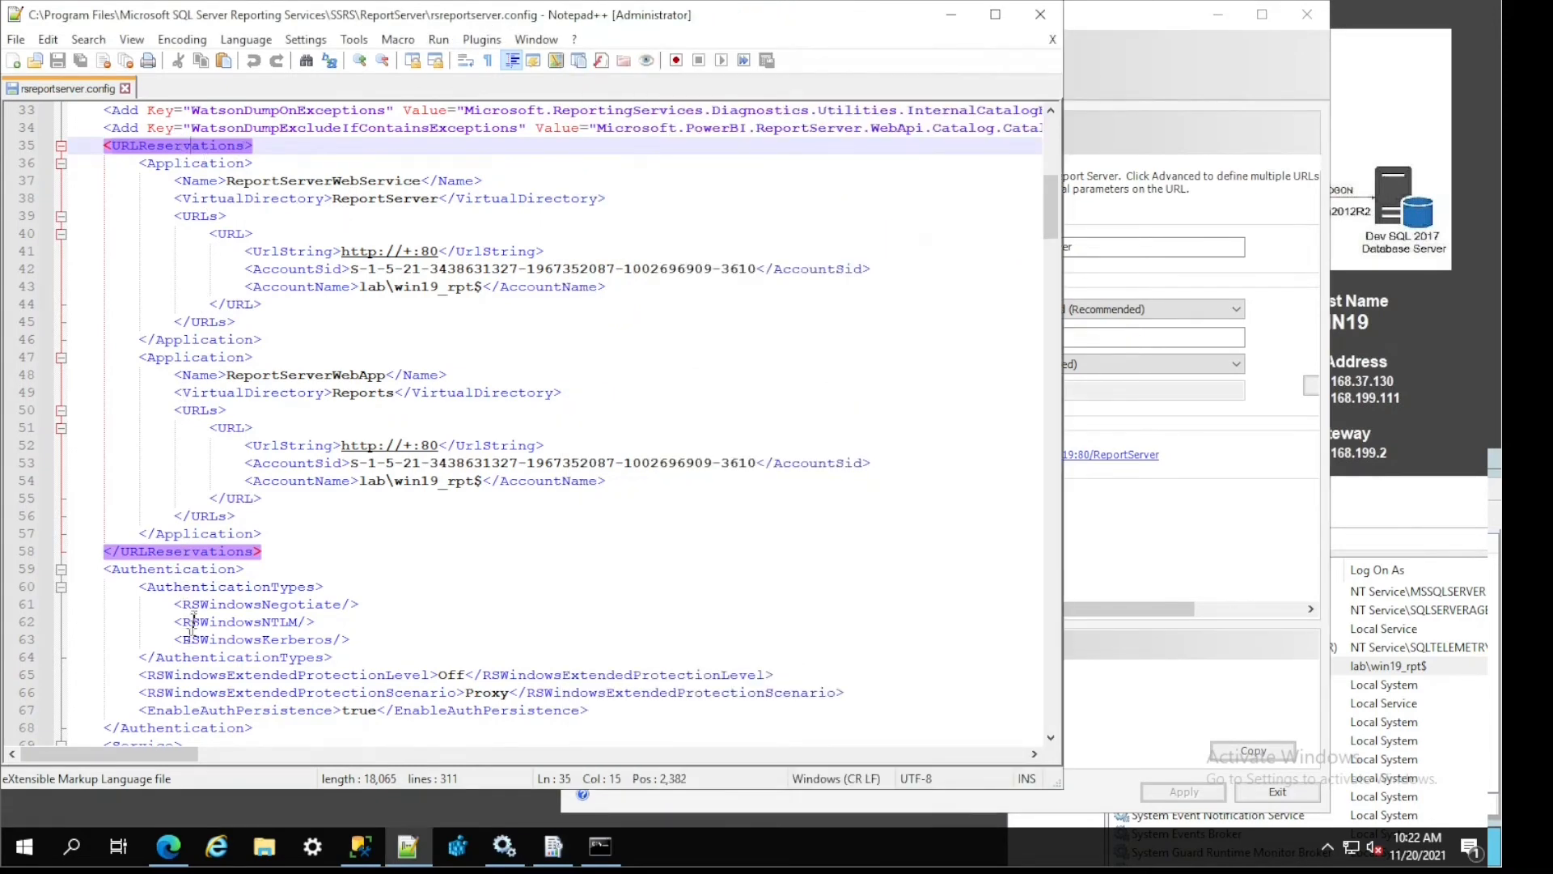
click(173, 568)
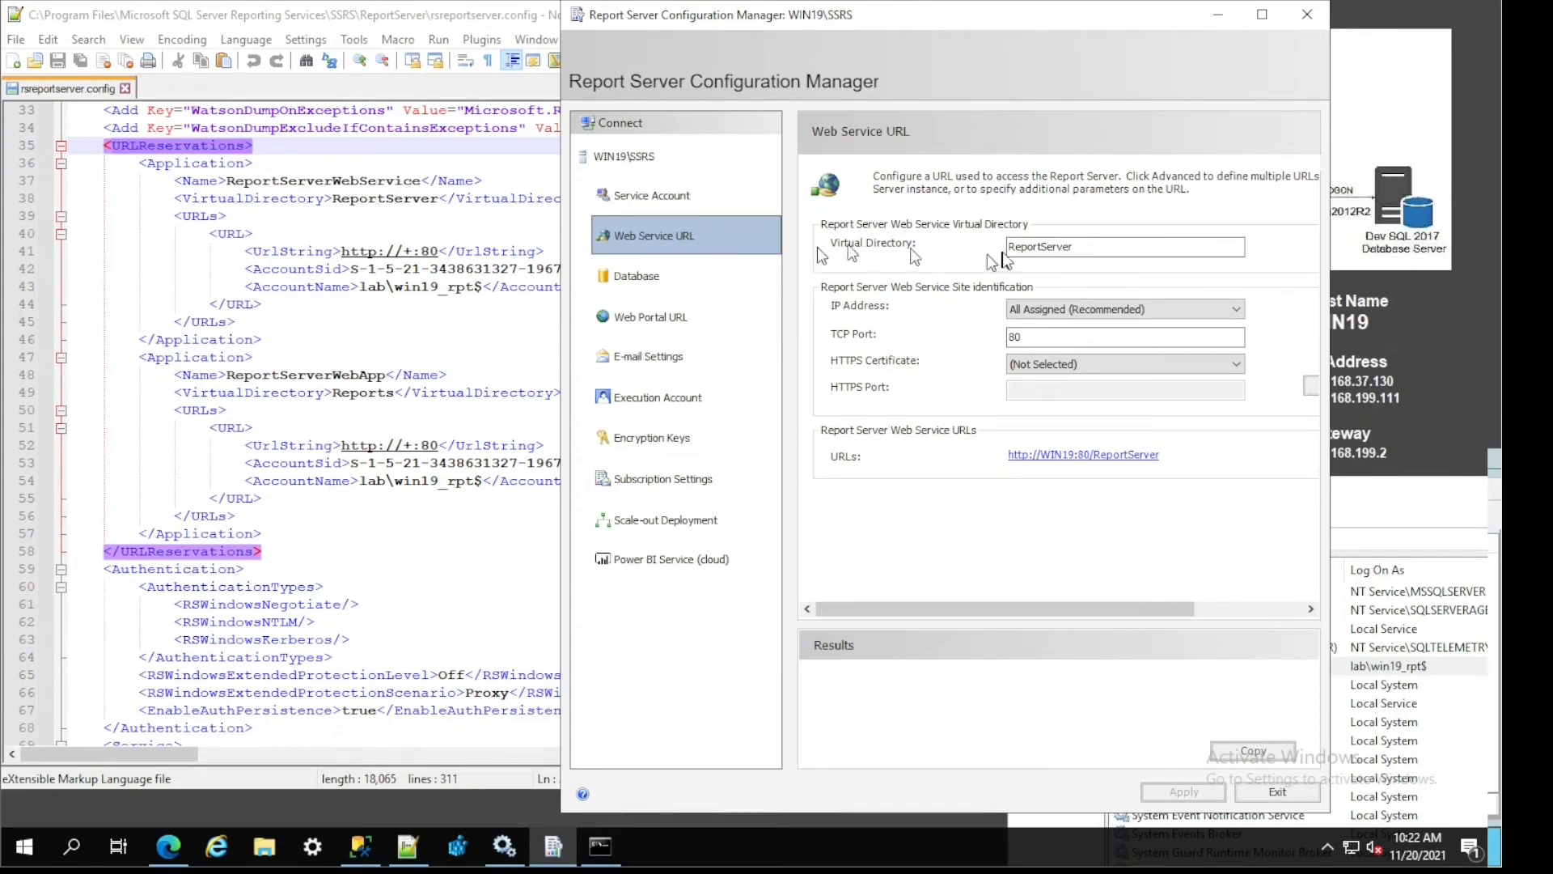
mouse_move(513, 335)
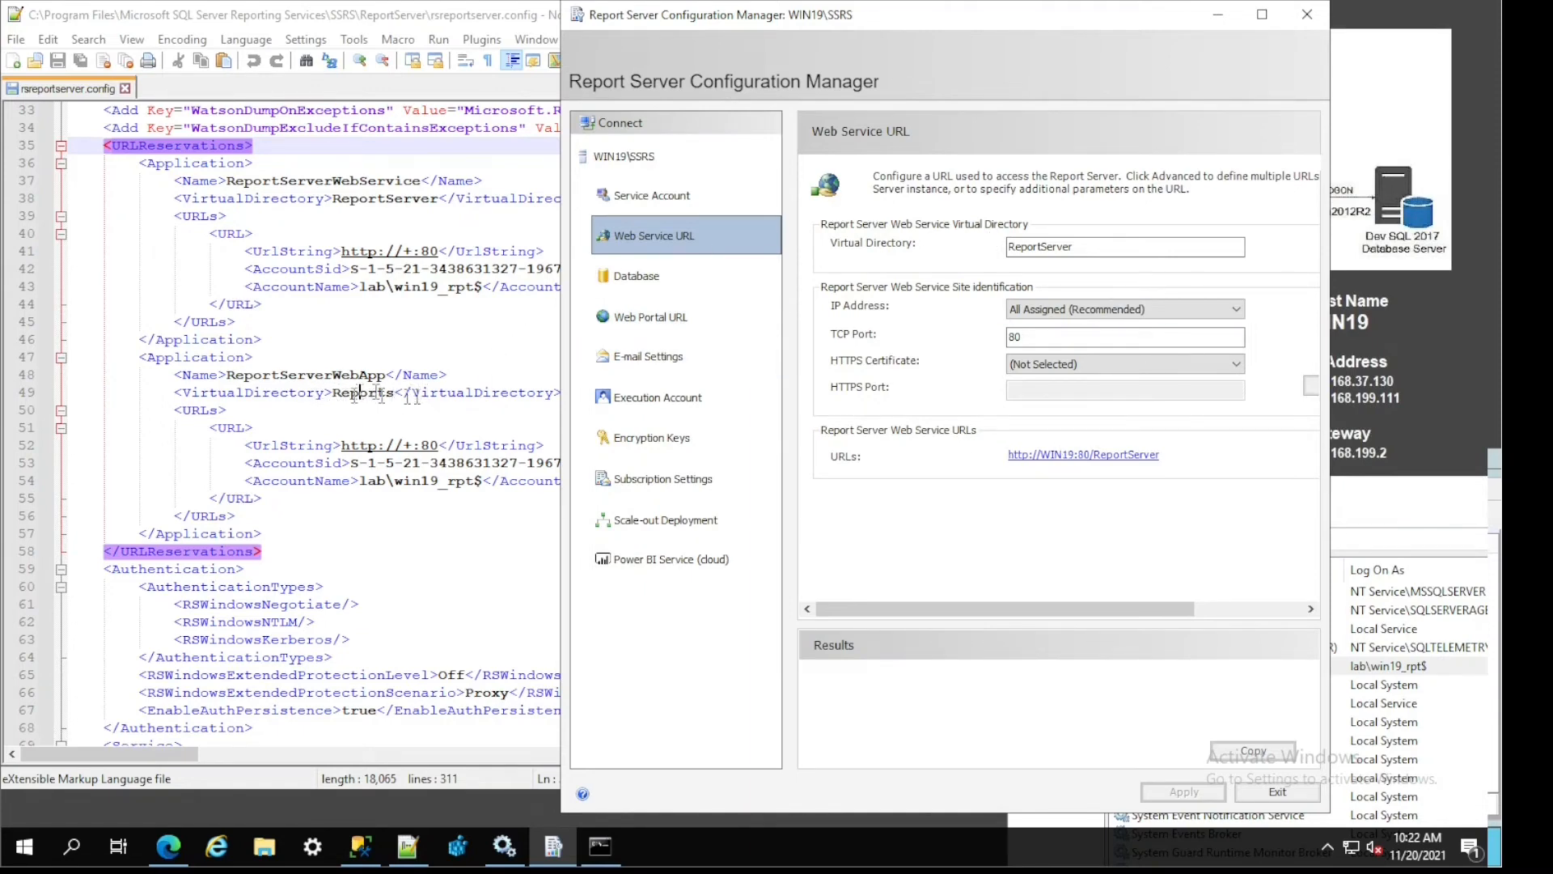
mouse_move(651, 317)
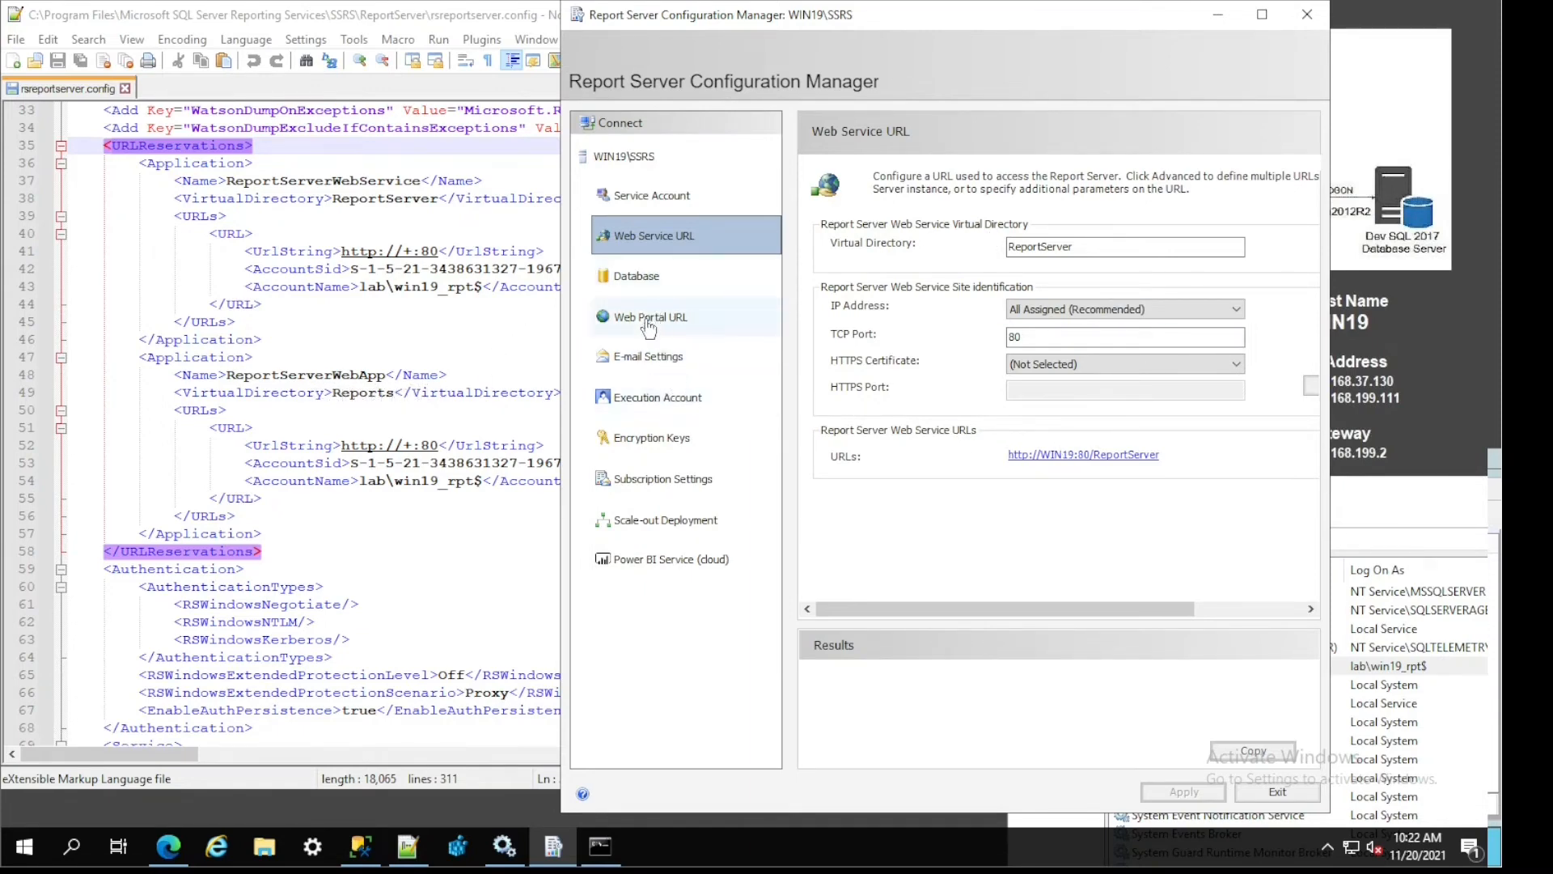
Review the web portal URL and its advanced multiple-URL settings, leaving them unchanged.
click(650, 317)
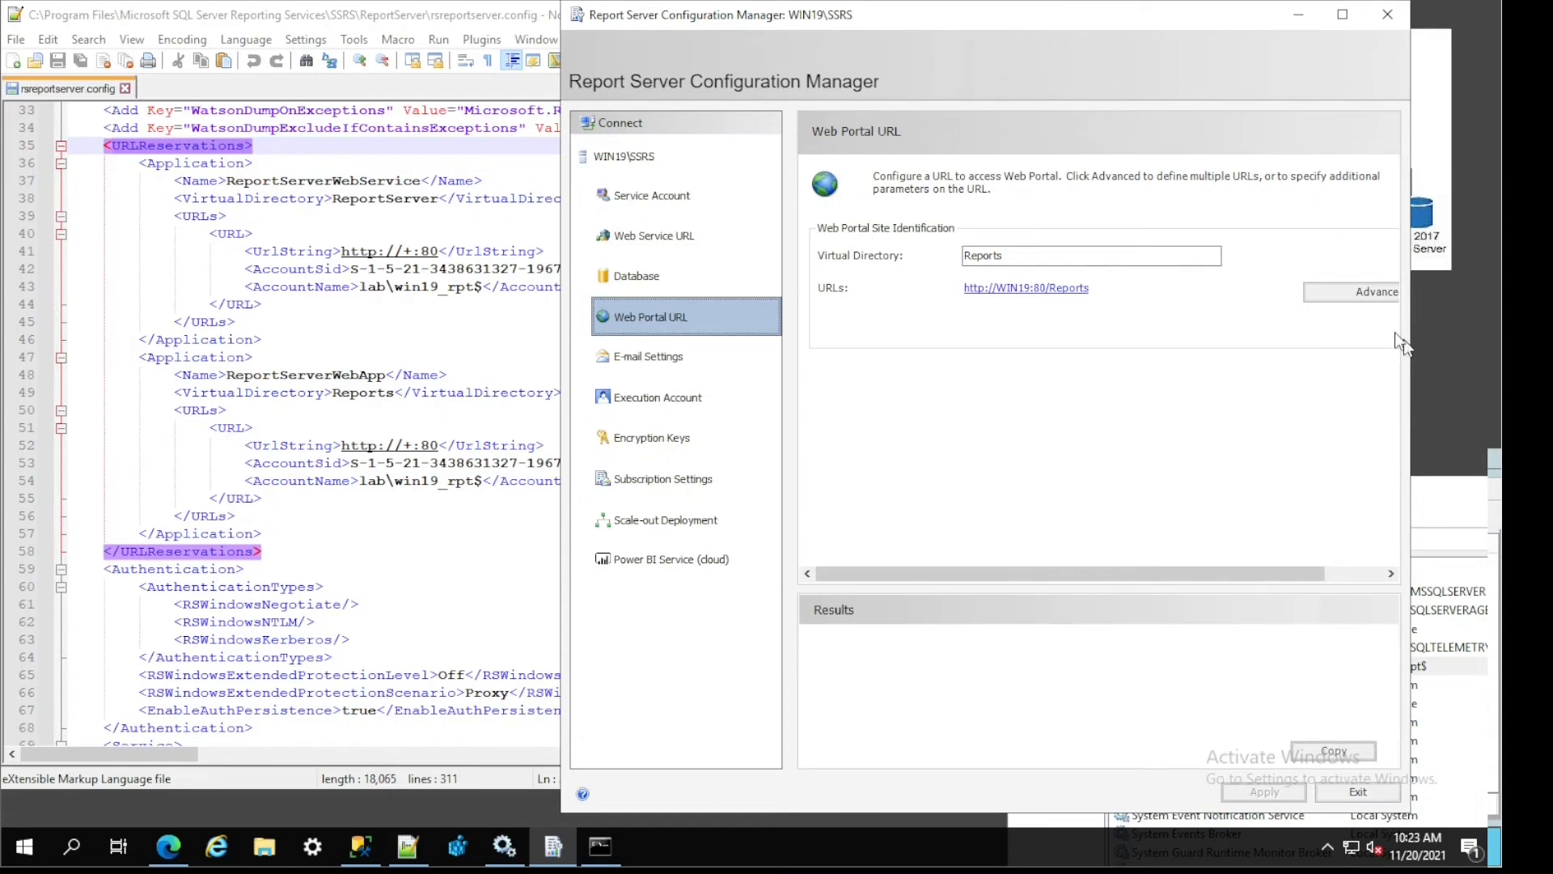
click(1375, 292)
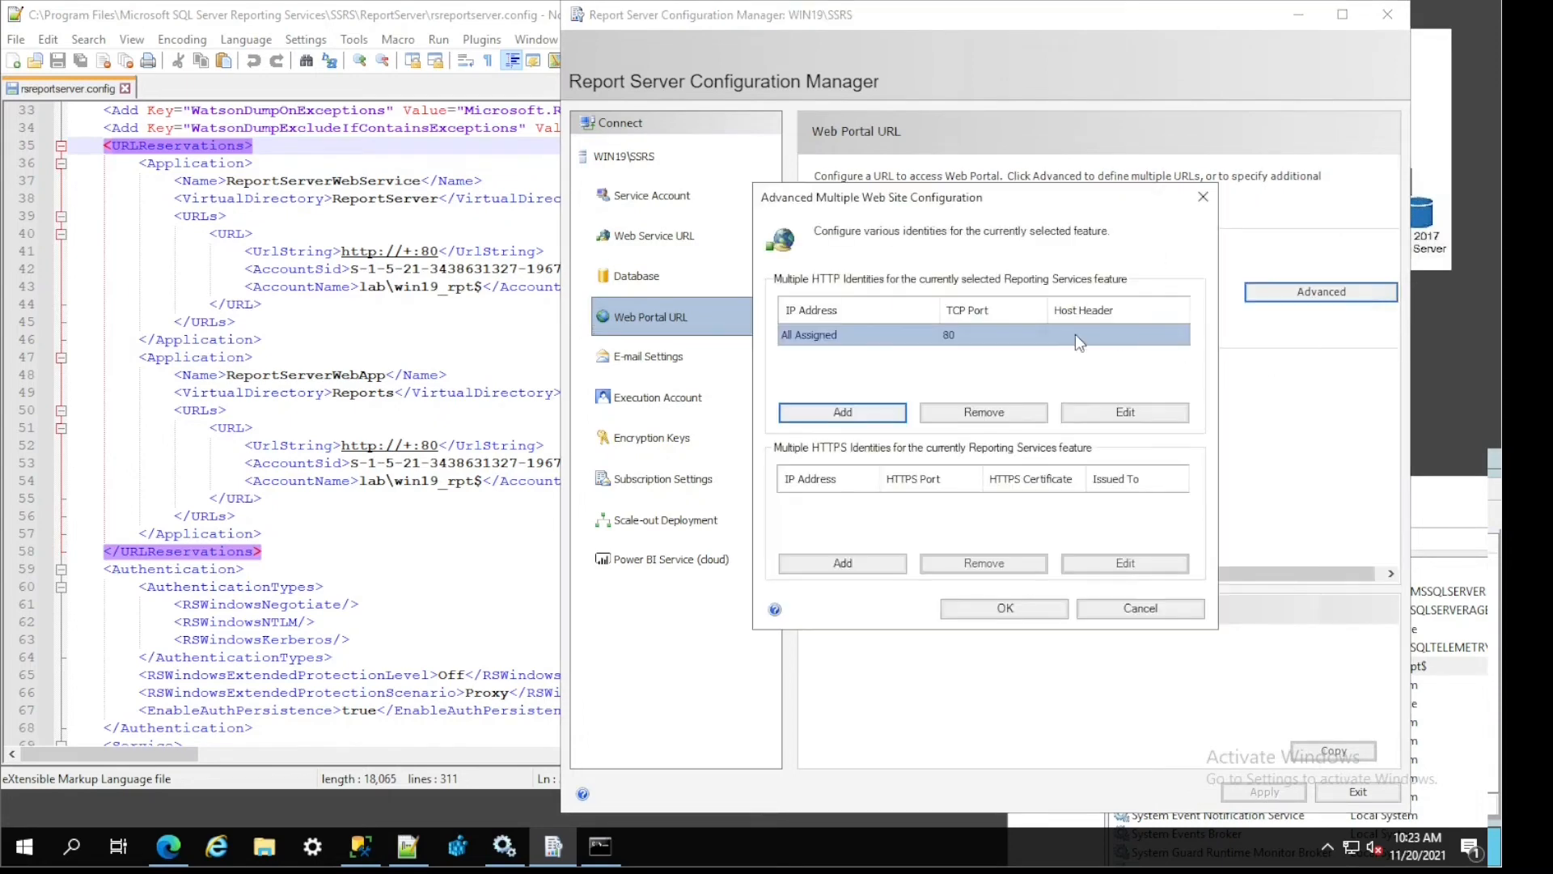
click(1137, 607)
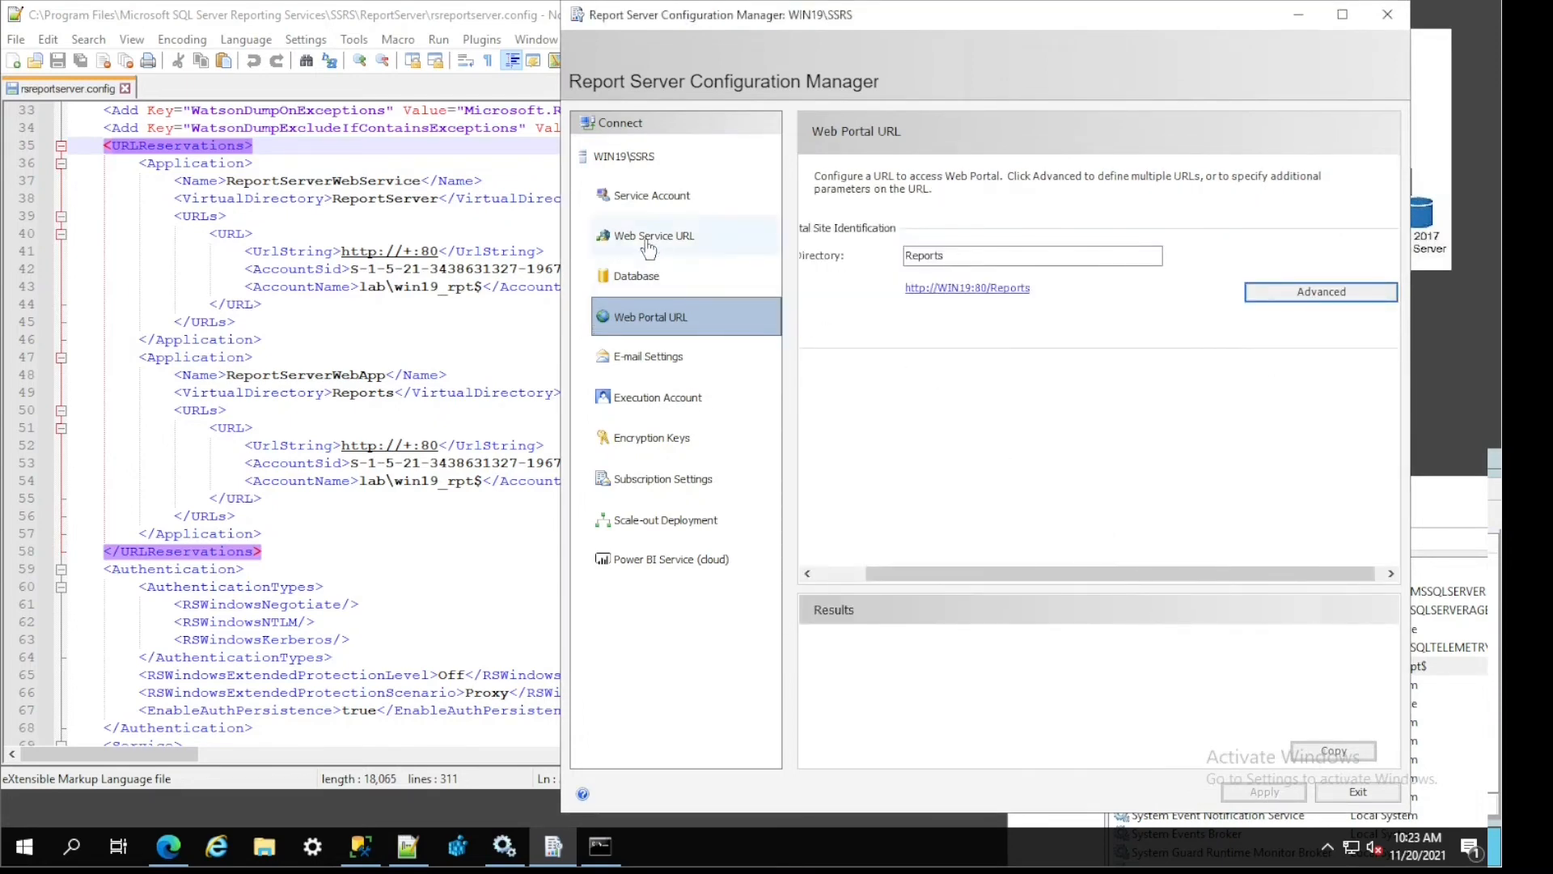
click(654, 234)
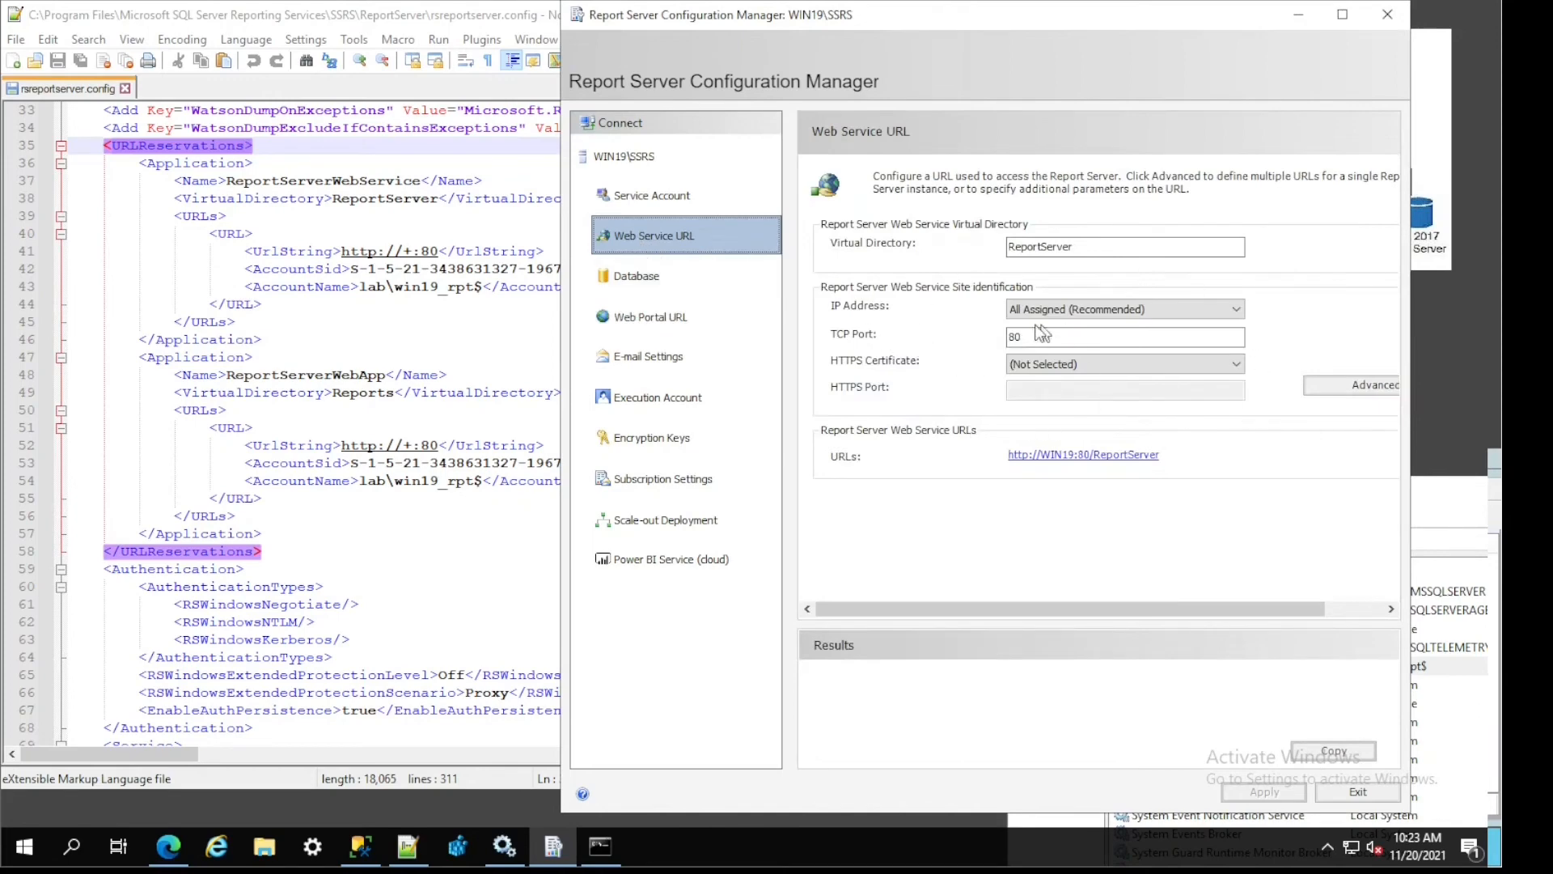
mouse_move(650, 437)
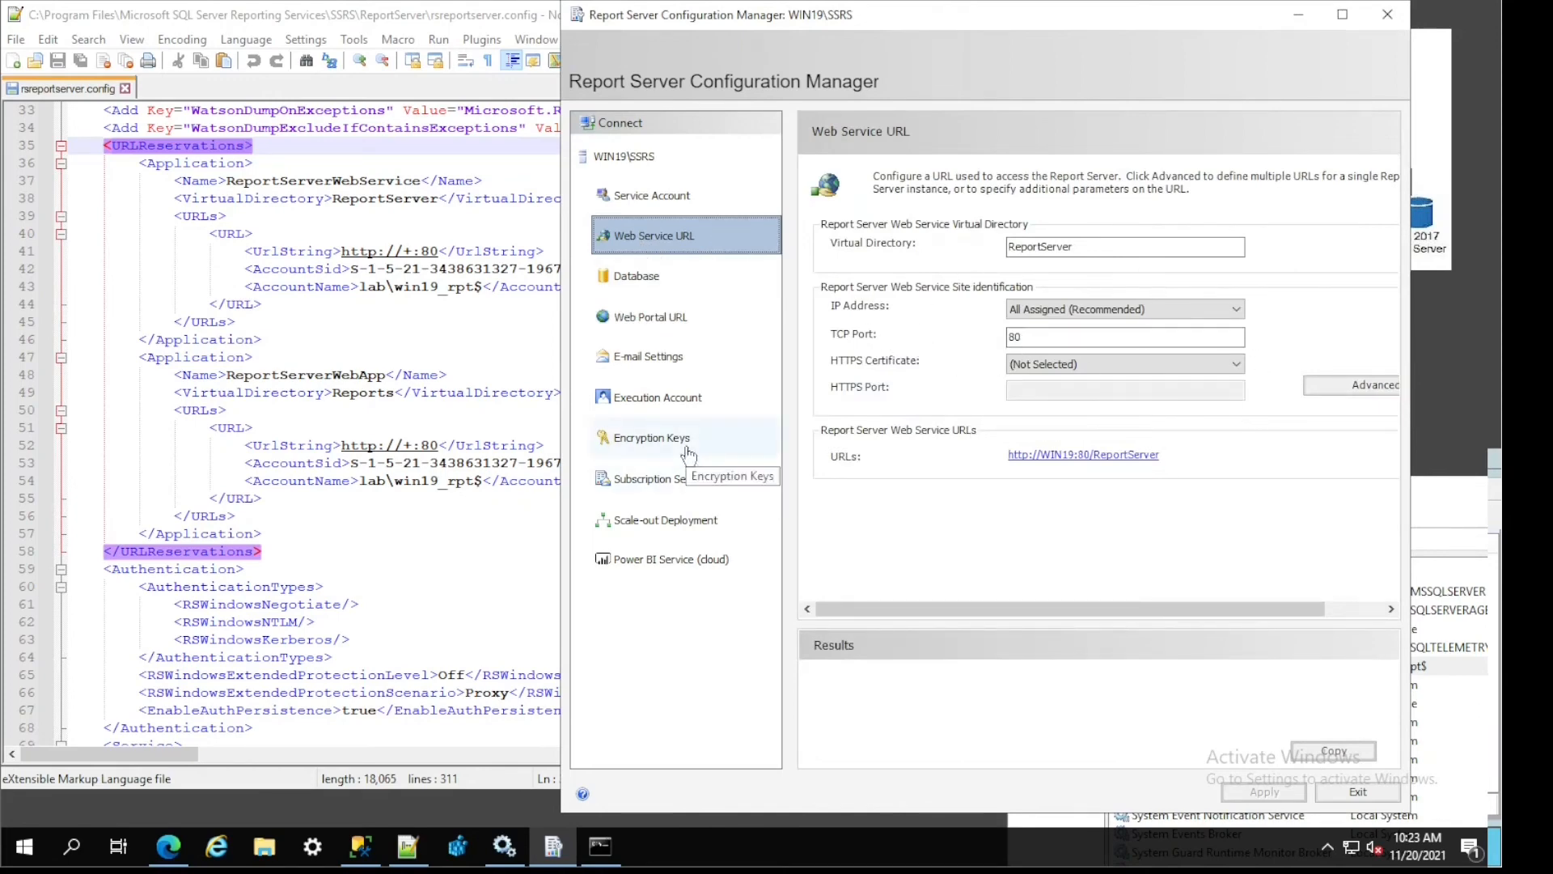
mouse_move(650, 275)
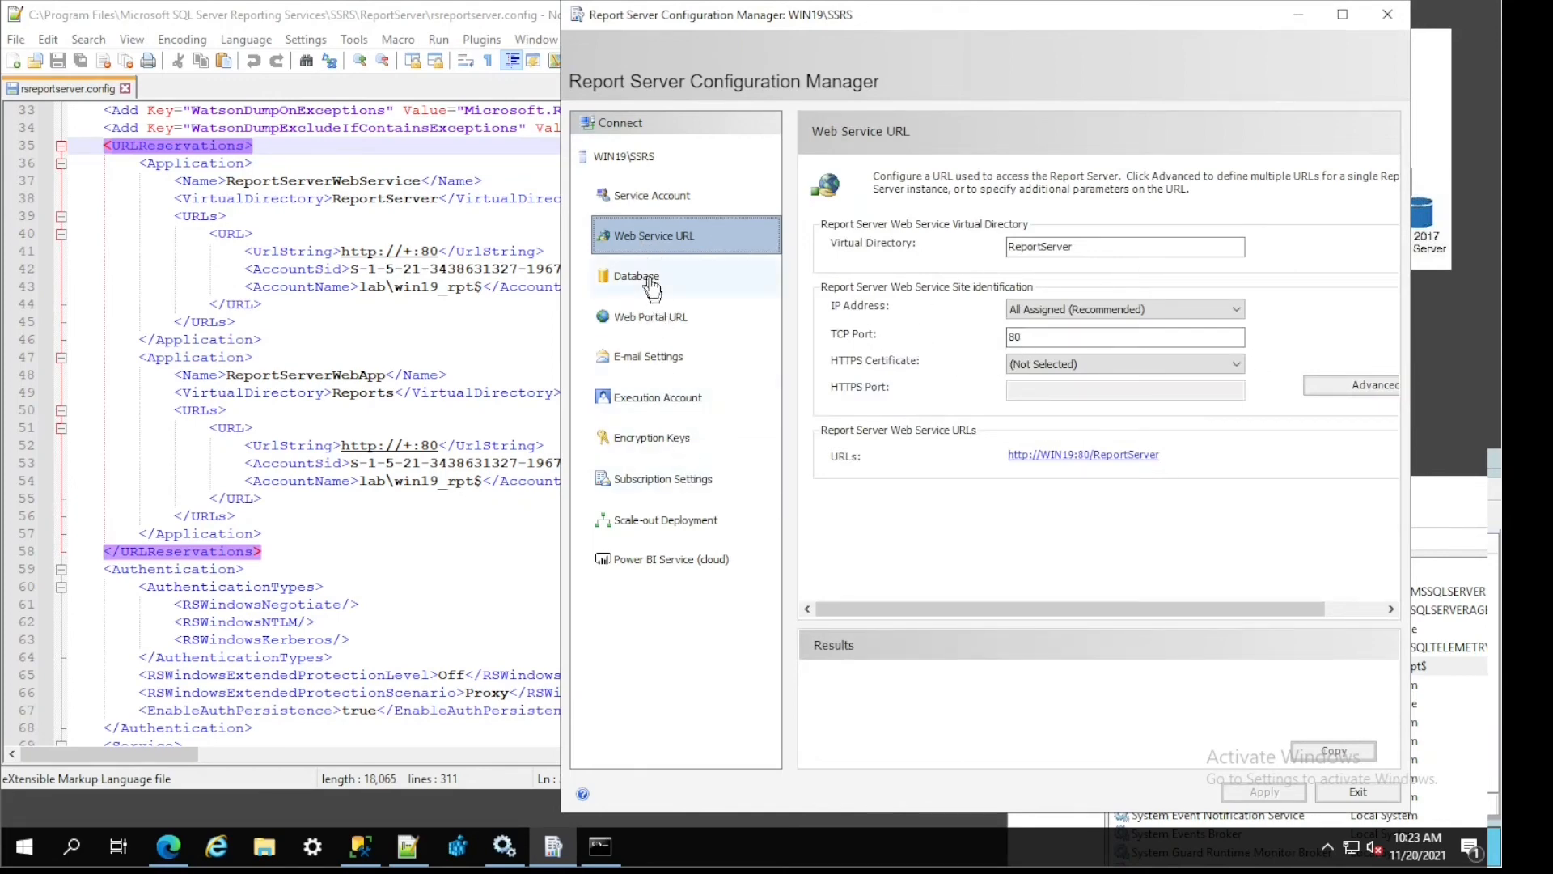
Confirm the service account is lab\win19_rpt$, then return to the AuthenticationTypes block in rsreportserver.config.
click(650, 196)
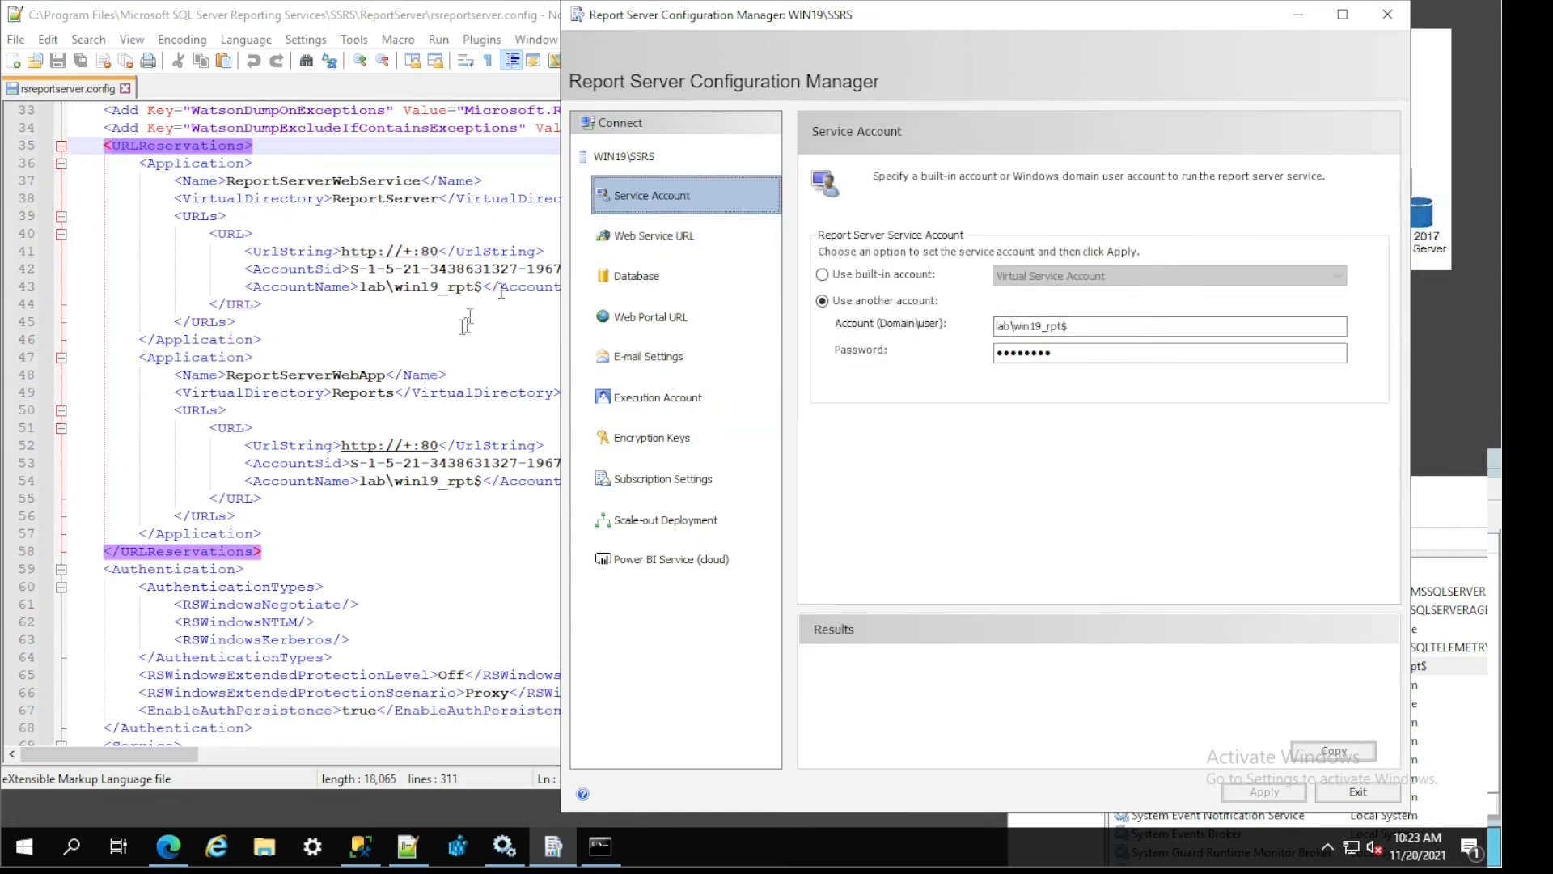
mouse_move(457, 406)
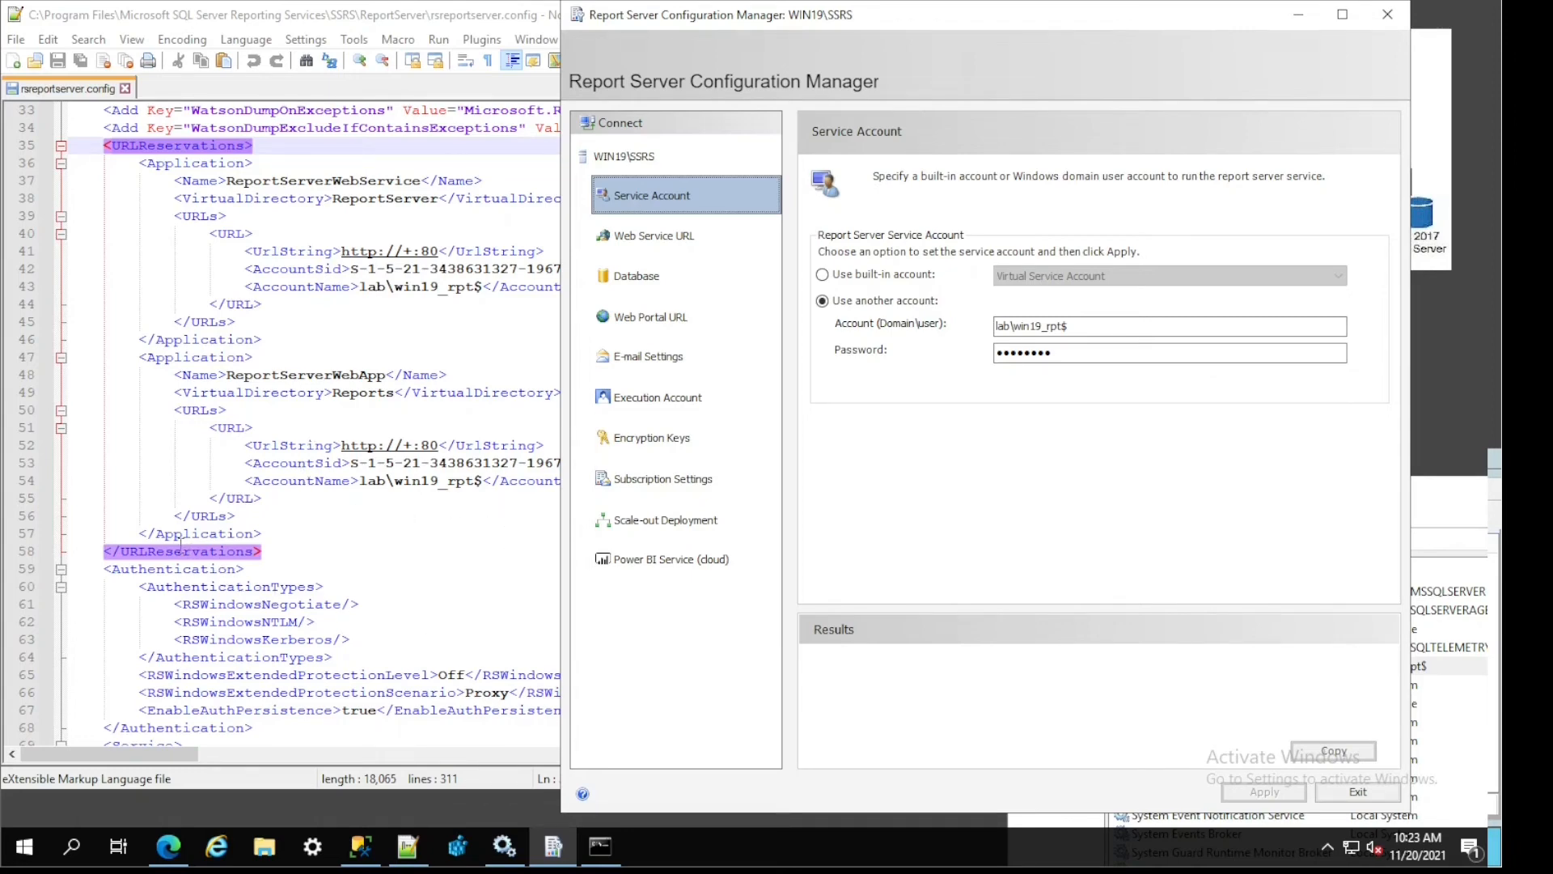
click(173, 568)
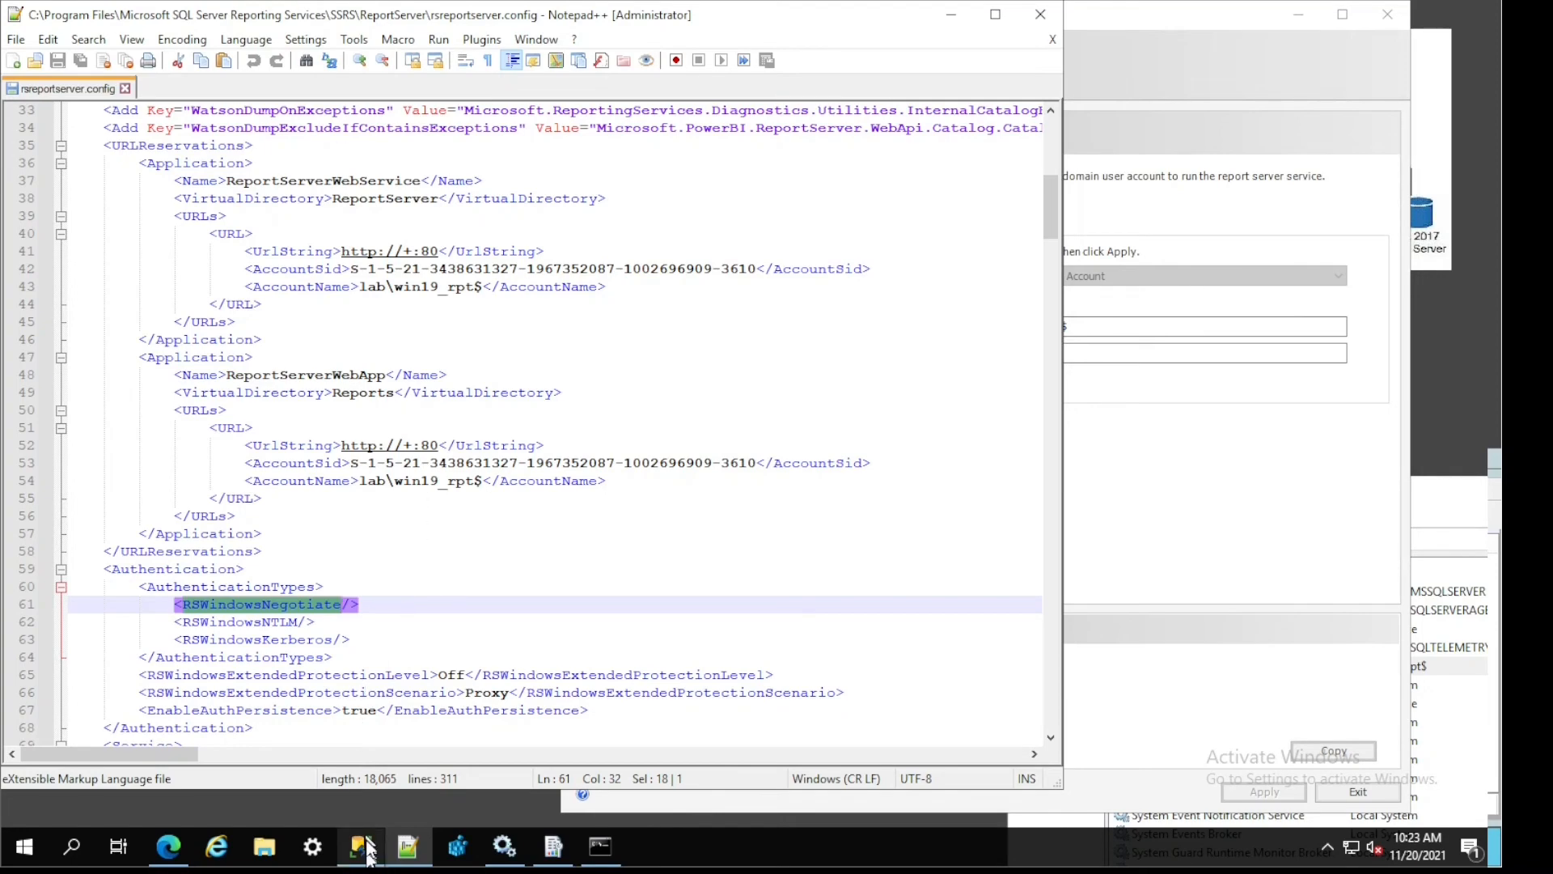
click(360, 846)
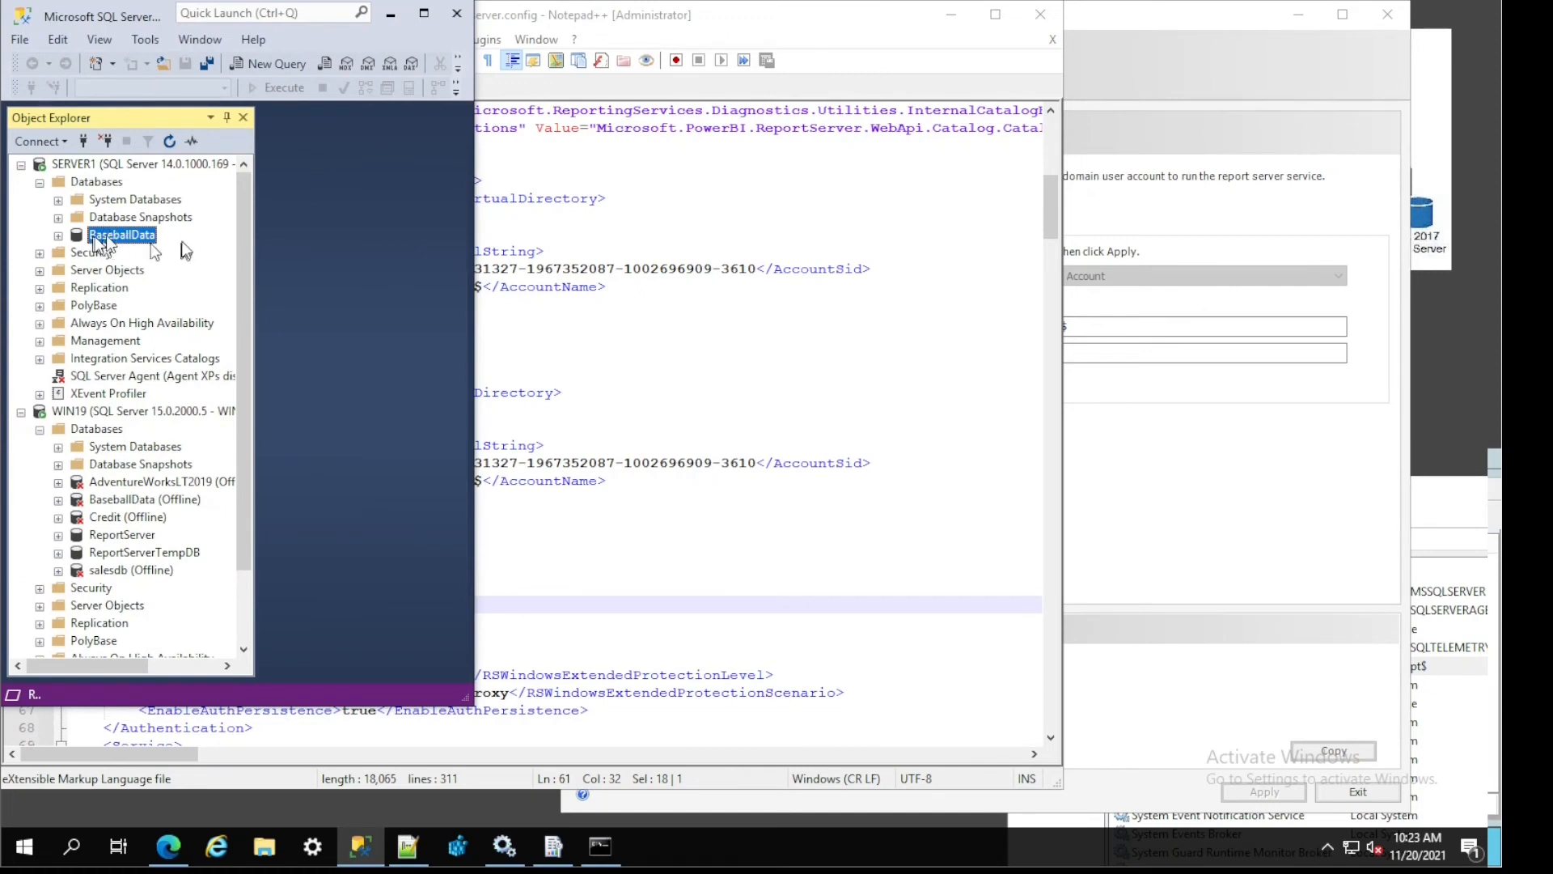
mouse_move(78, 168)
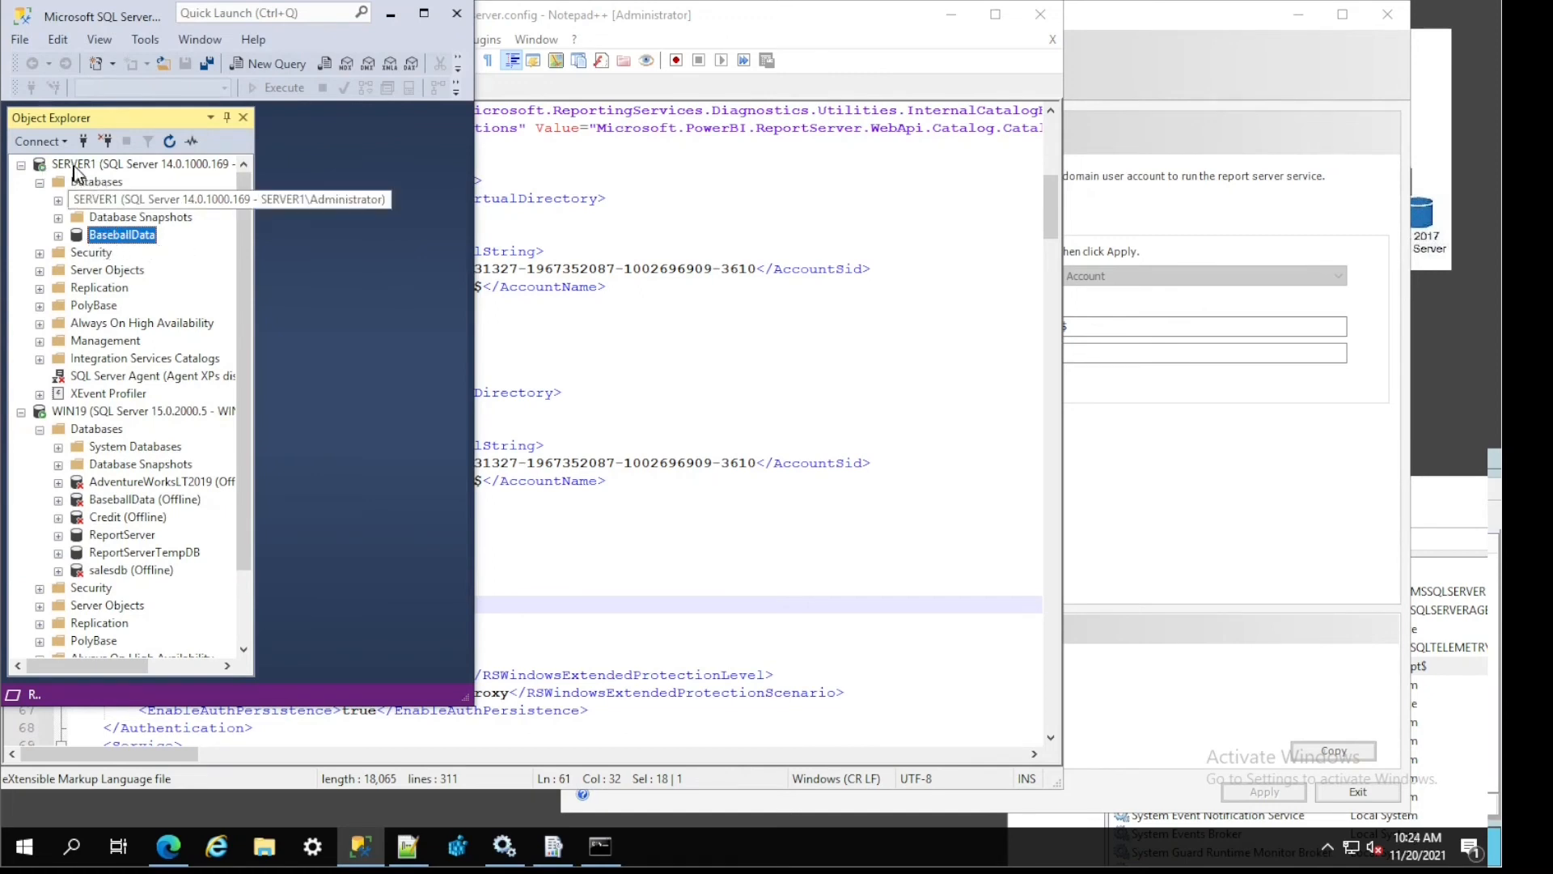
click(144, 410)
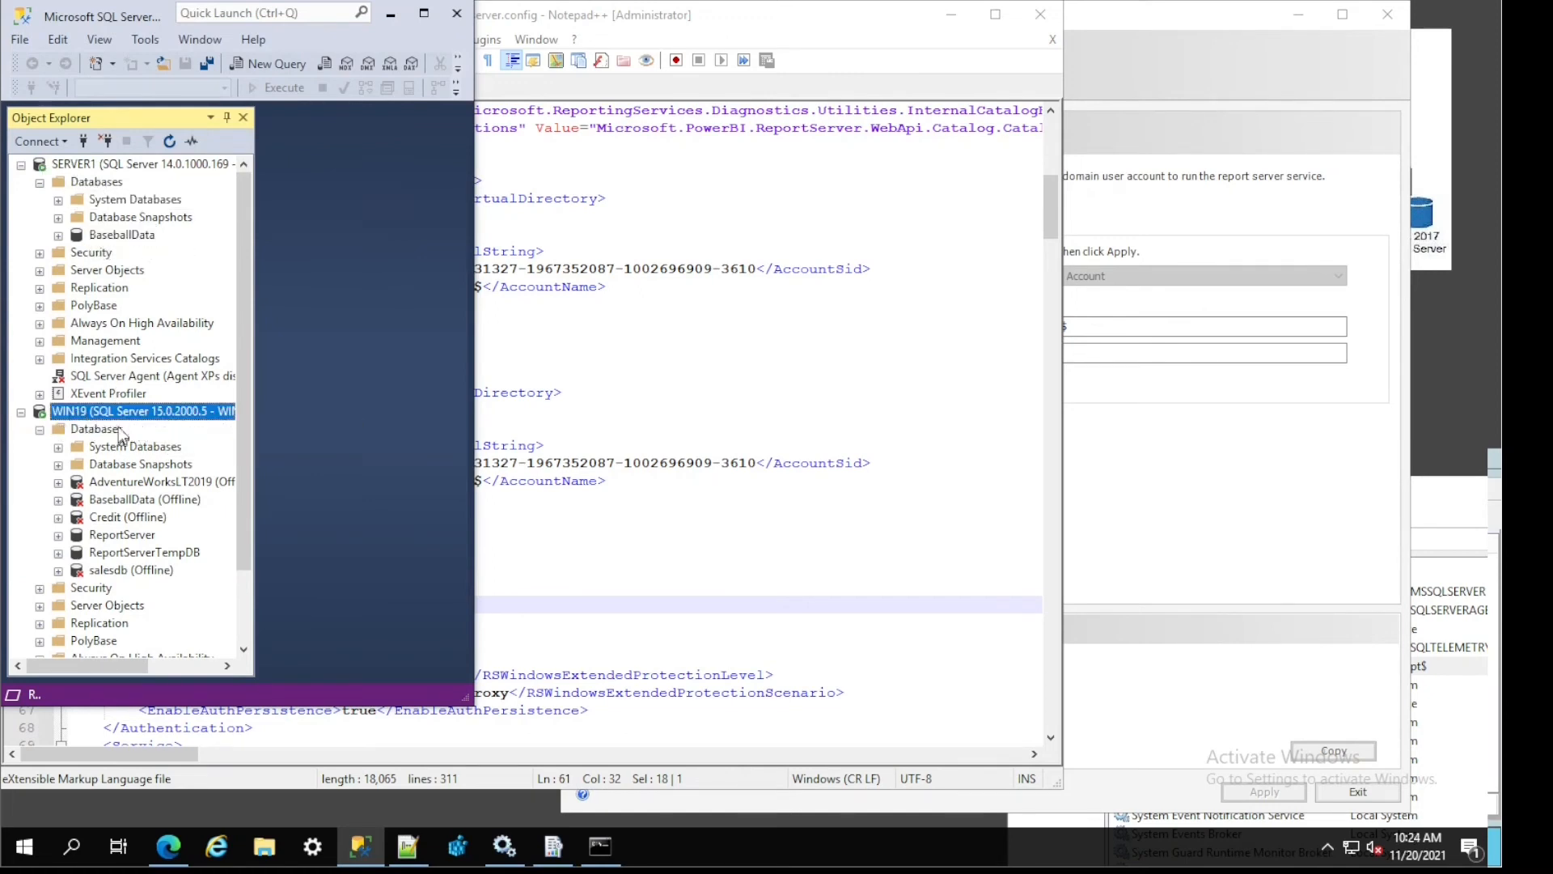
click(144, 551)
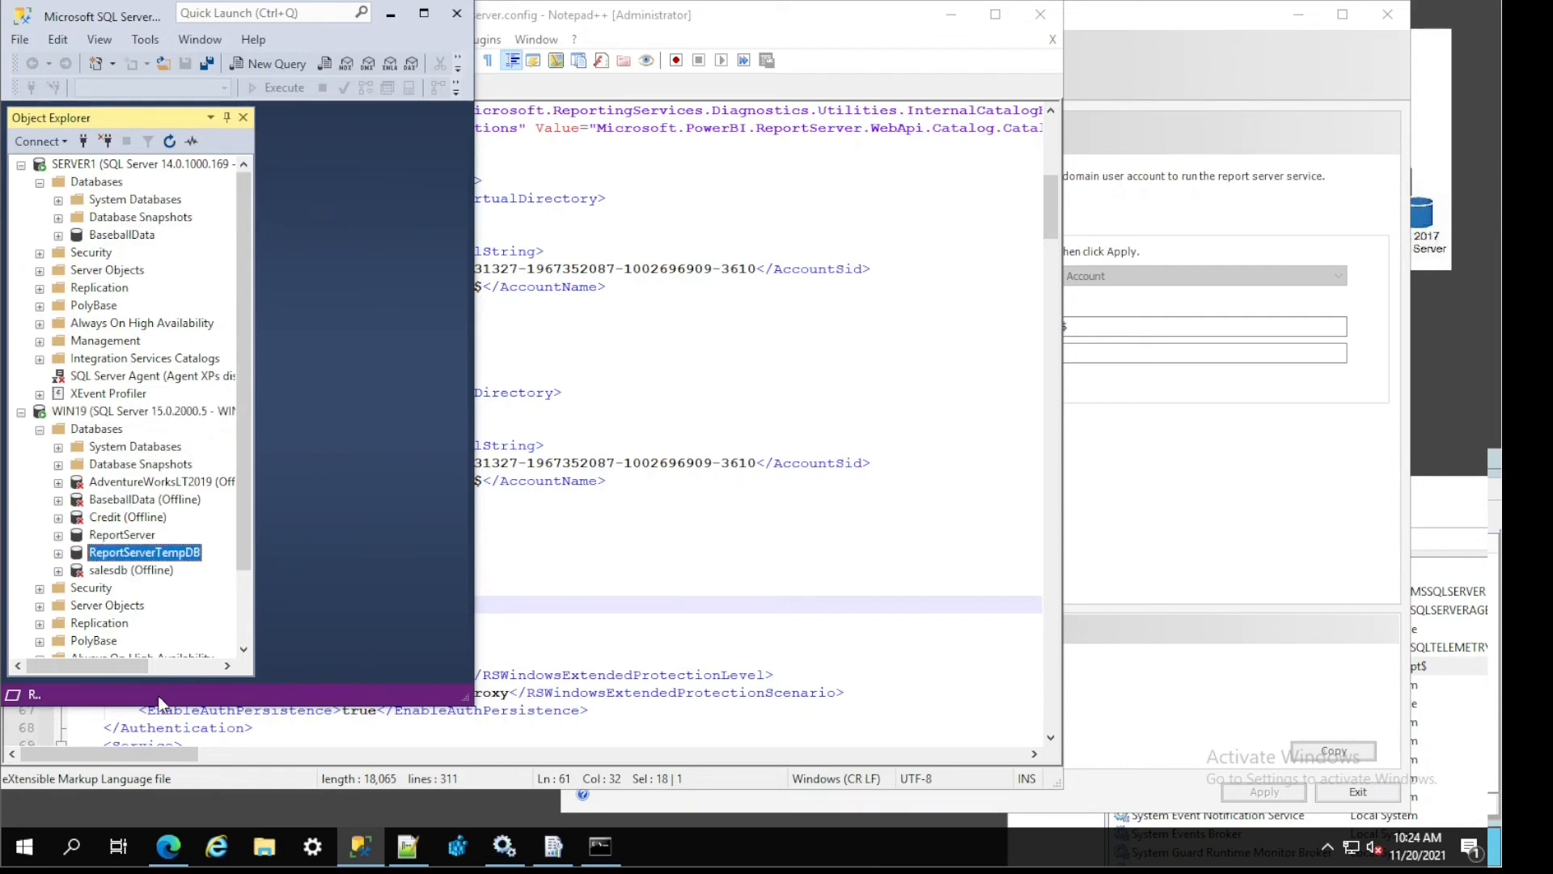
mouse_move(390, 14)
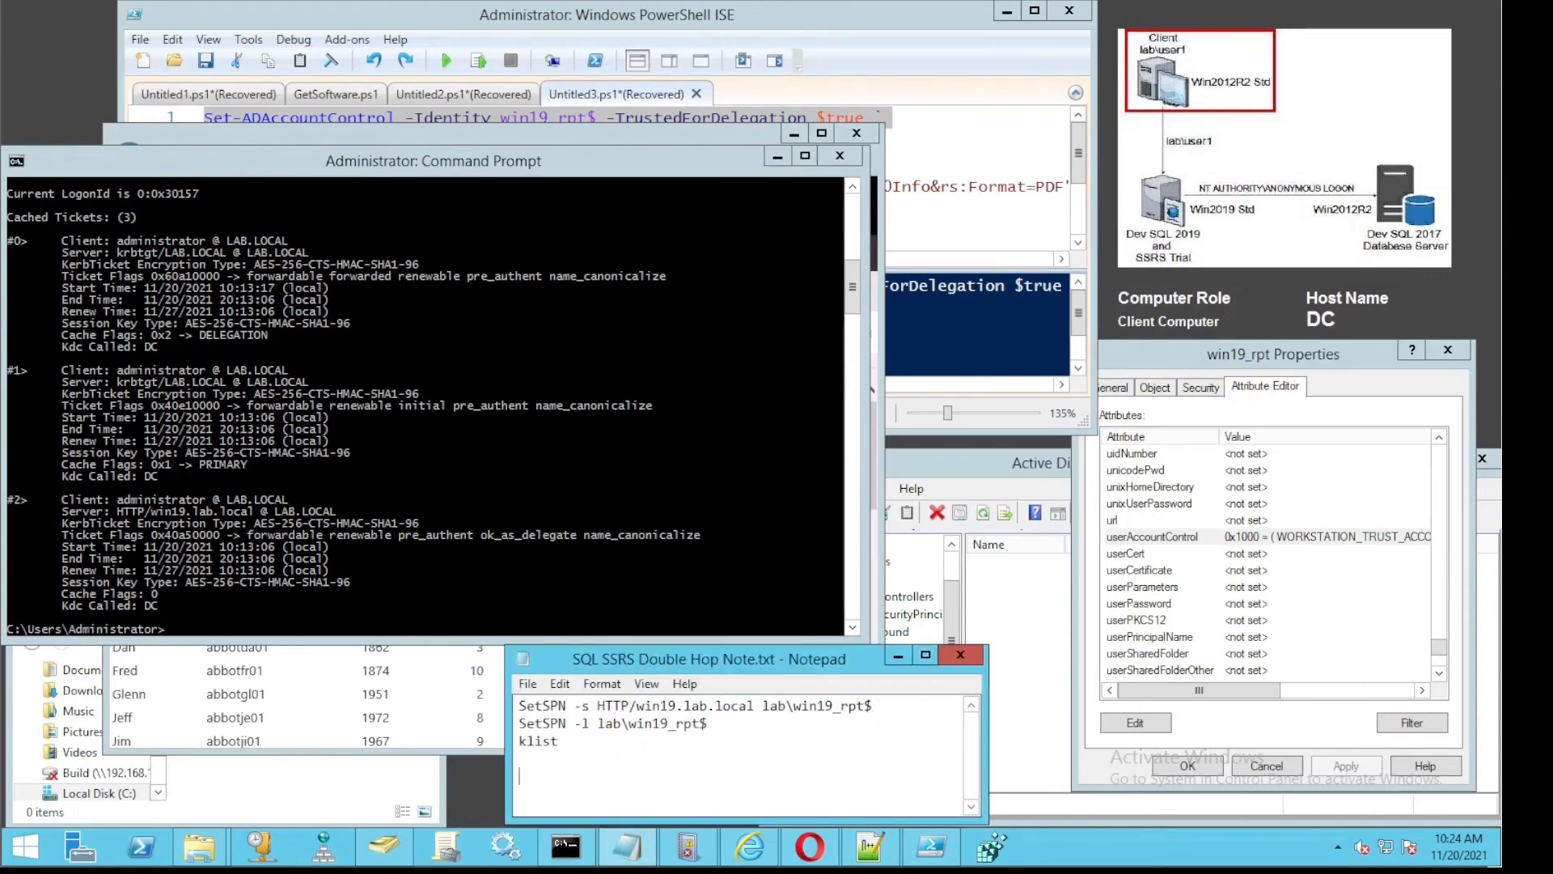
Run SetSPN -l for lab\win19_rpt$ from the notes, returning HTTP/win19.lab.local.
triple_click(694, 705)
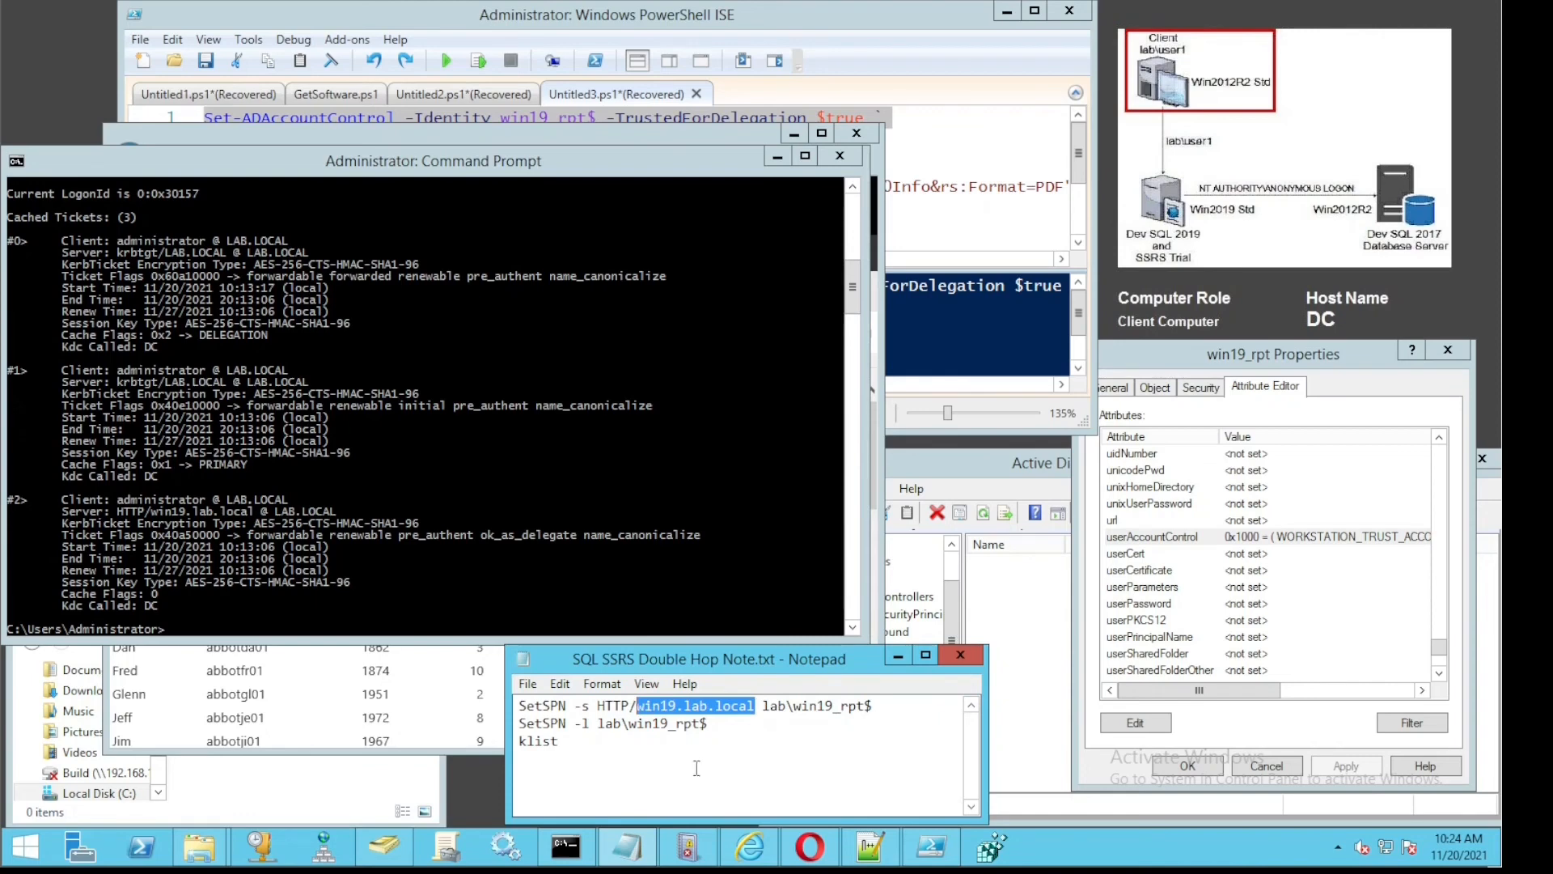
triple_click(612, 723)
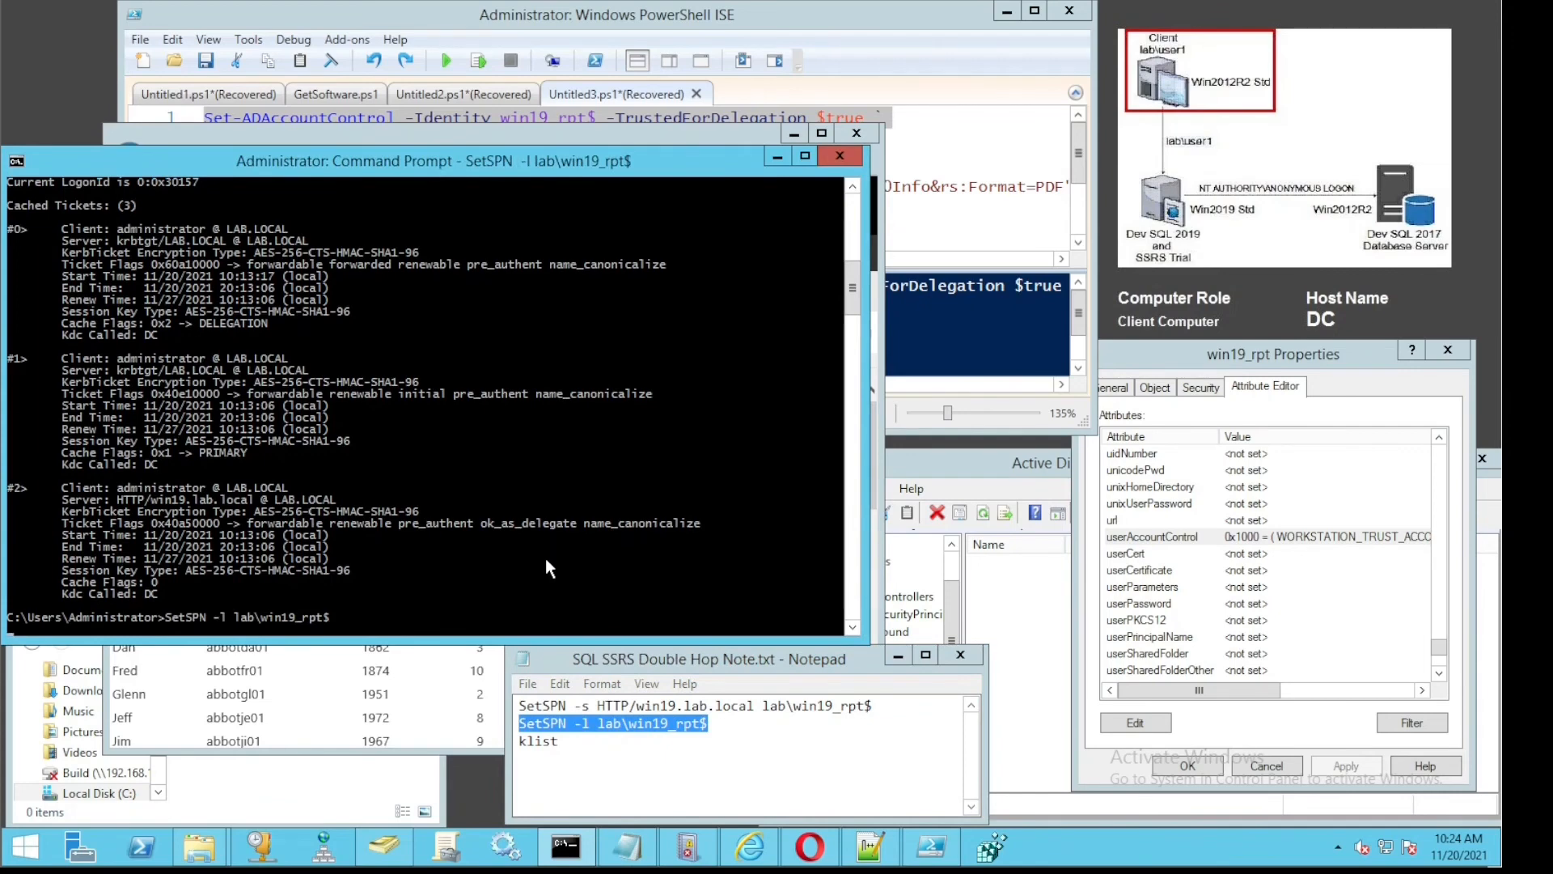
mouse_move(318, 621)
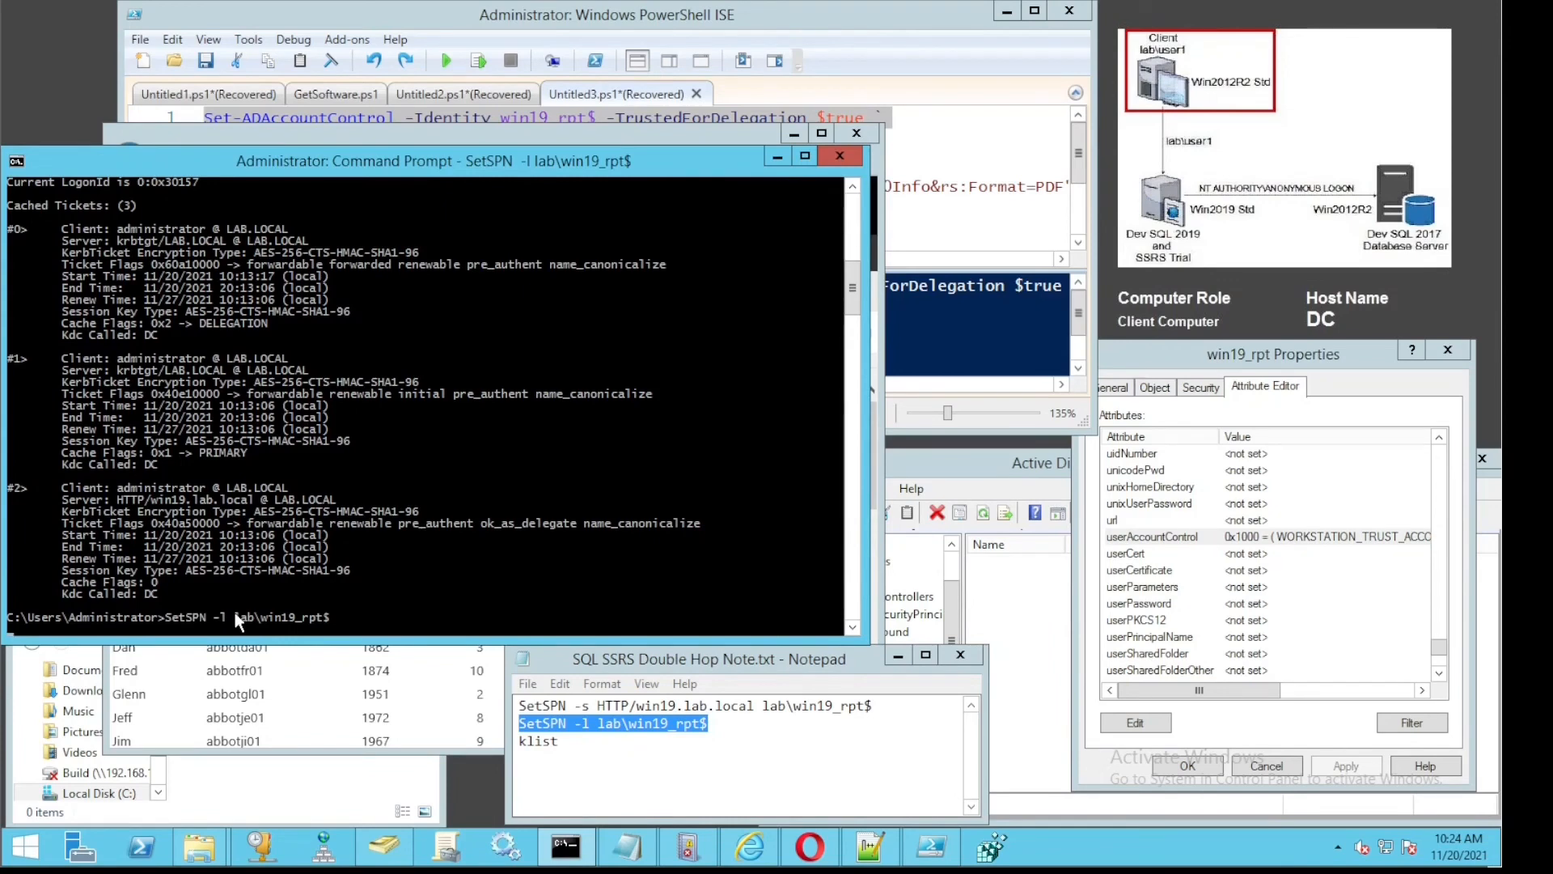
key(enter)
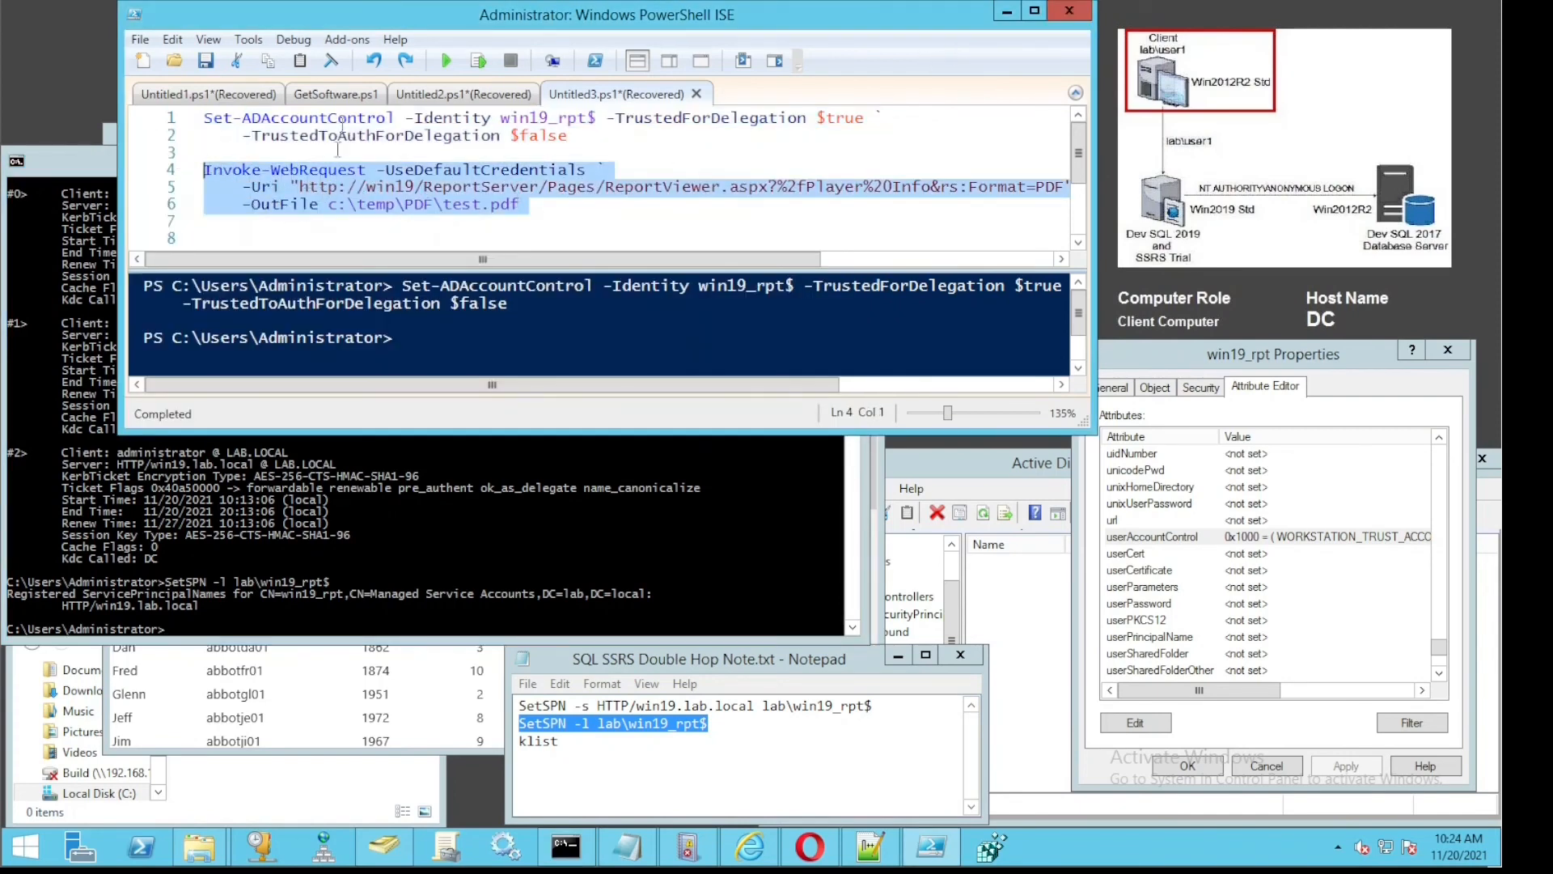
Run the Invoke-WebRequest selection and confirm the 1.38 MB test.pdf in c:\temp\PDF.
click(475, 60)
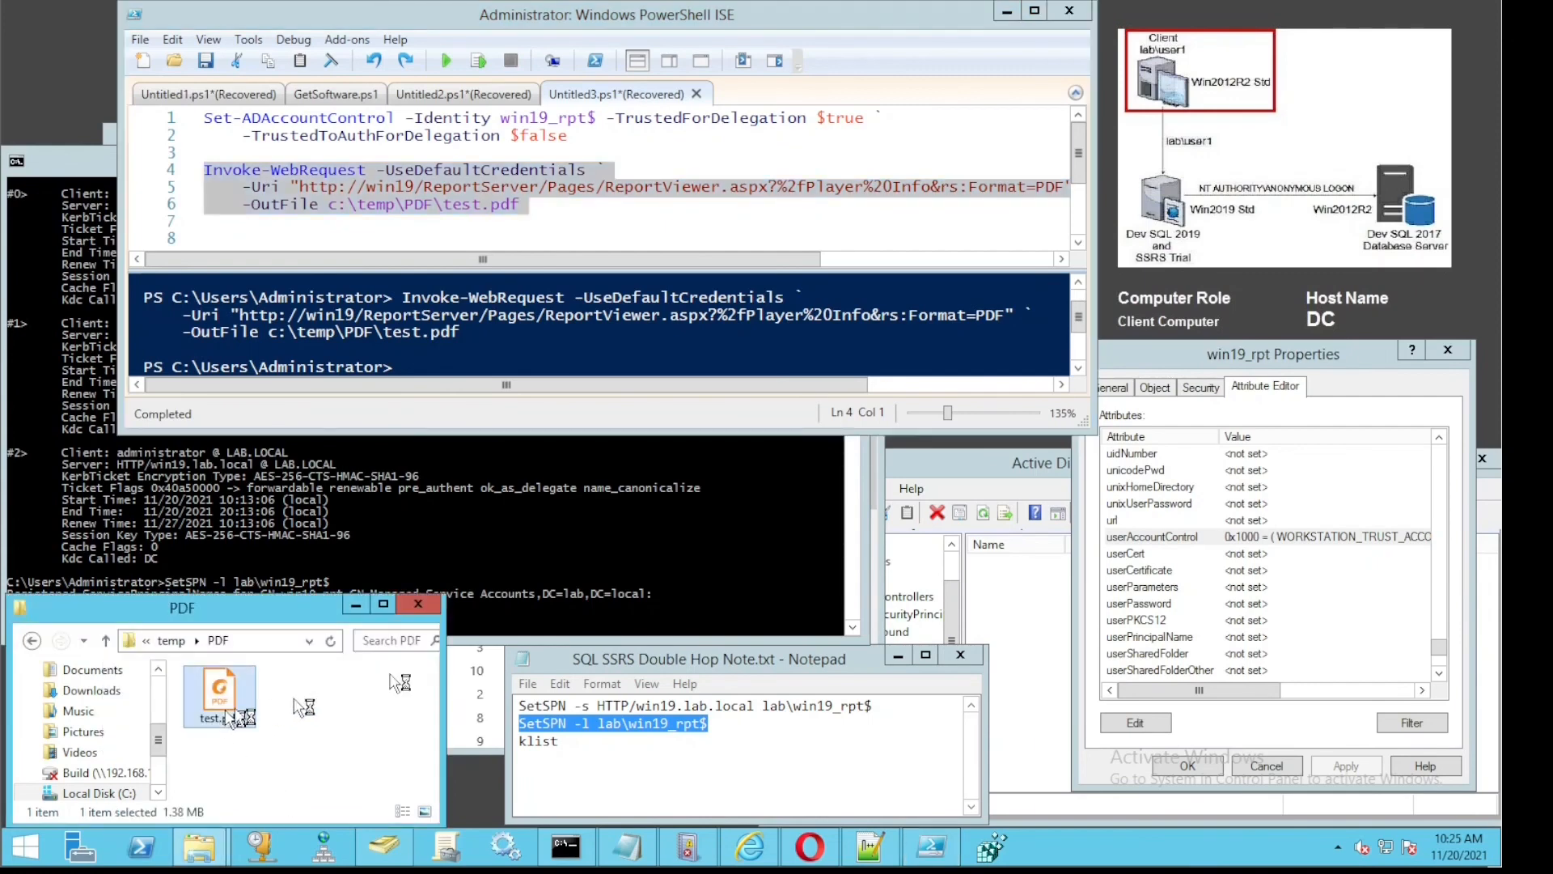
double_click(220, 695)
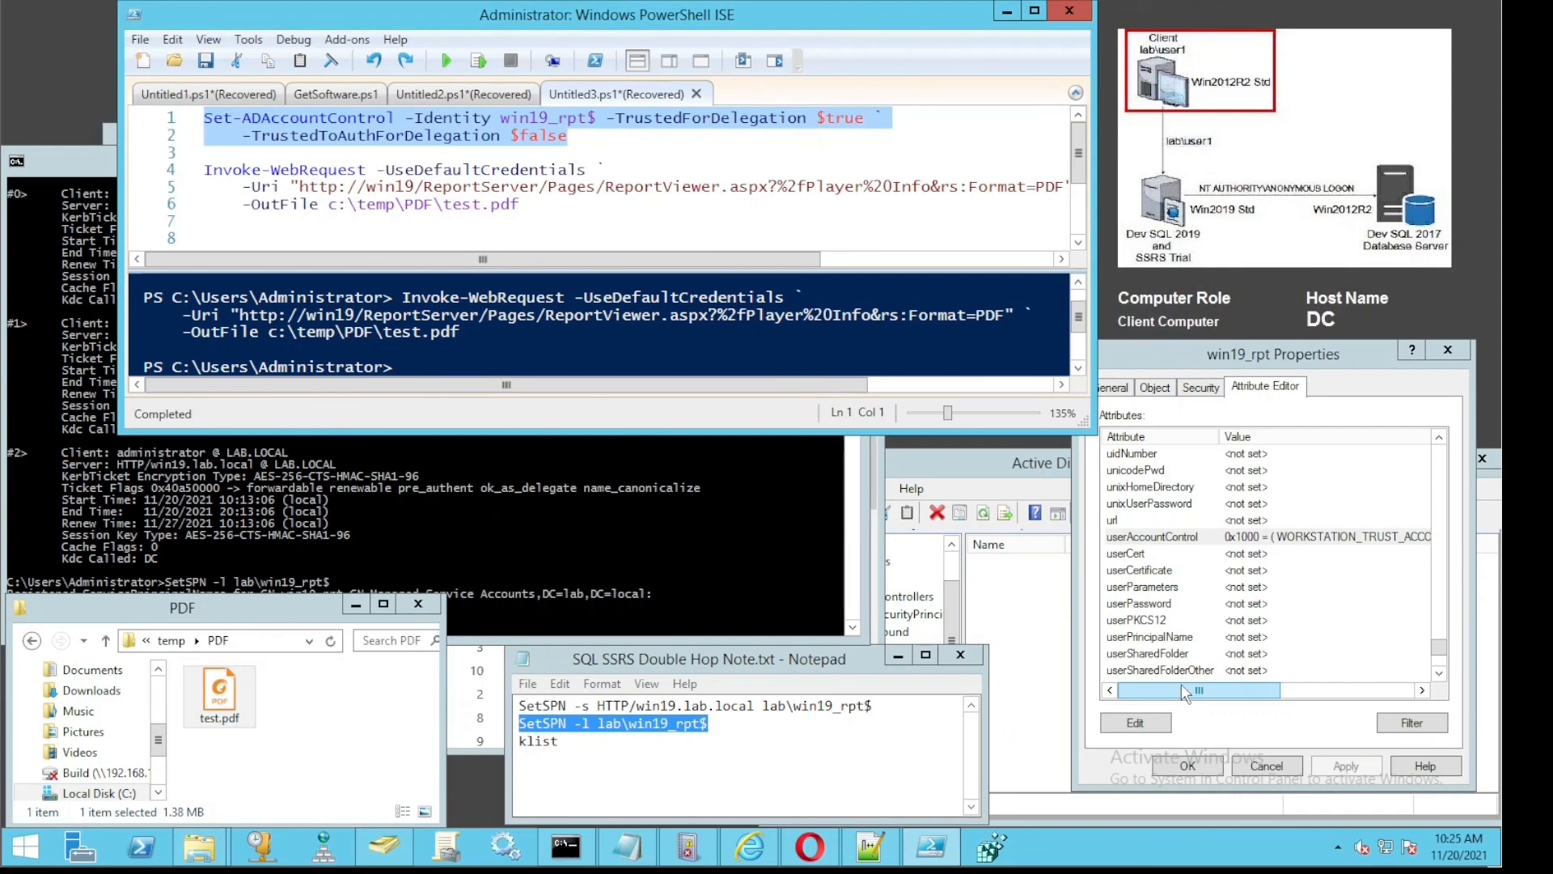
Cancel the account properties and keep Advanced Features enabled in the directory console view.
click(1153, 535)
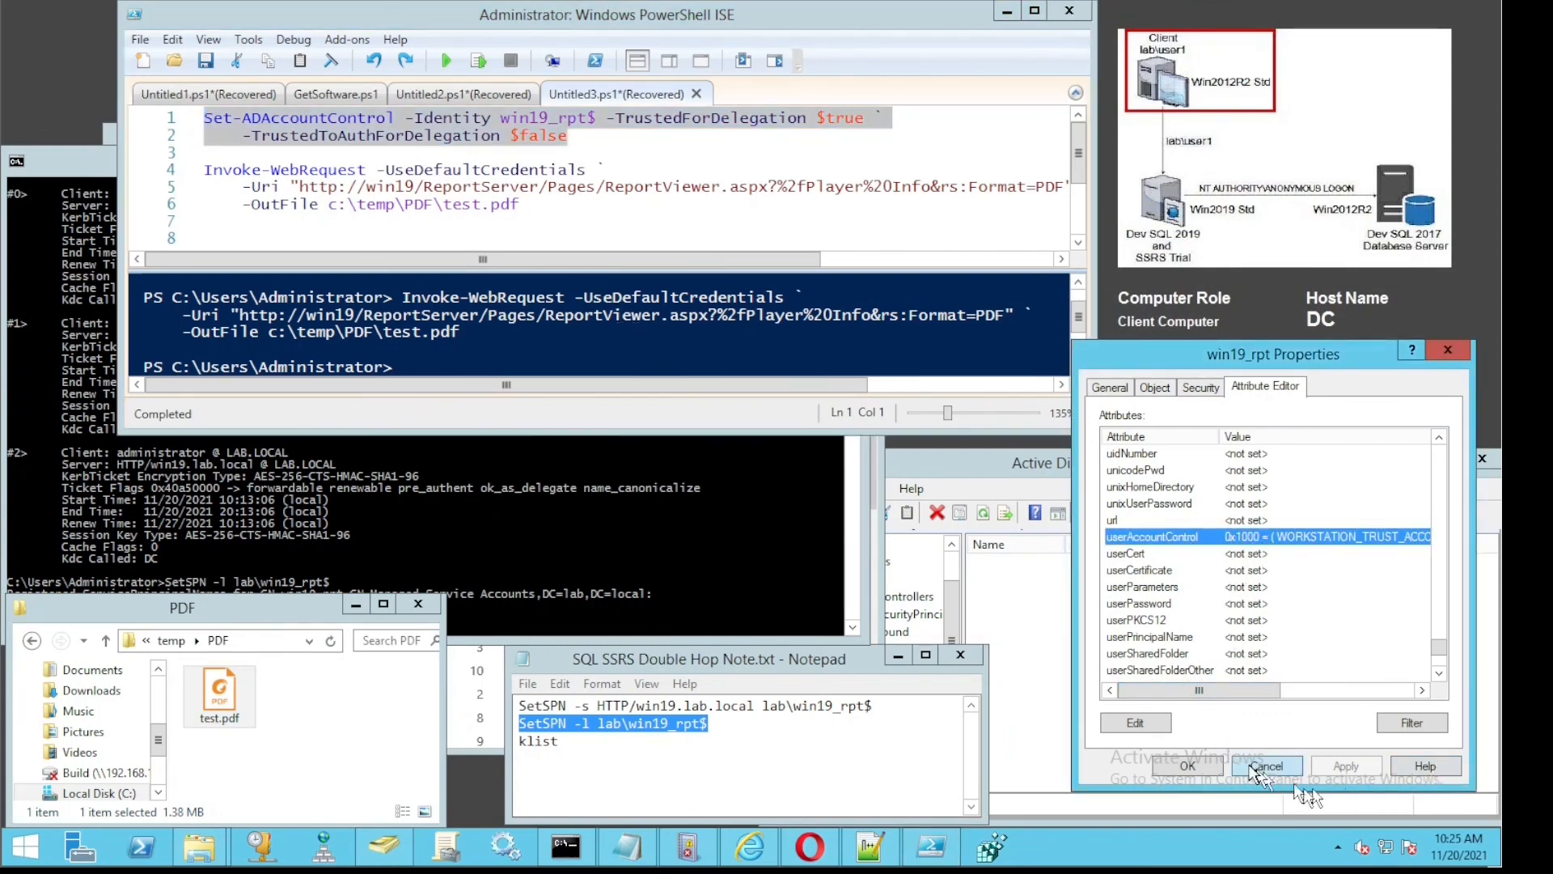
click(1267, 765)
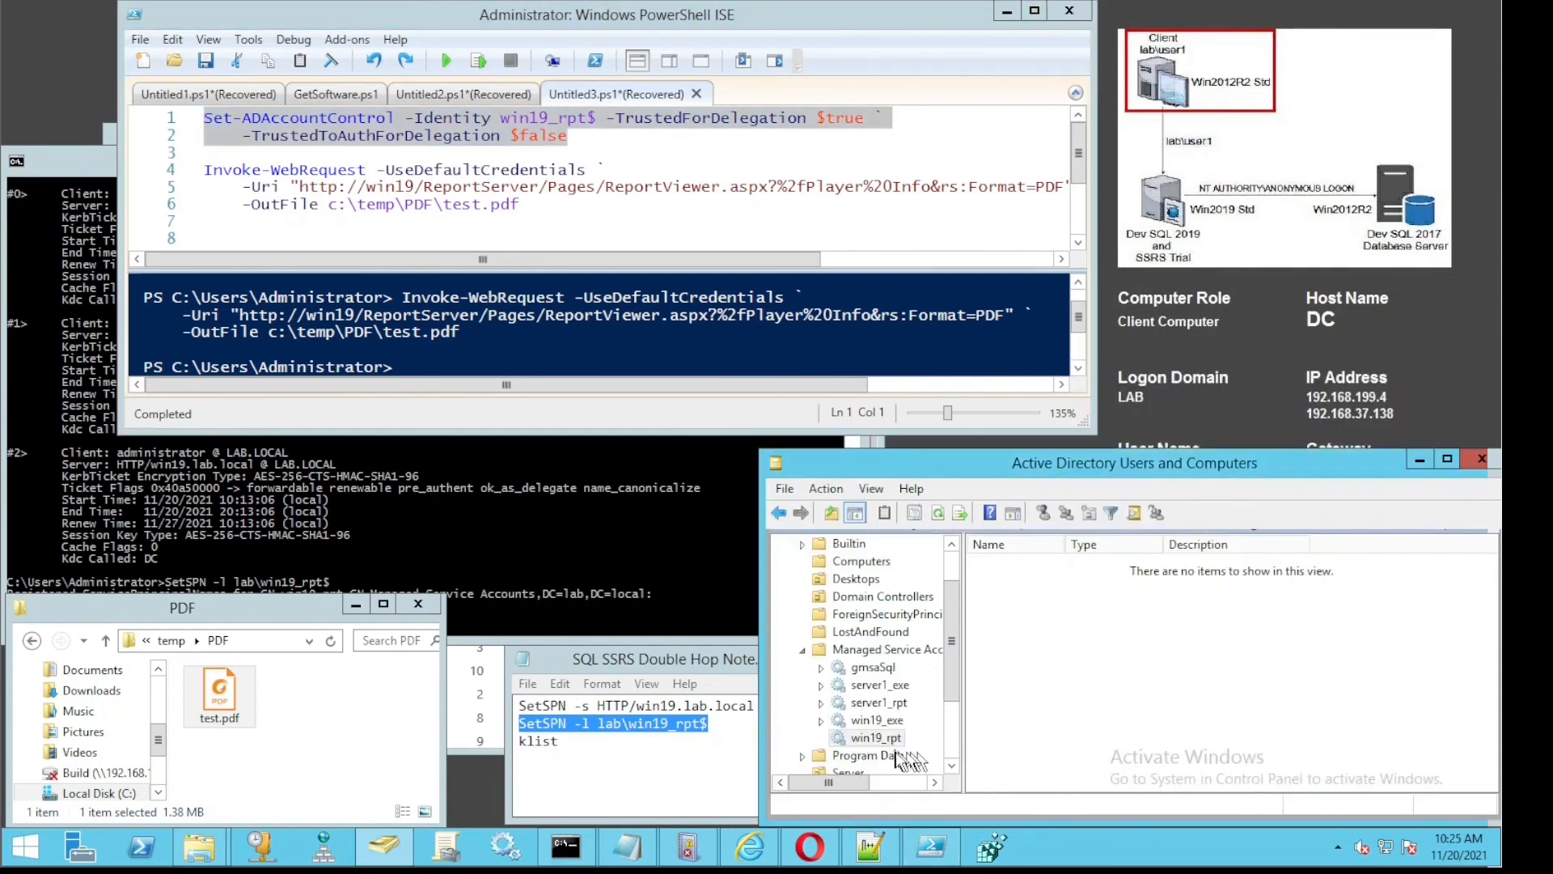
double_click(876, 738)
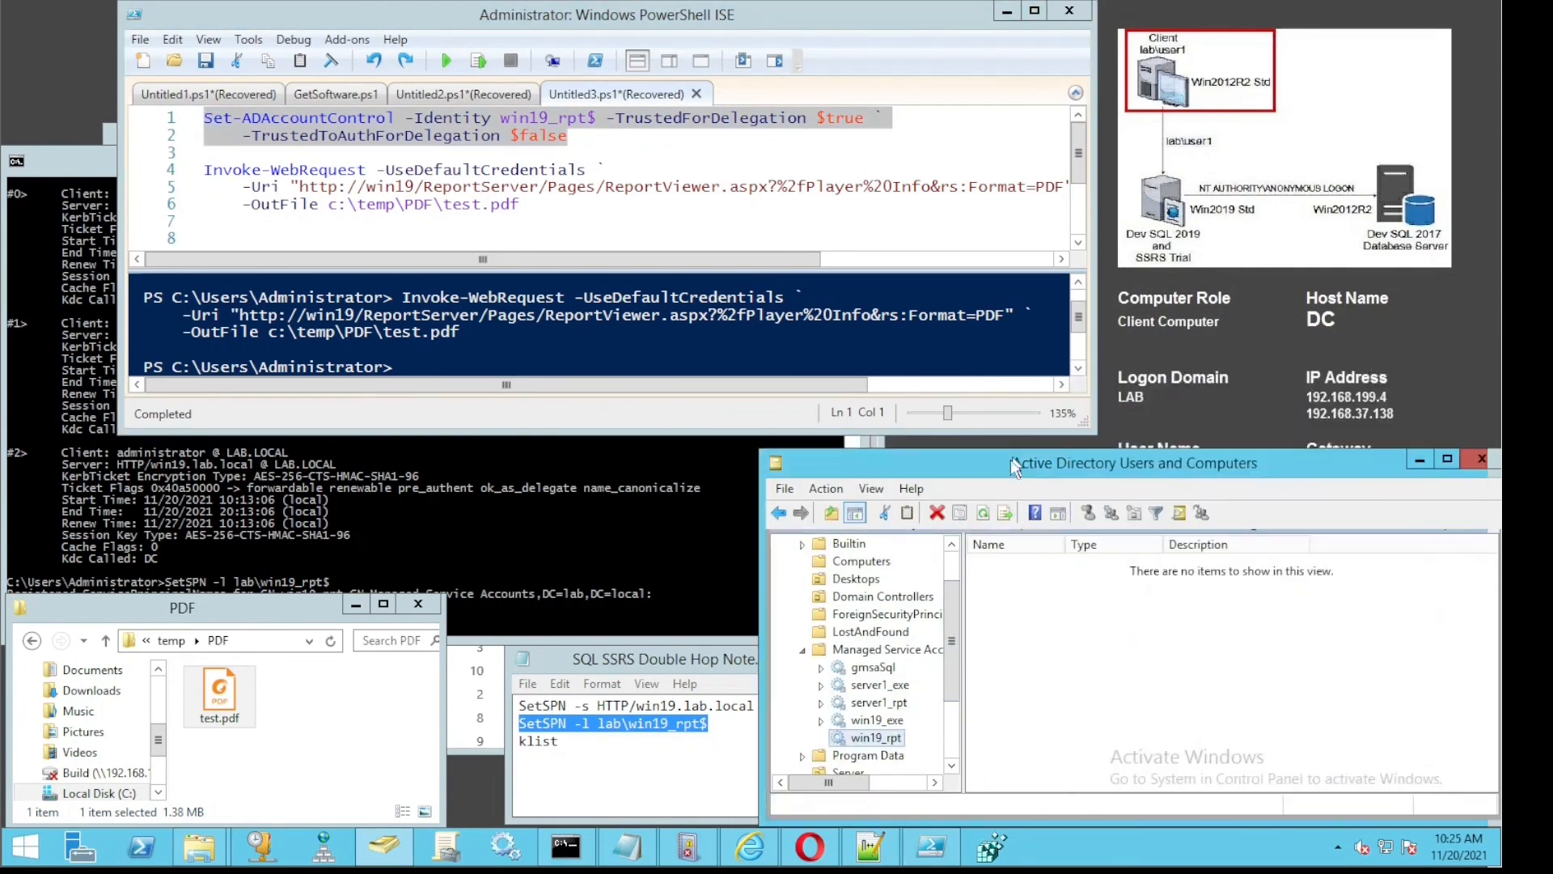
click(871, 489)
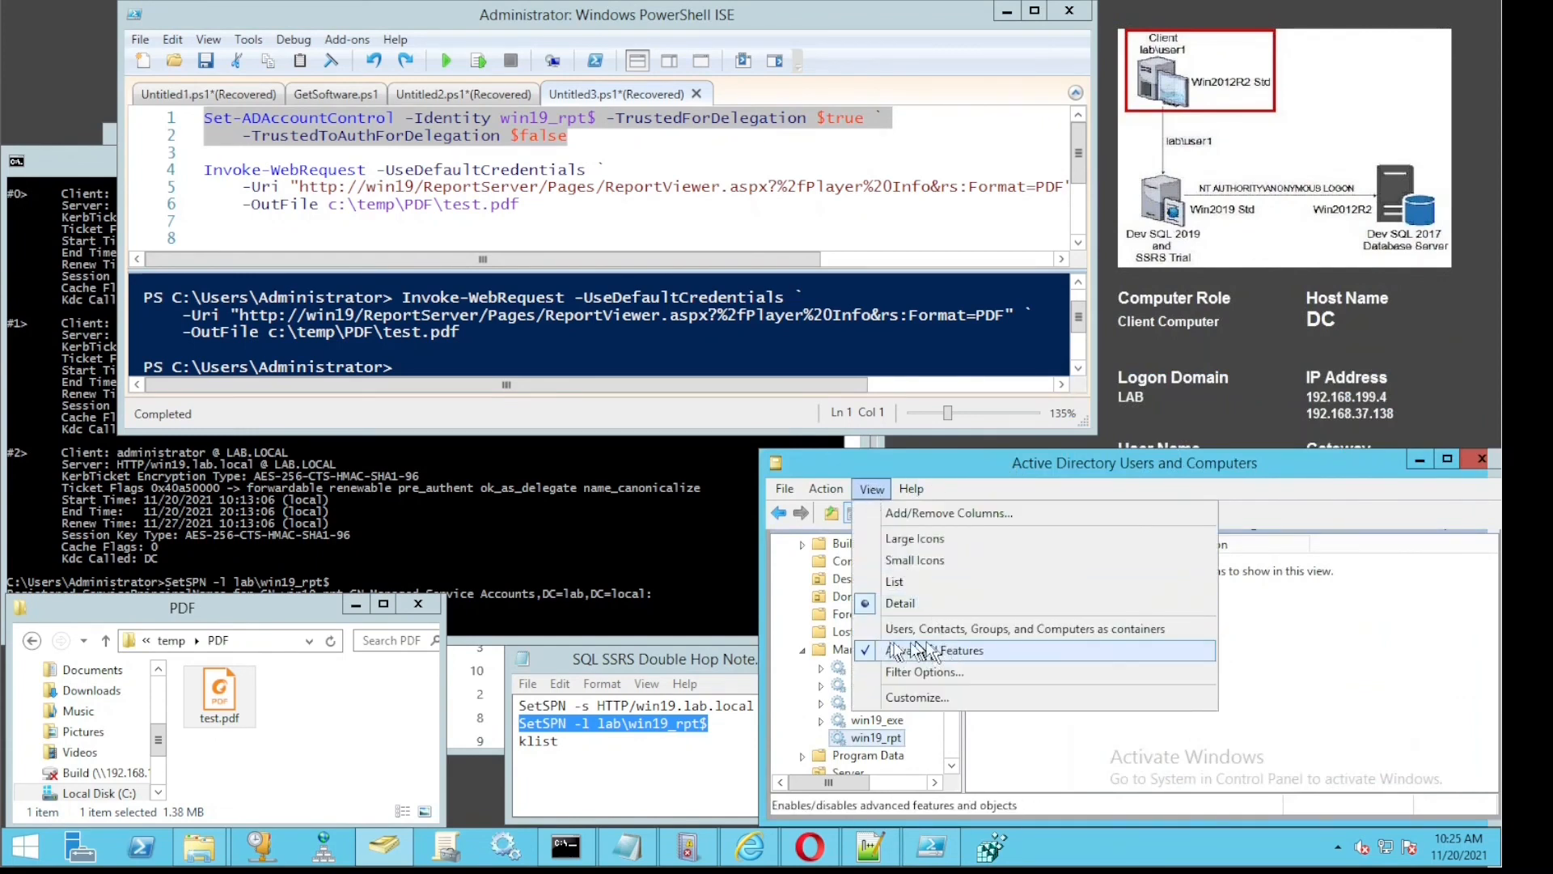
click(932, 651)
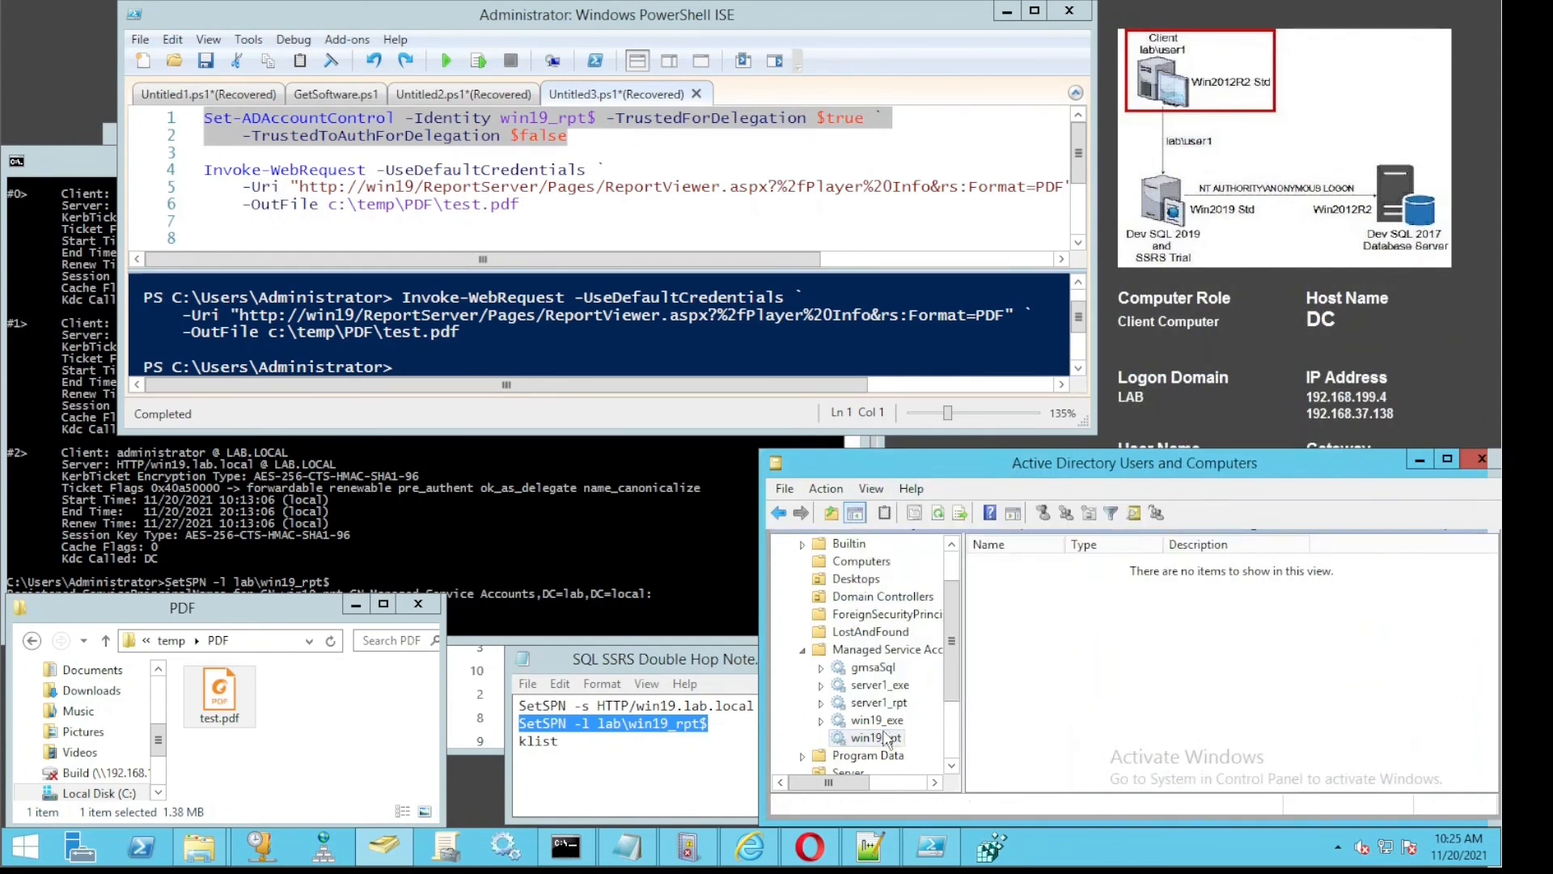
Reopen the win19_rpt account's Attribute Editor and confirm userAccountControl reads 0x81000.
double_click(875, 738)
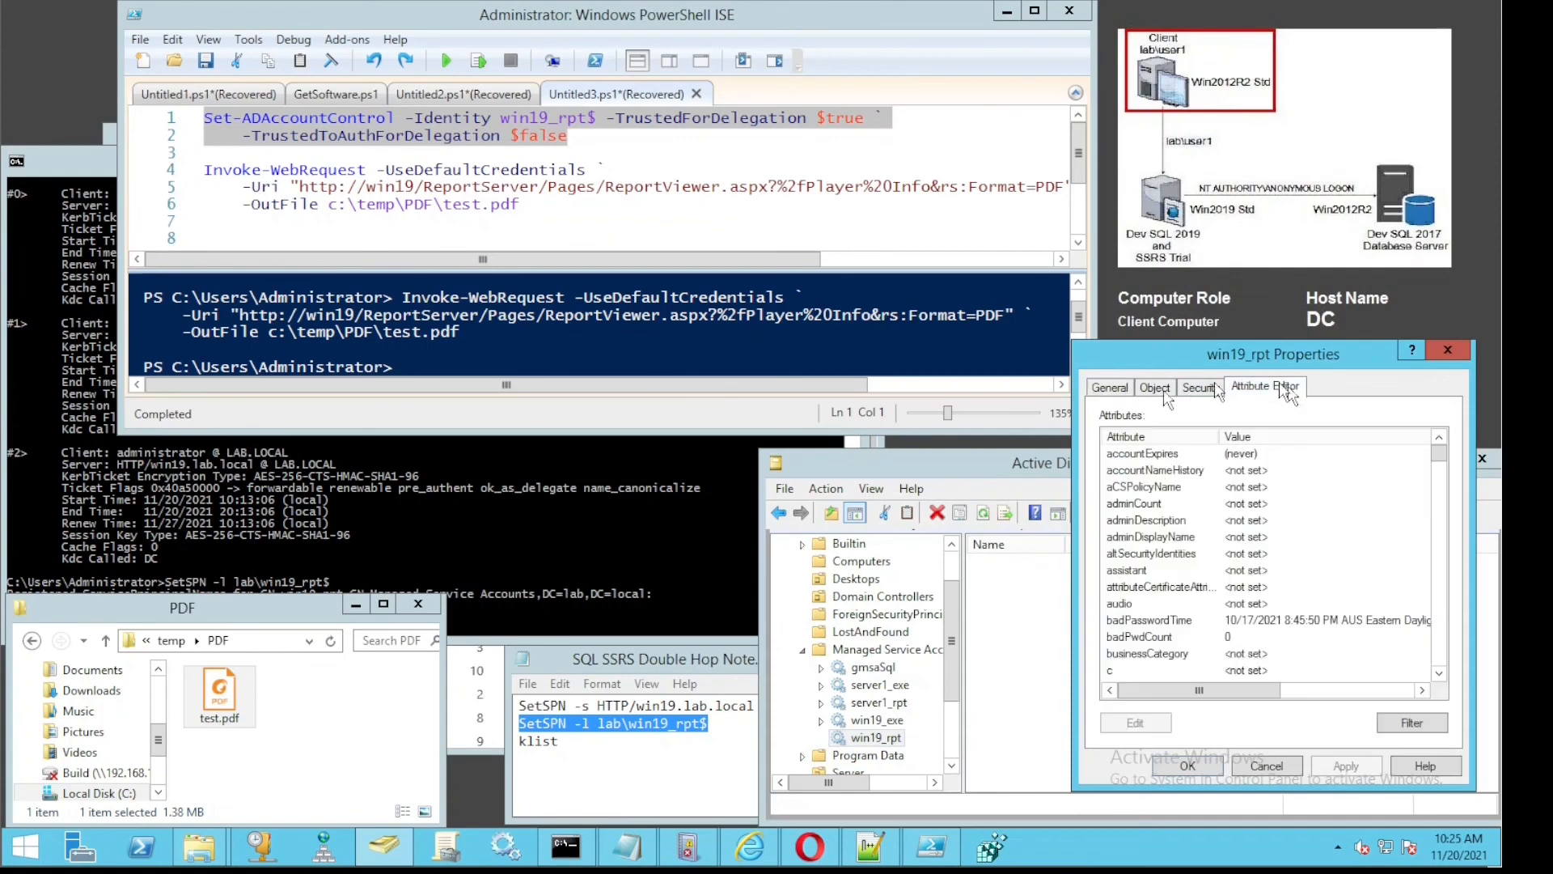
scroll(down, 3)
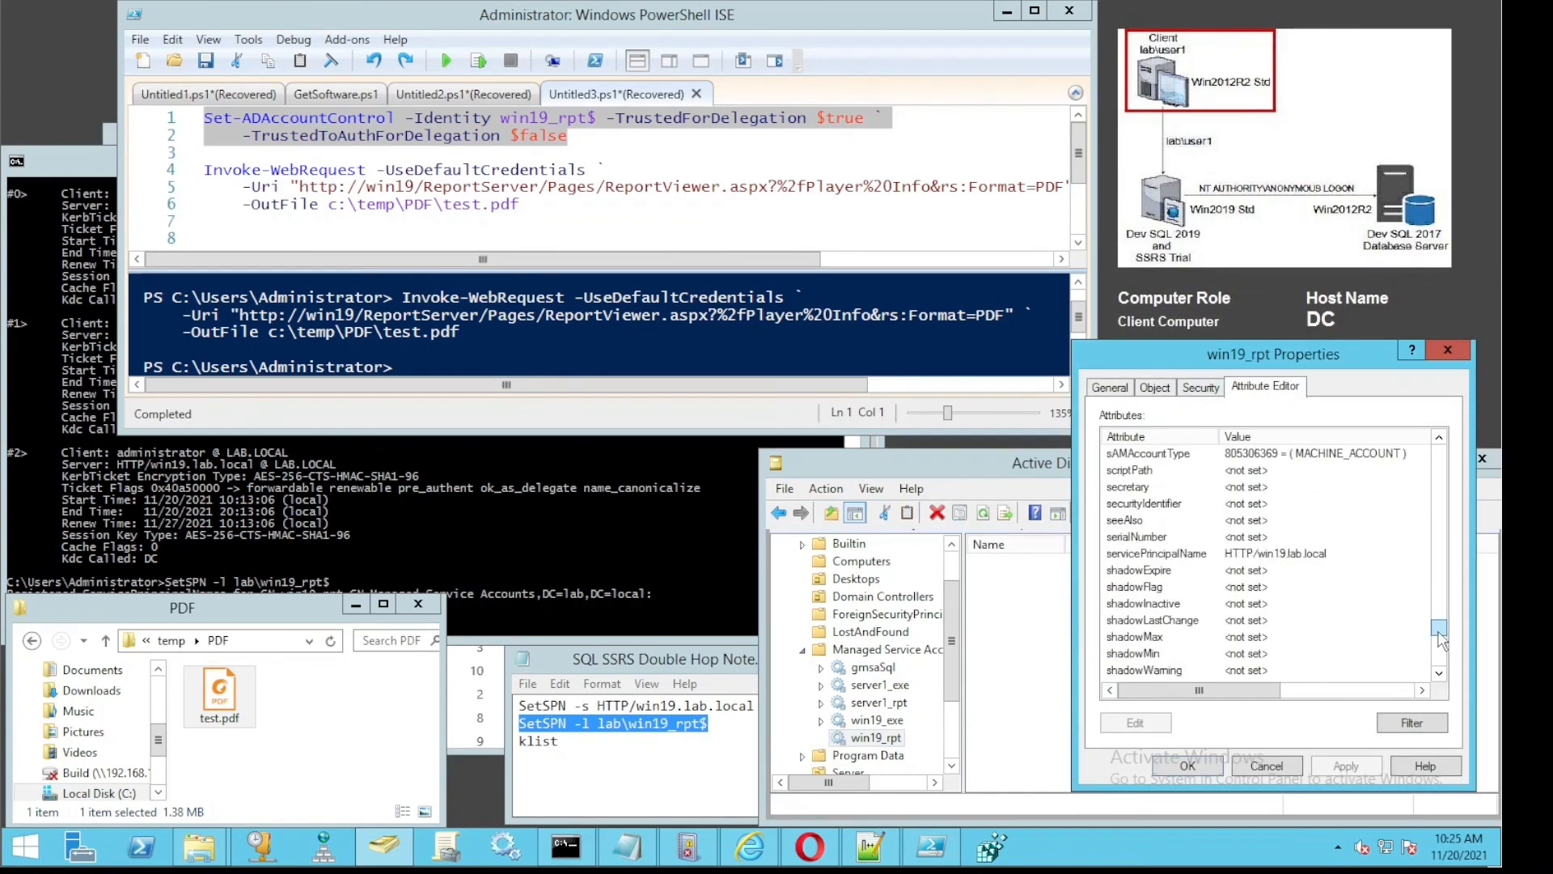
scroll(down, 3)
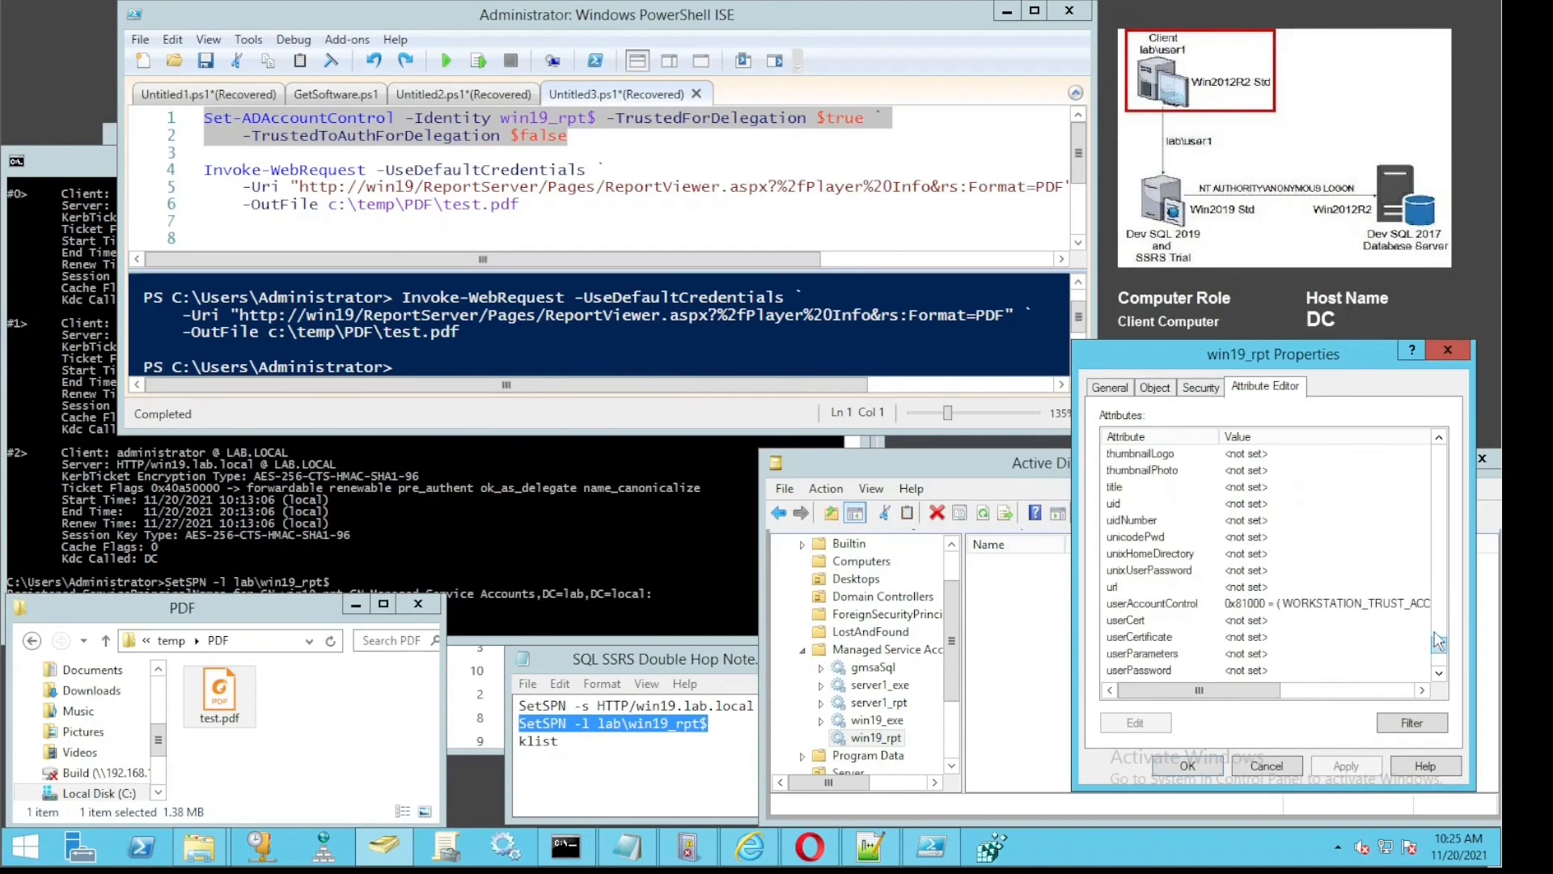
click(1149, 554)
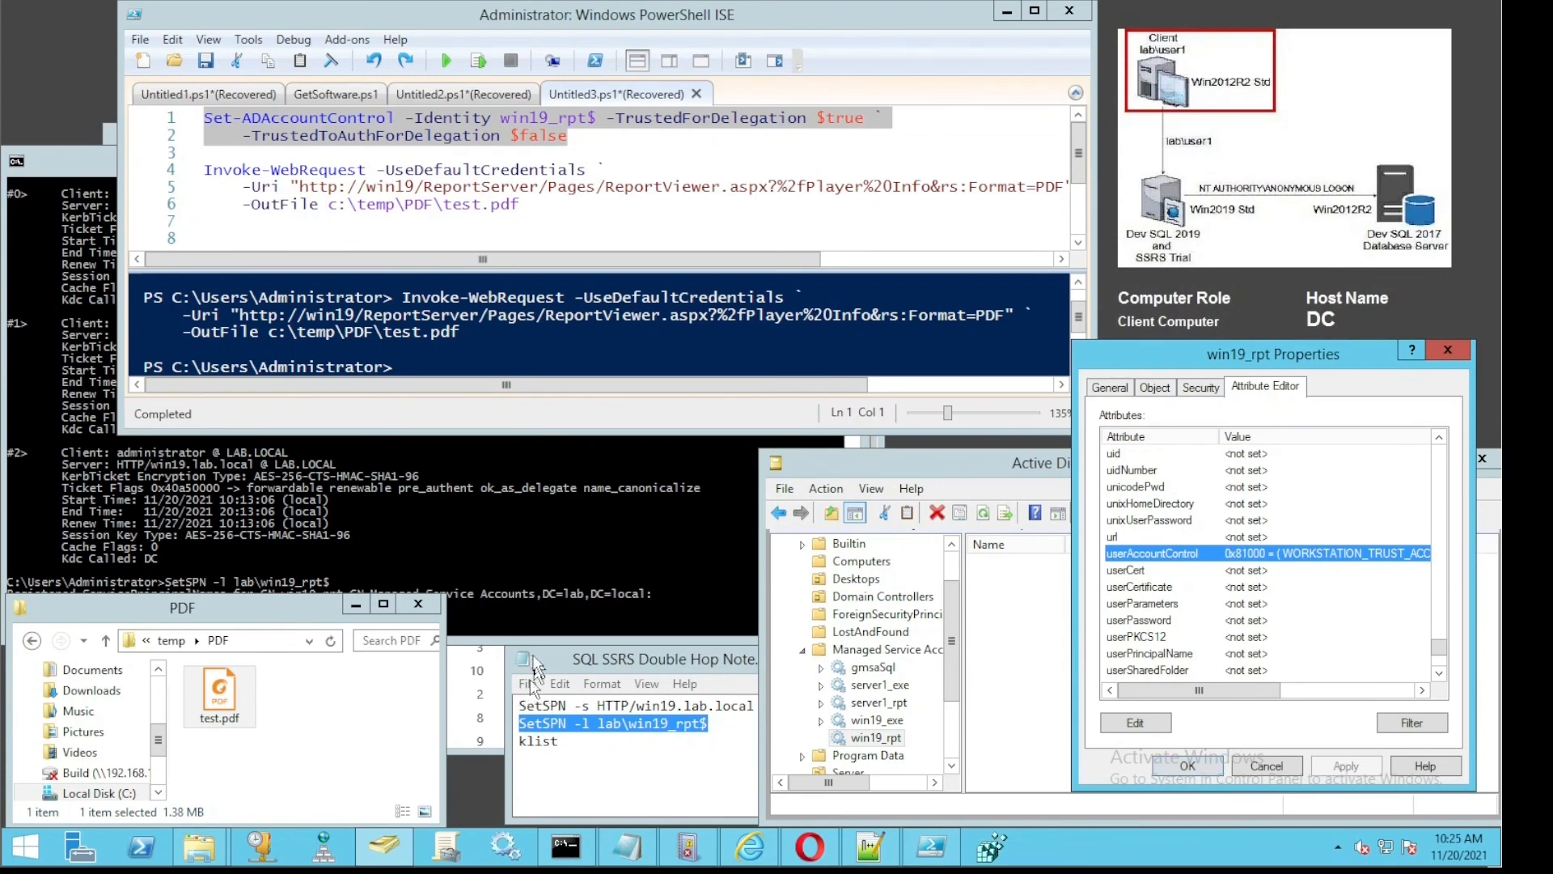
mouse_move(531, 664)
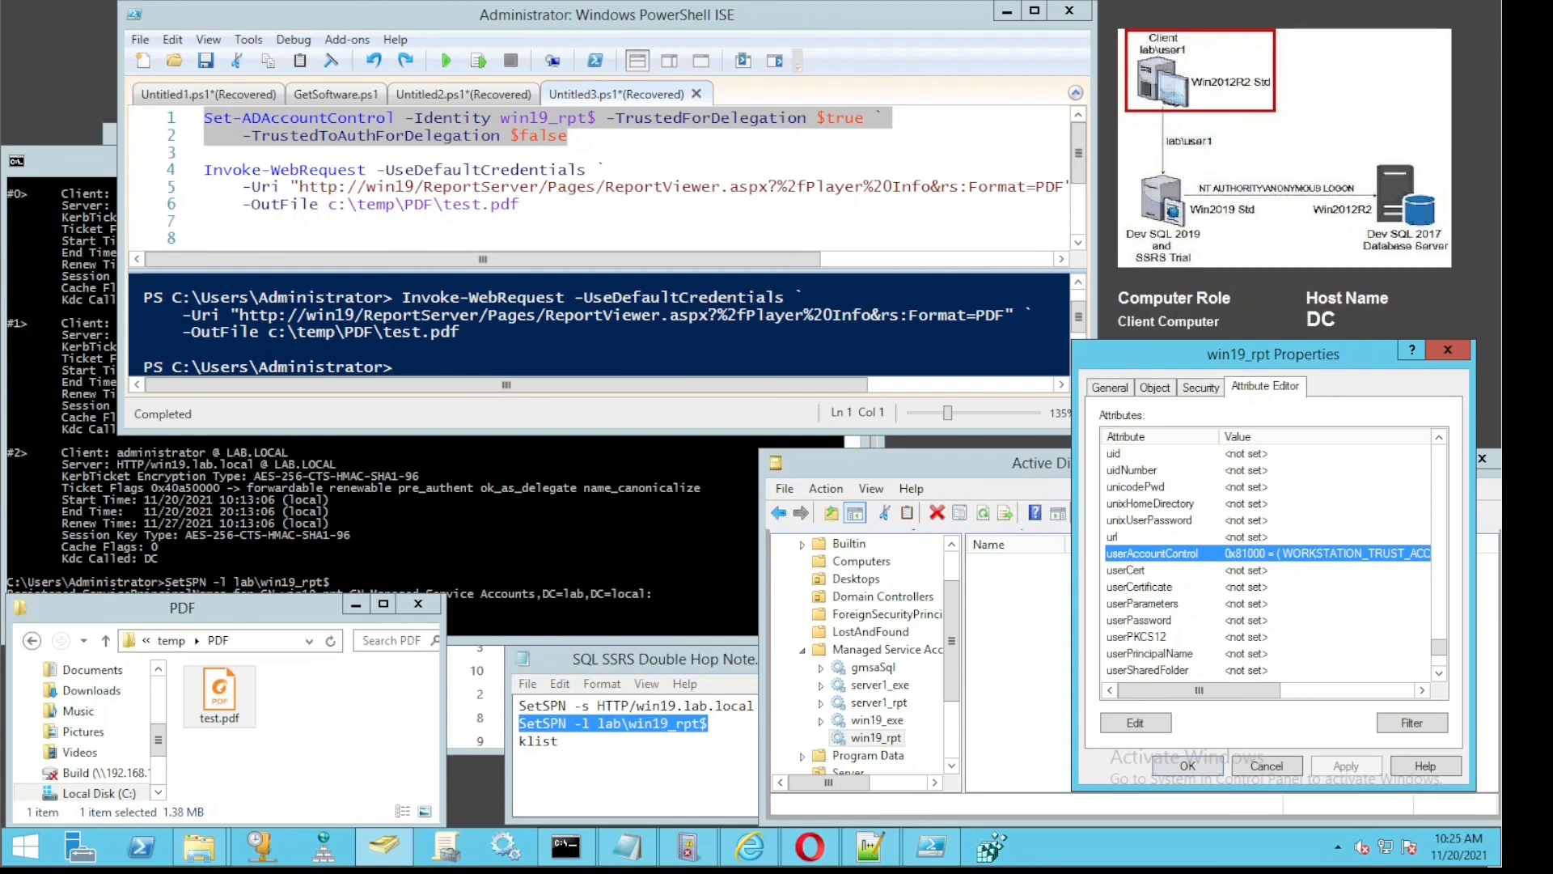